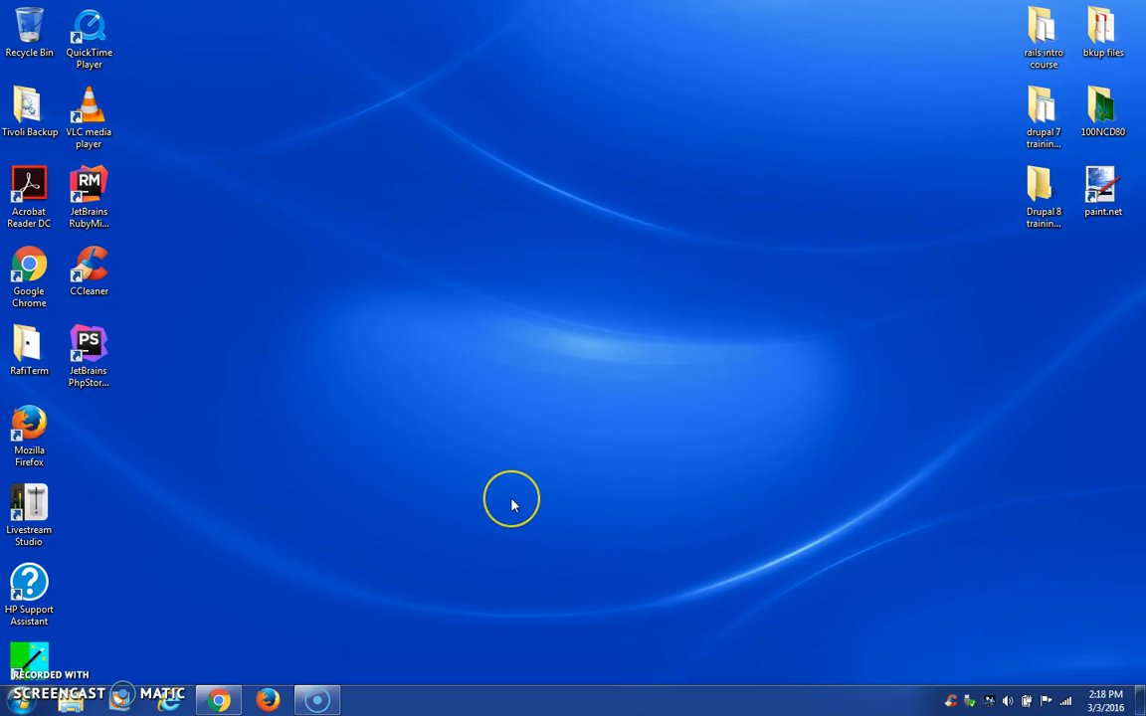
pyautogui.moveTo(379, 579)
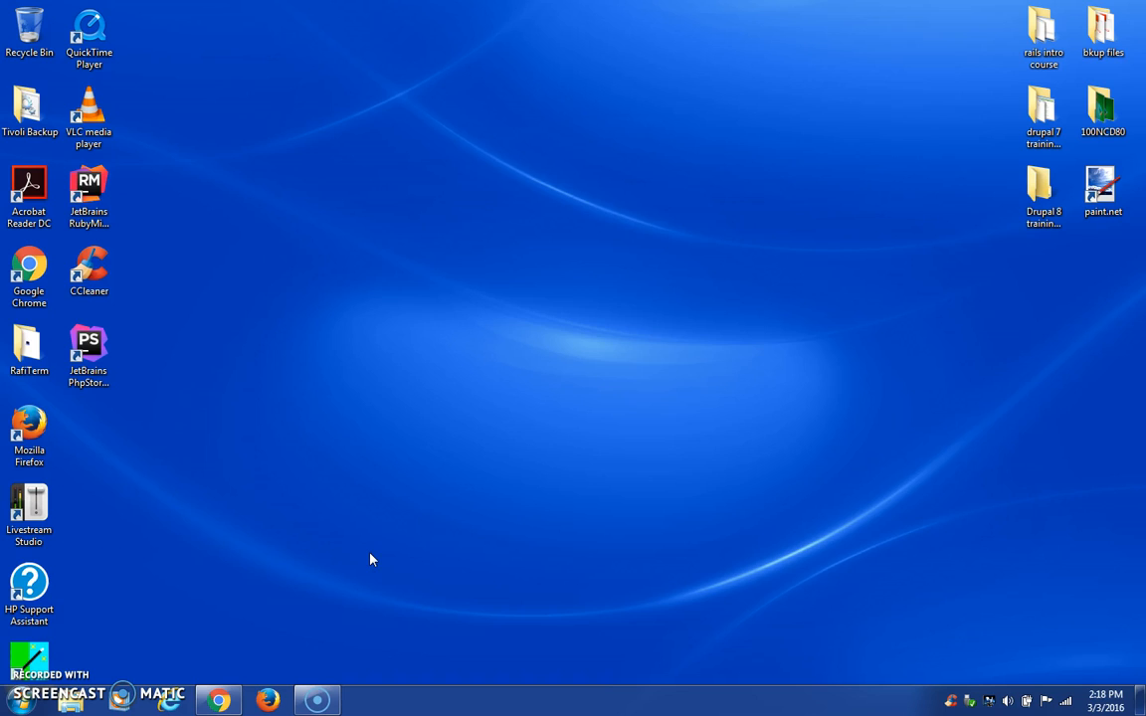
# Open Windows Explorer on the Local Disk (C:) drive.
pyautogui.click(288, 548)
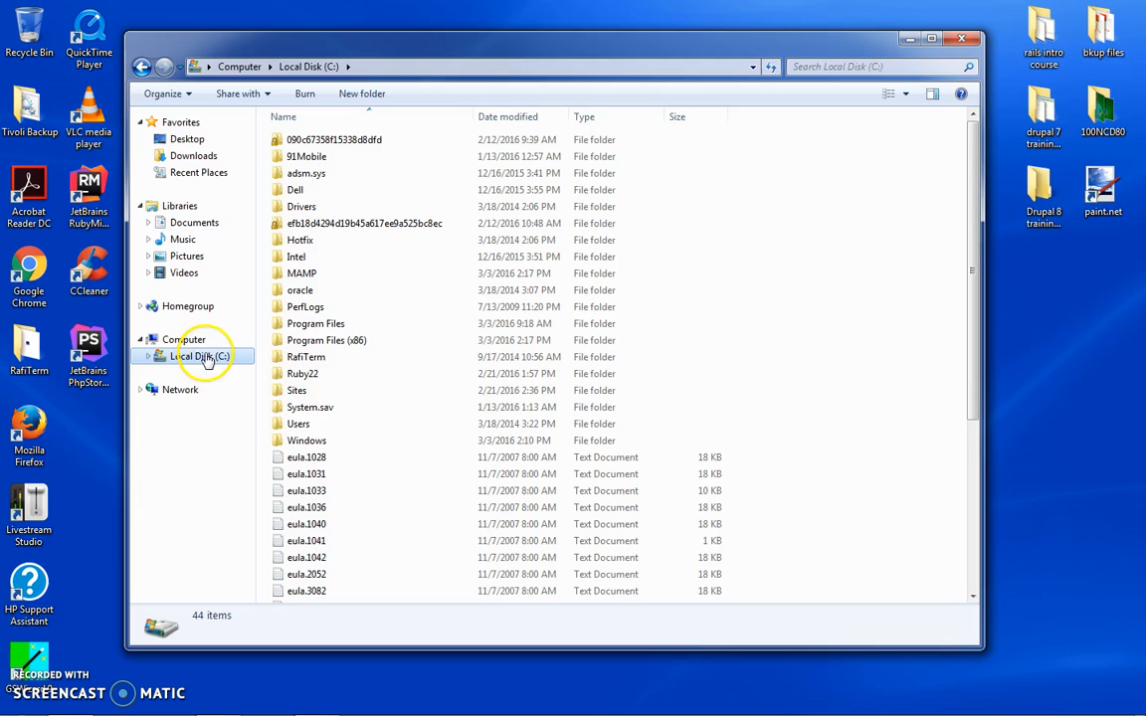
# Peek inside C:\MAMP, then delete the MAMP folder to the Recycle Bin.
pyautogui.rightClick(301, 273)
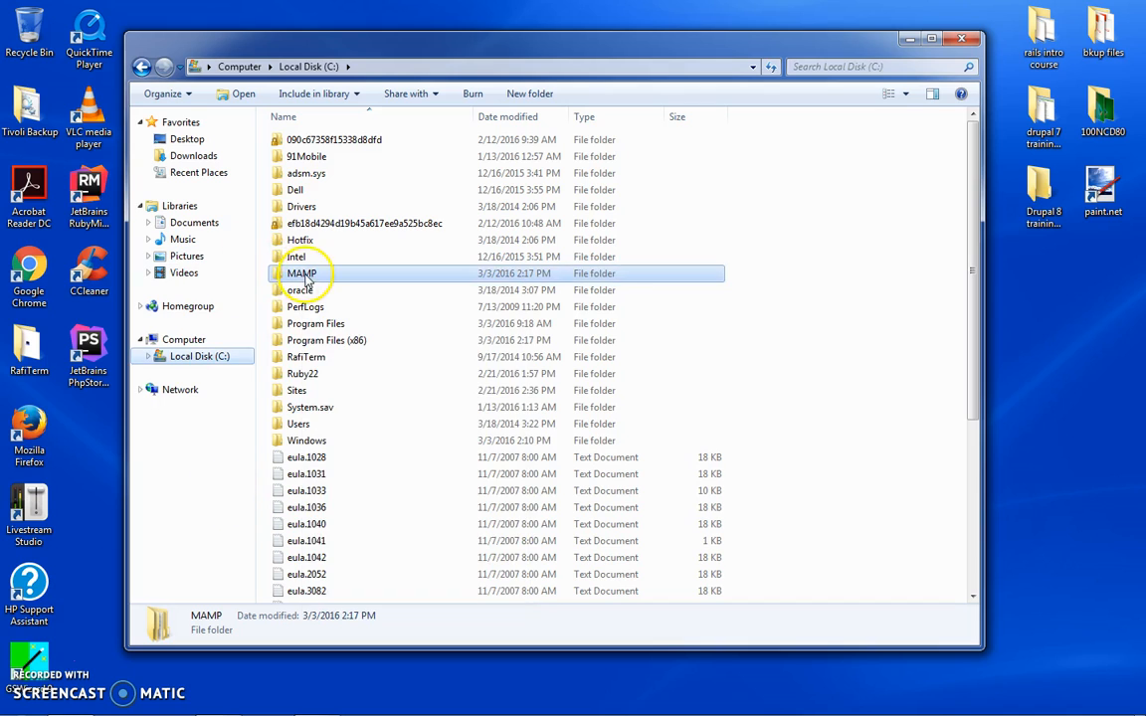
pyautogui.doubleClick(301, 273)
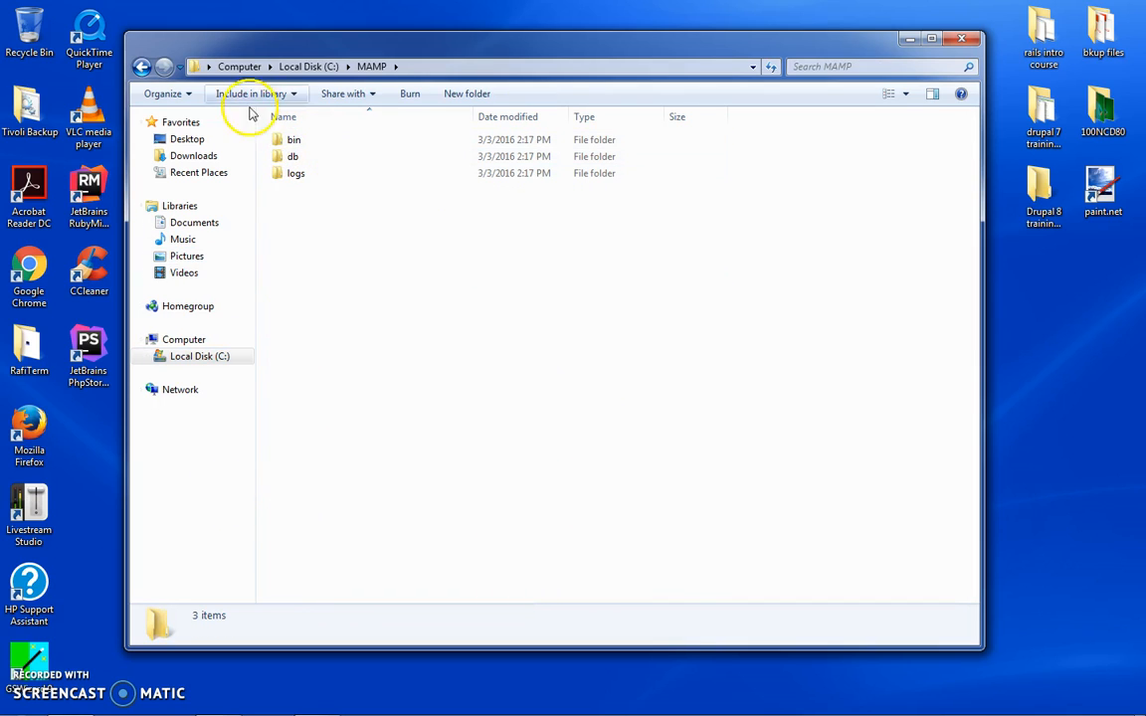
pyautogui.click(293, 139)
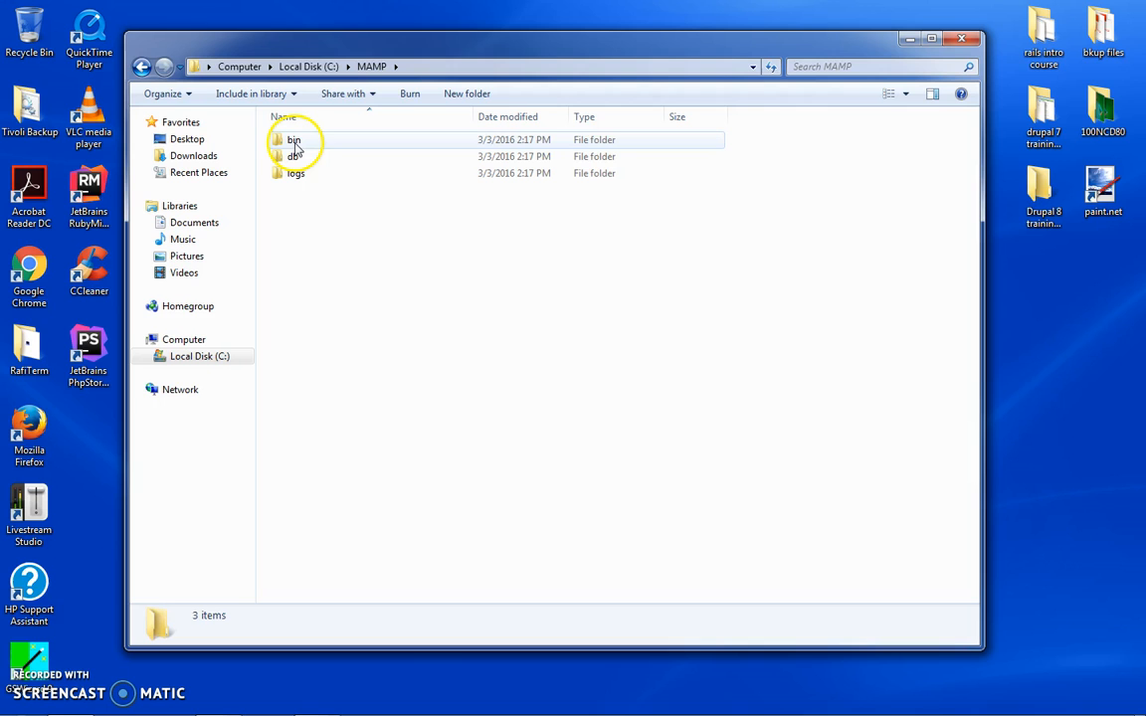
pyautogui.click(308, 66)
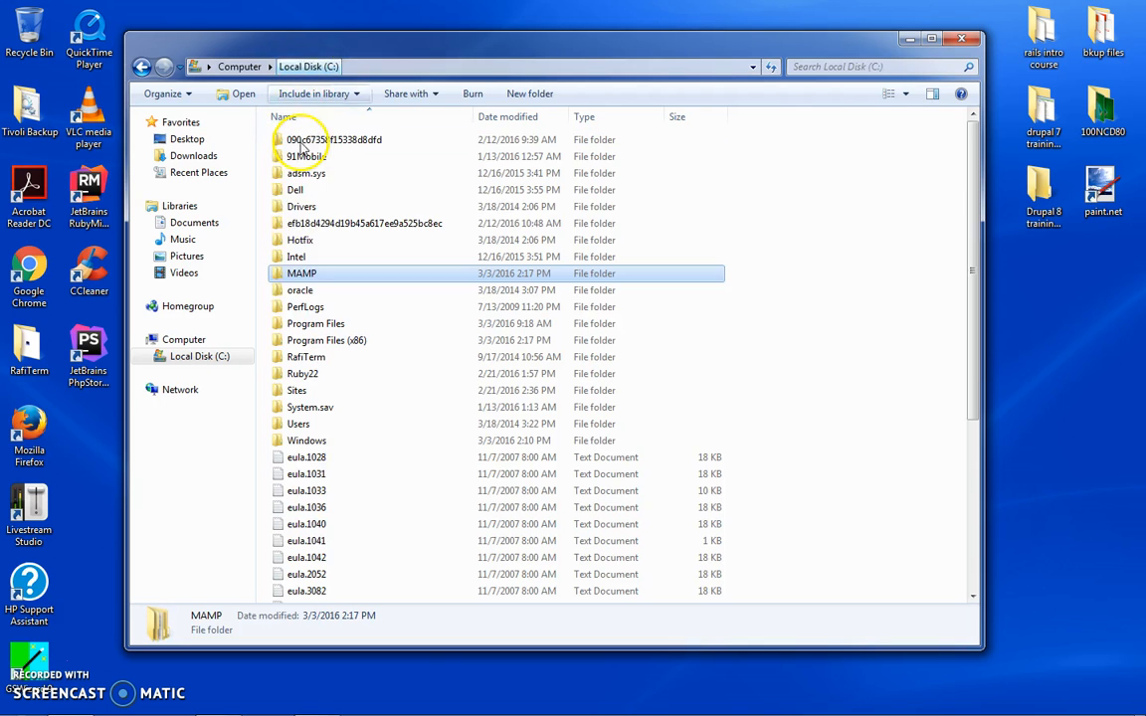
pyautogui.rightClick(302, 273)
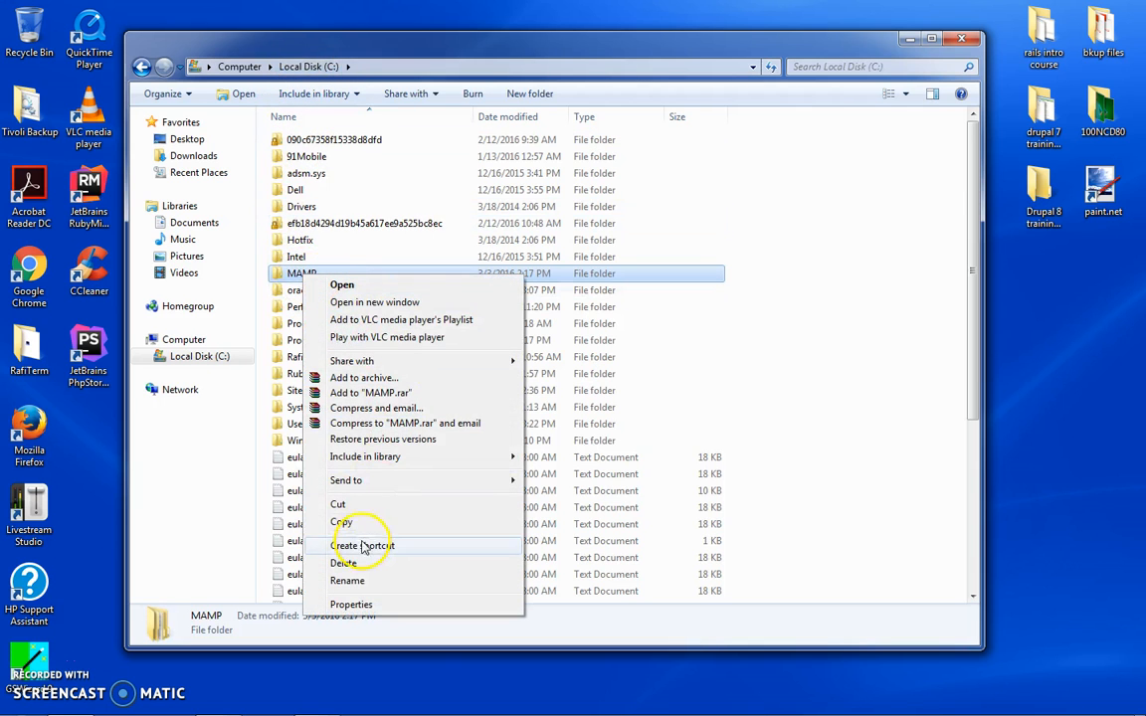
pyautogui.click(343, 563)
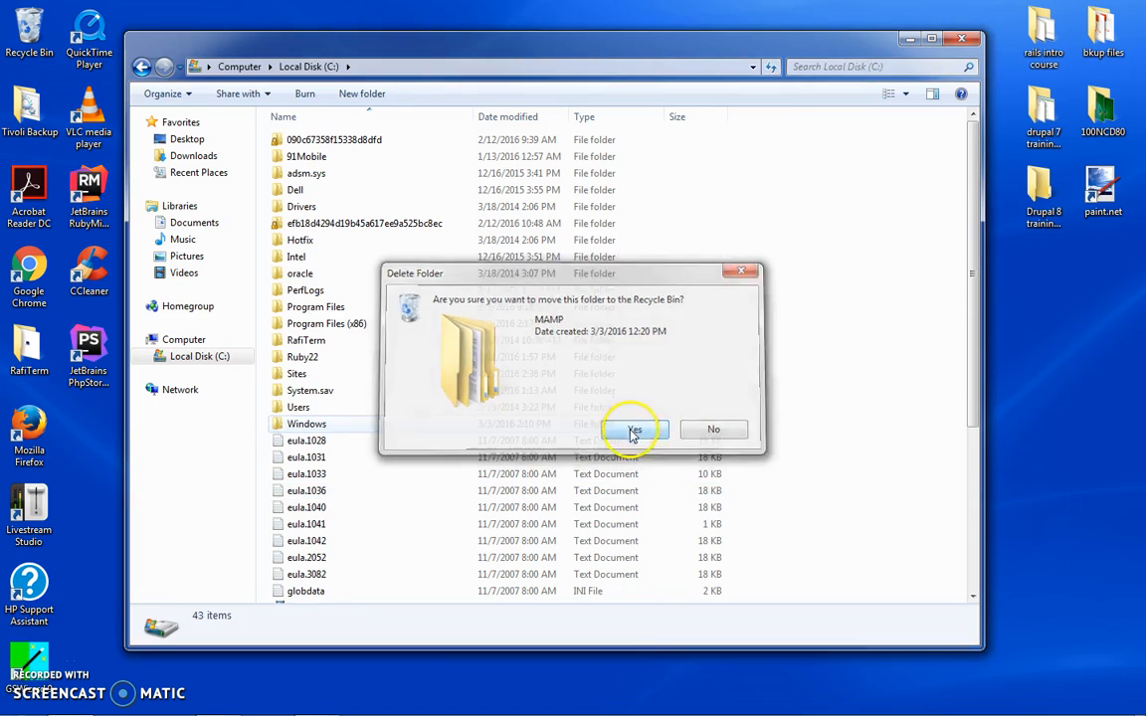
pyautogui.click(634, 428)
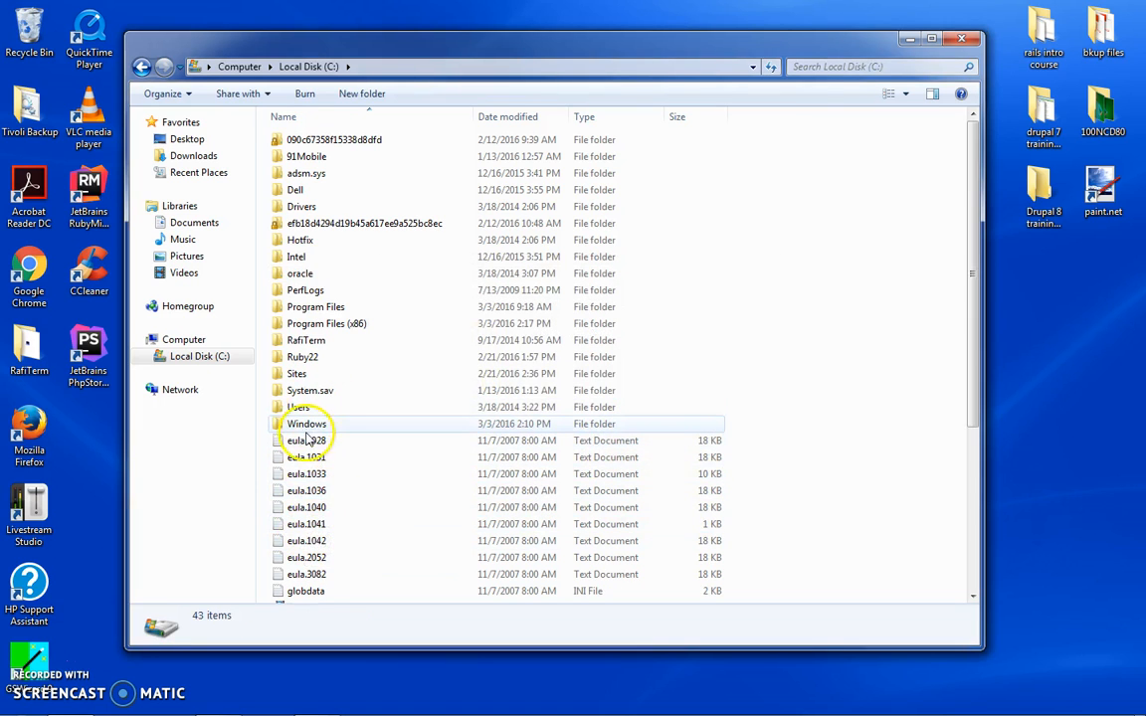
# Delete php.ini from C:\Windows and permanently remove both items.
pyautogui.doubleClick(307, 424)
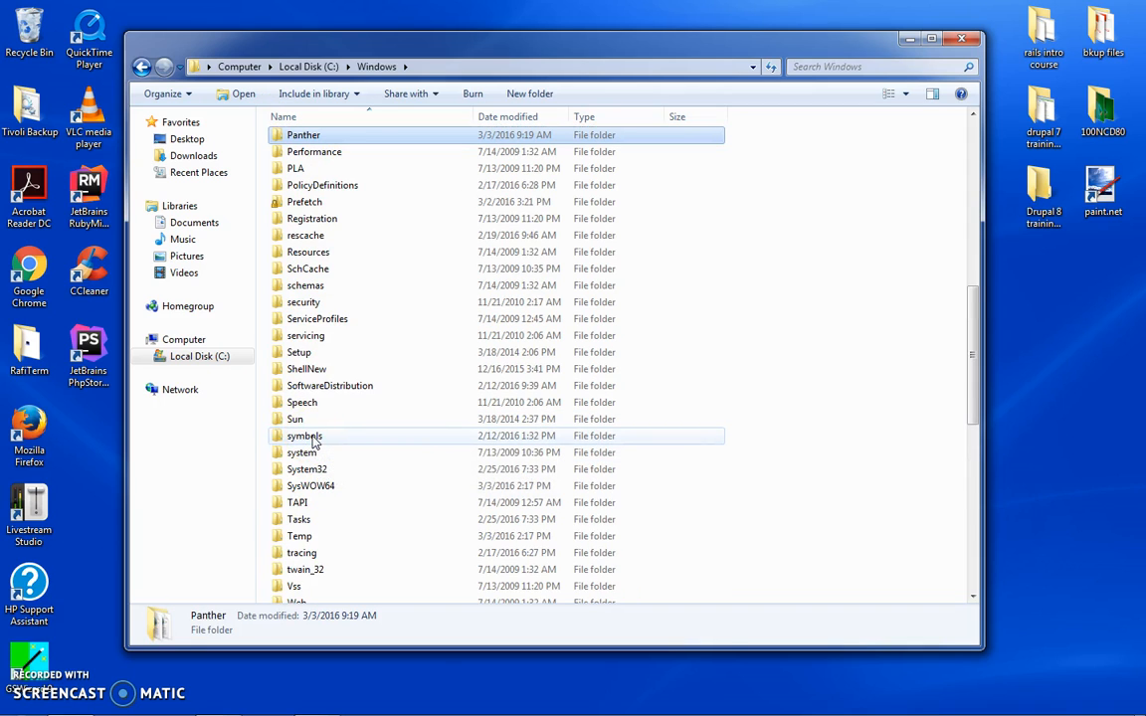
pyautogui.click(314, 151)
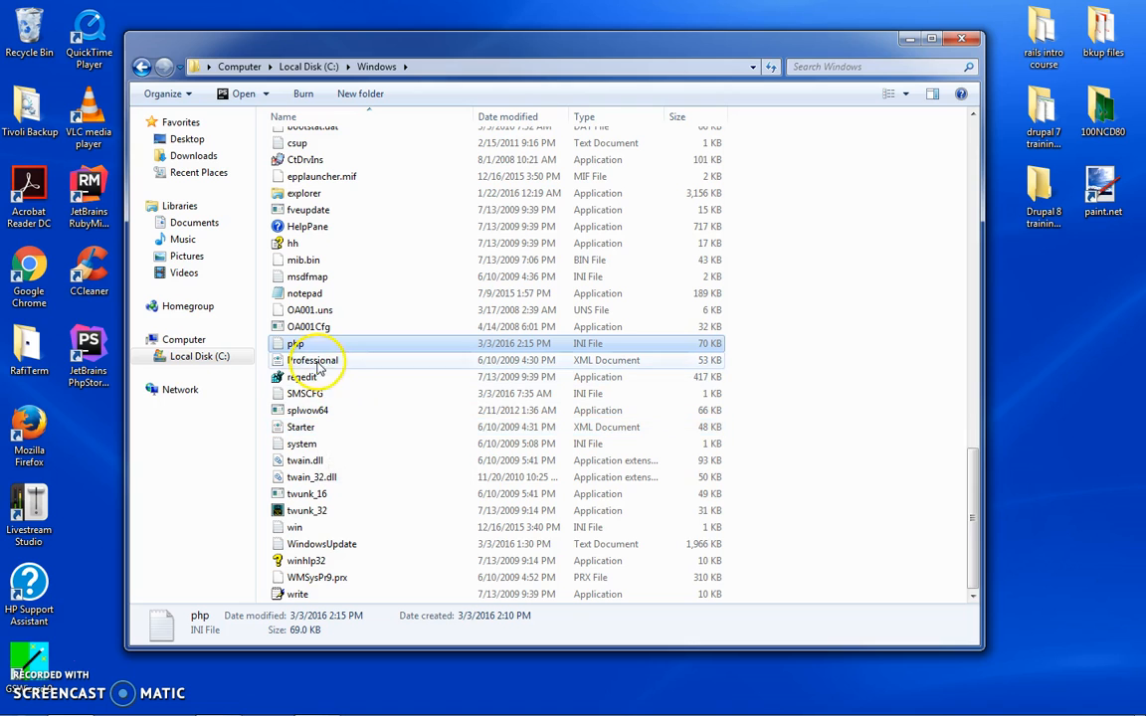
pyautogui.rightClick(296, 343)
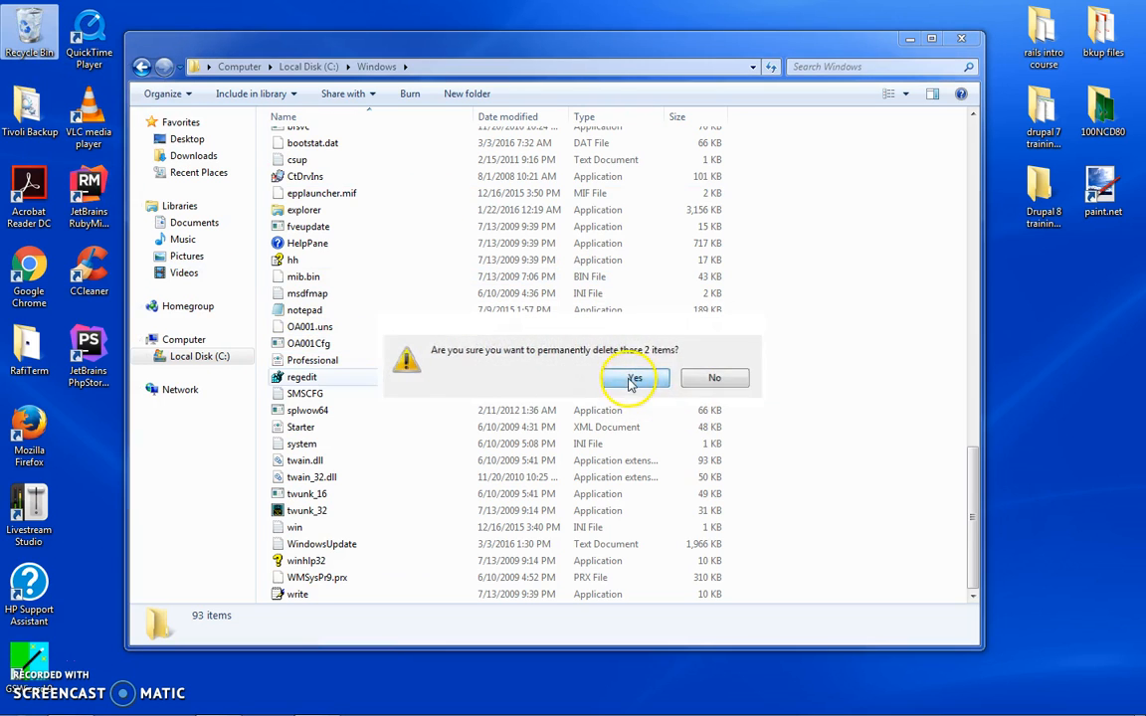
pyautogui.click(633, 378)
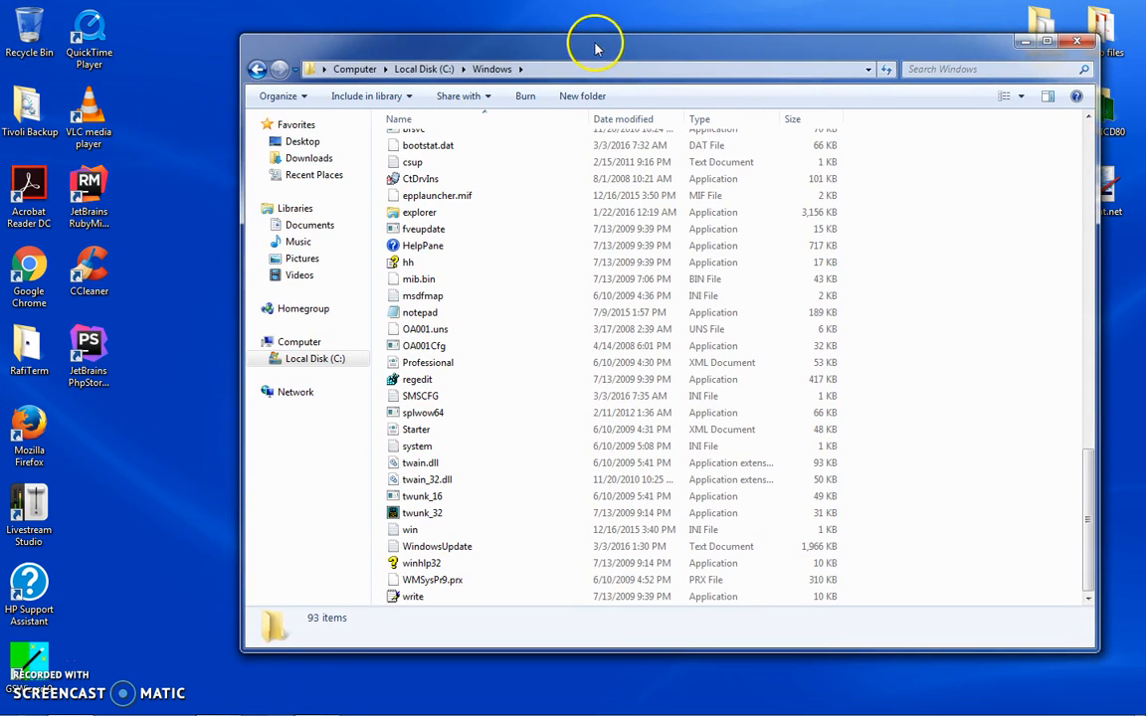
# Go to Downloads\programming, where the MAMP and Composer installers are.
pyautogui.click(27, 699)
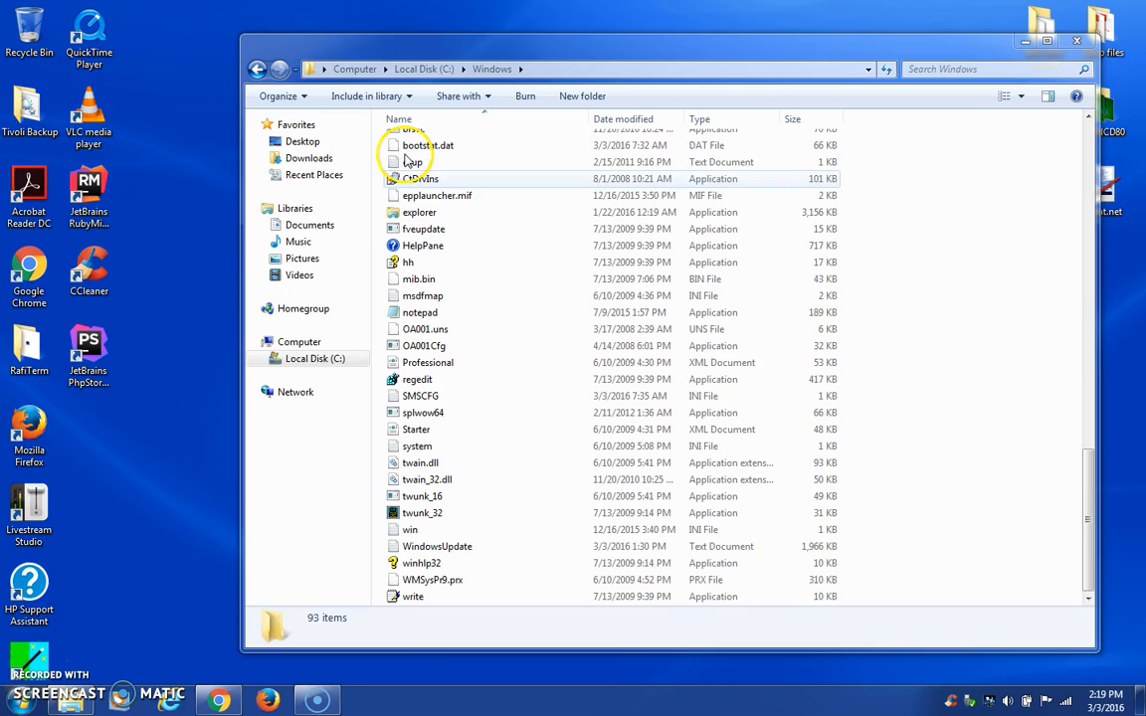
pyautogui.click(310, 159)
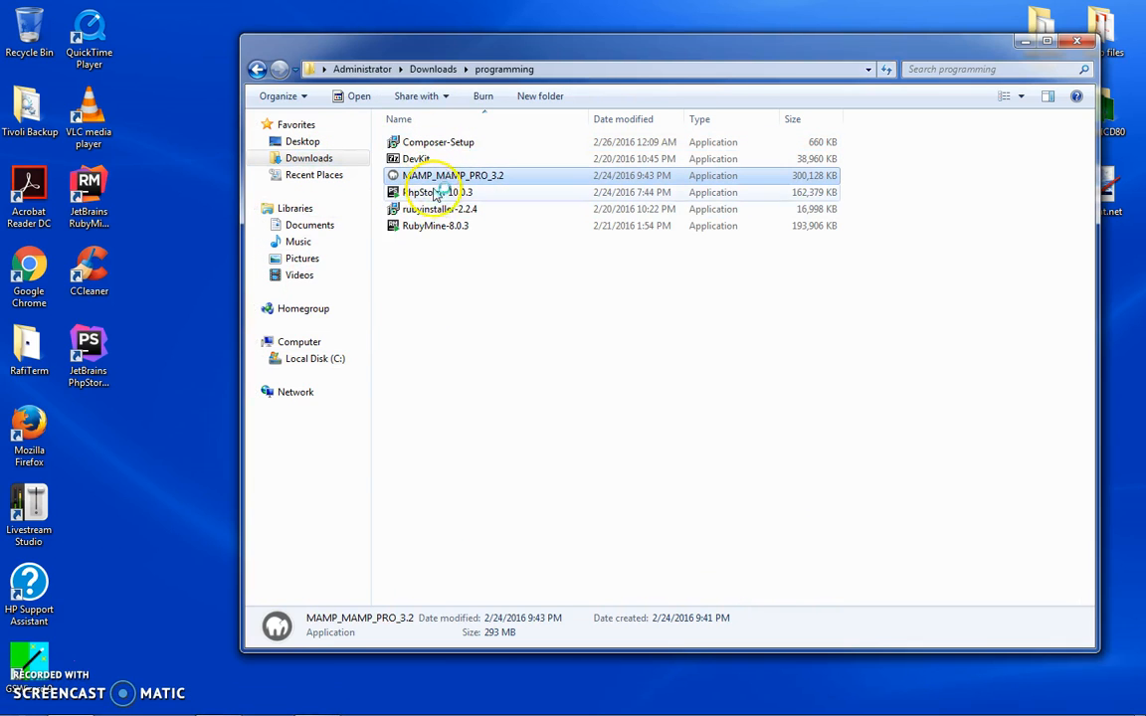
# Install MAMP_MAMP_PRO_3.2 in English to C:\MAMP with a desktop icon, without MAMP PRO.
pyautogui.doubleClick(453, 175)
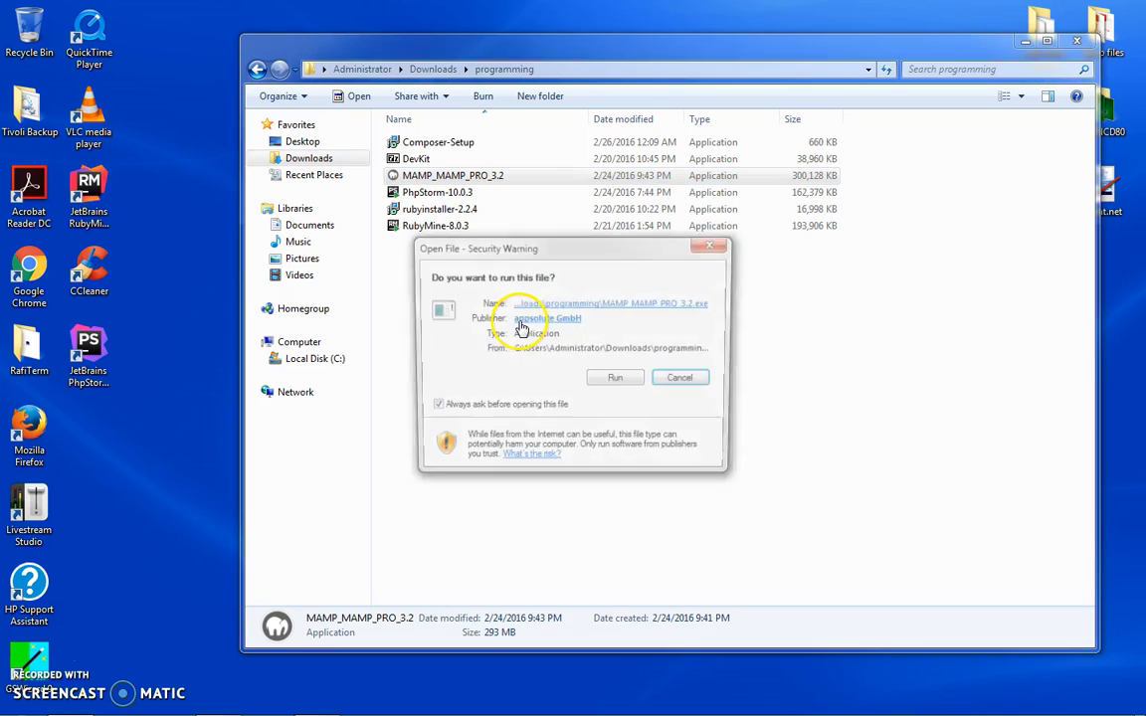
pyautogui.click(615, 377)
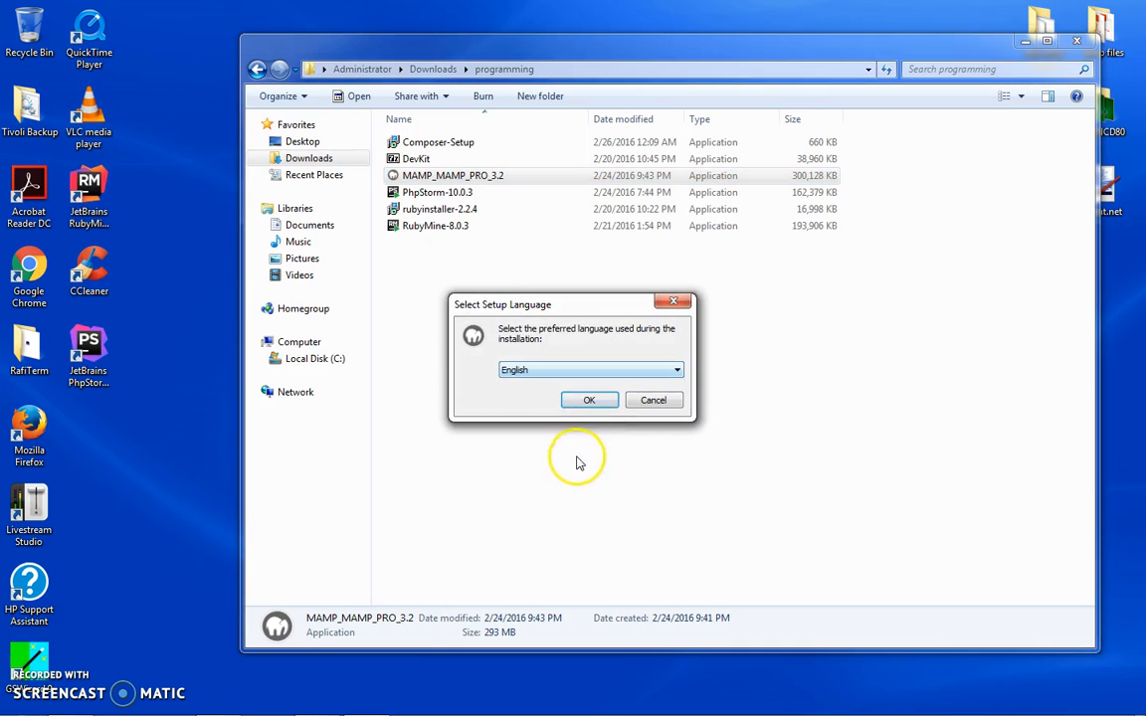
pyautogui.click(589, 399)
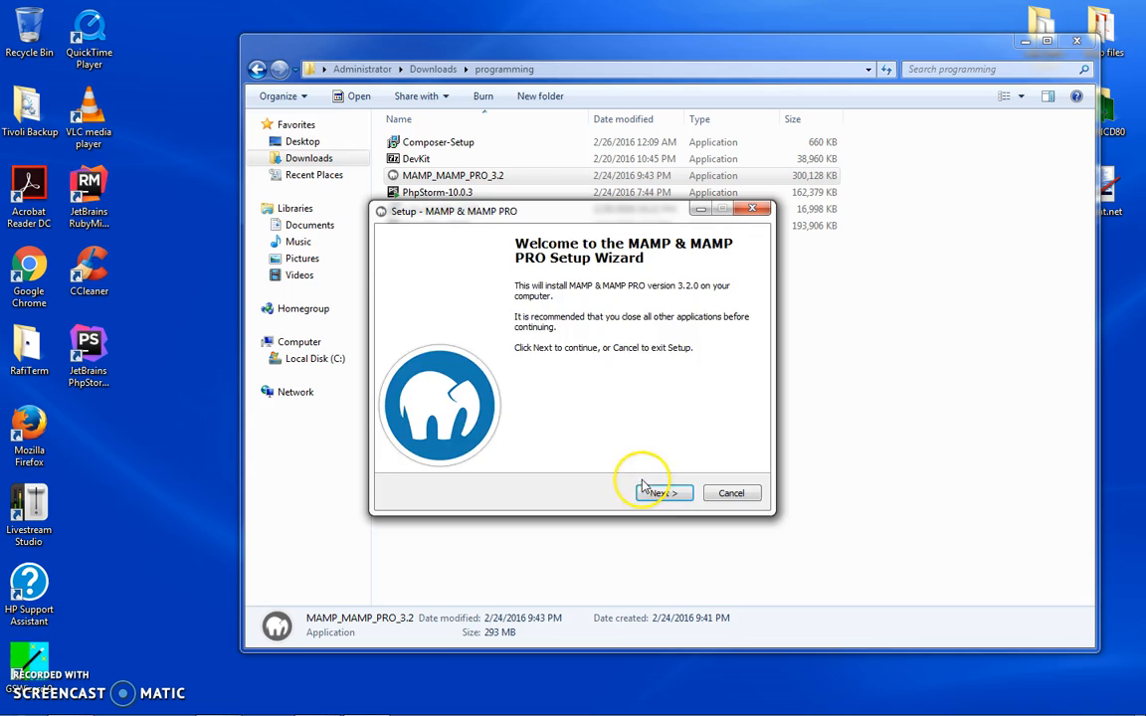
pyautogui.click(660, 492)
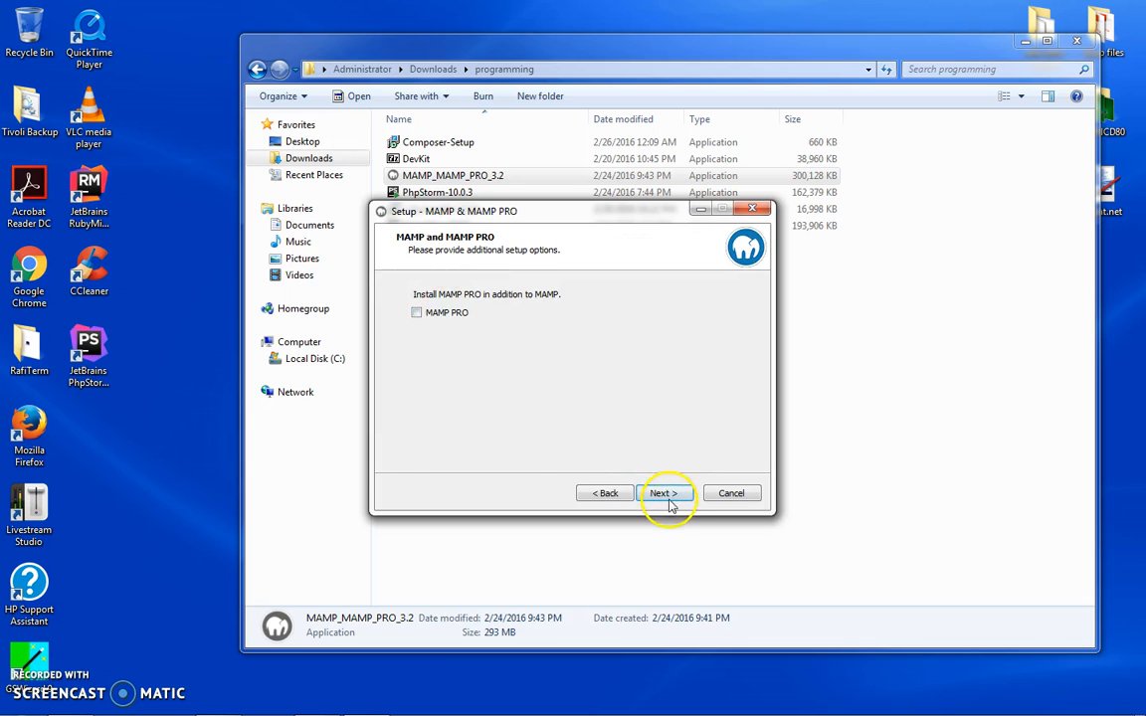
pyautogui.click(663, 493)
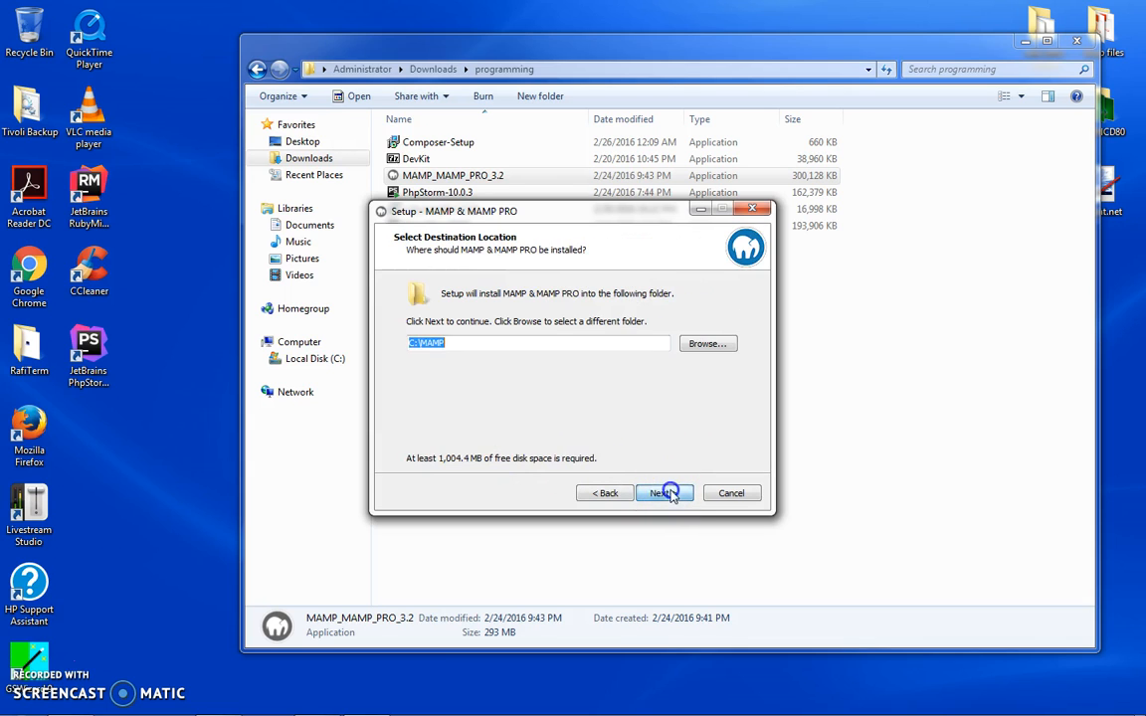
pyautogui.click(660, 492)
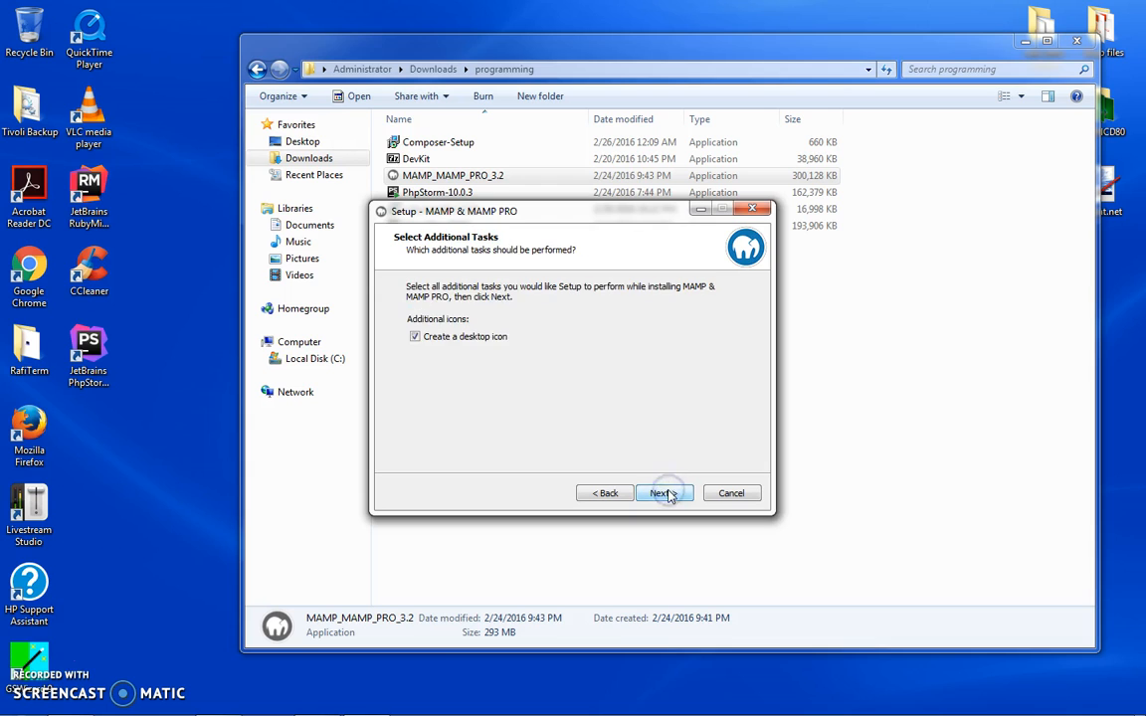
pyautogui.click(662, 492)
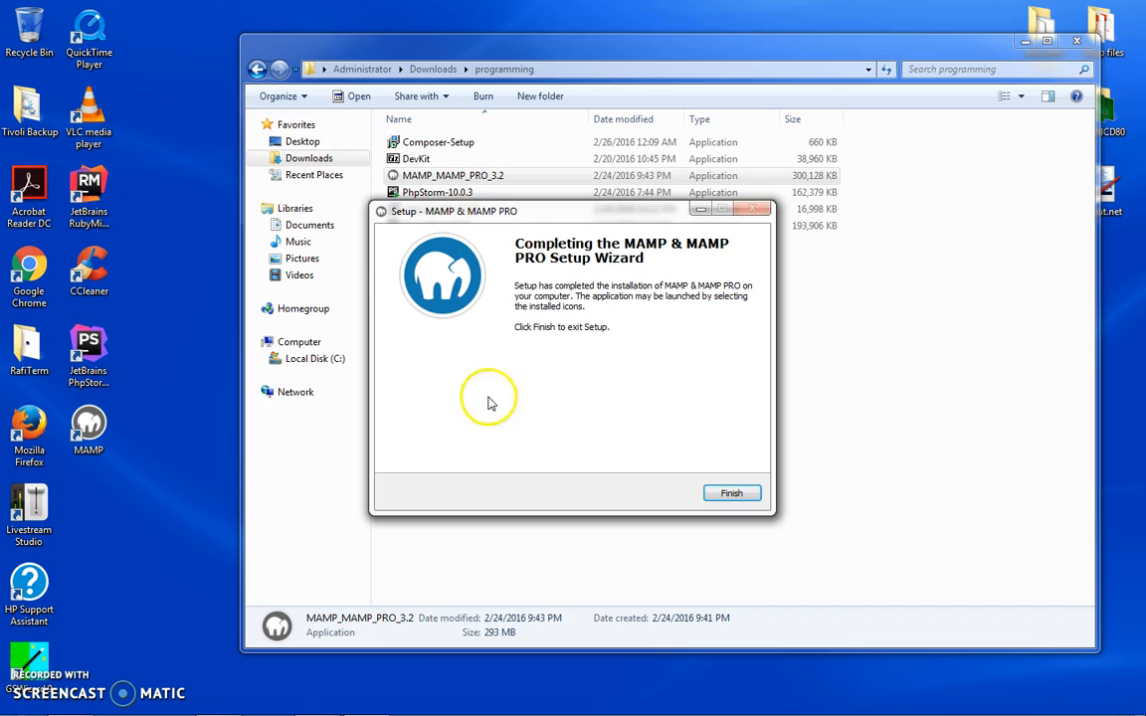
pyautogui.click(731, 493)
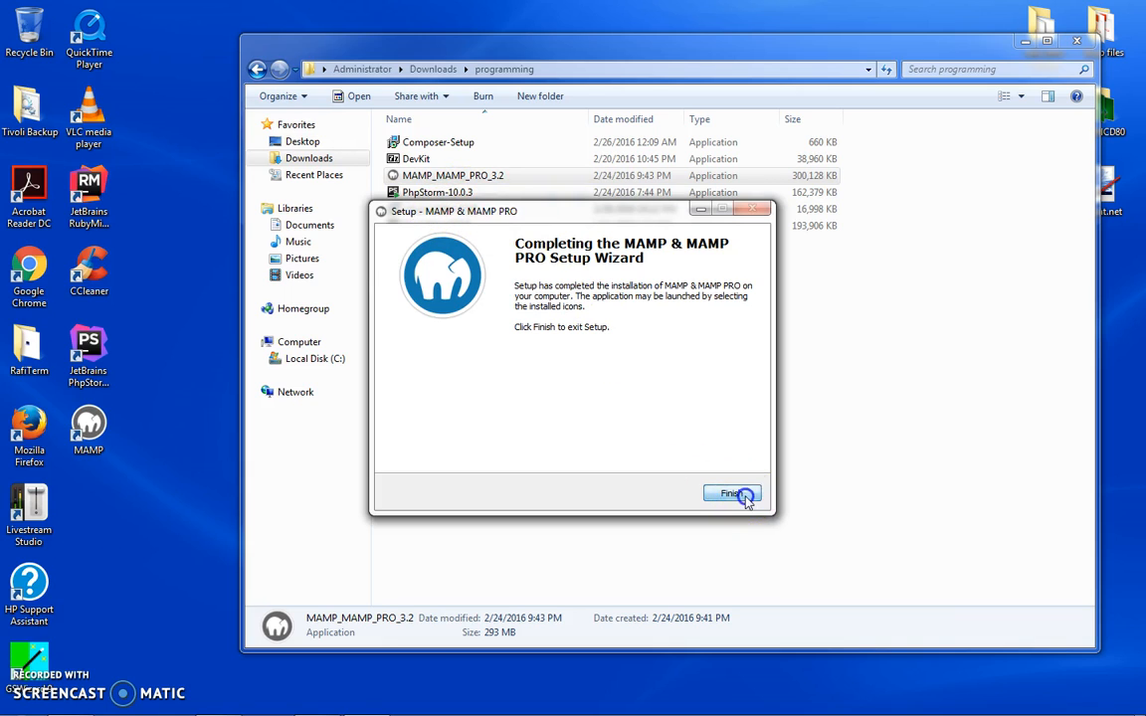
pyautogui.click(732, 495)
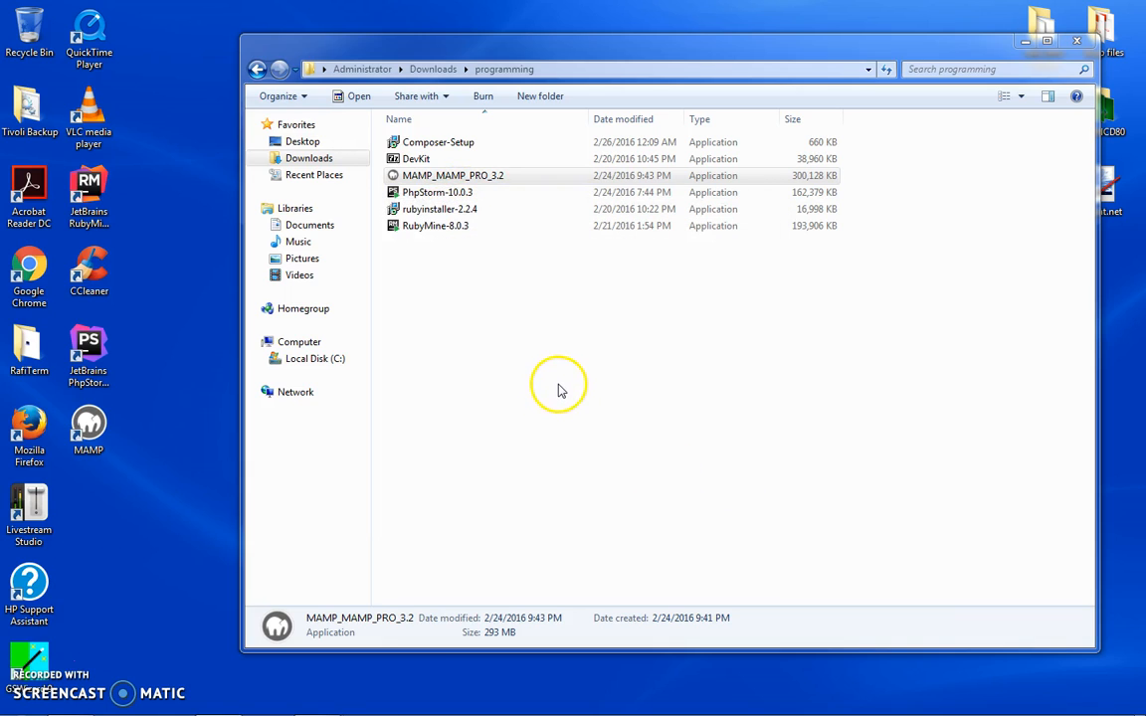
# Run Composer-Setup with shell menus using MAMP's php7.0.0 php.exe, hitting the openssl error.
pyautogui.doubleClick(437, 142)
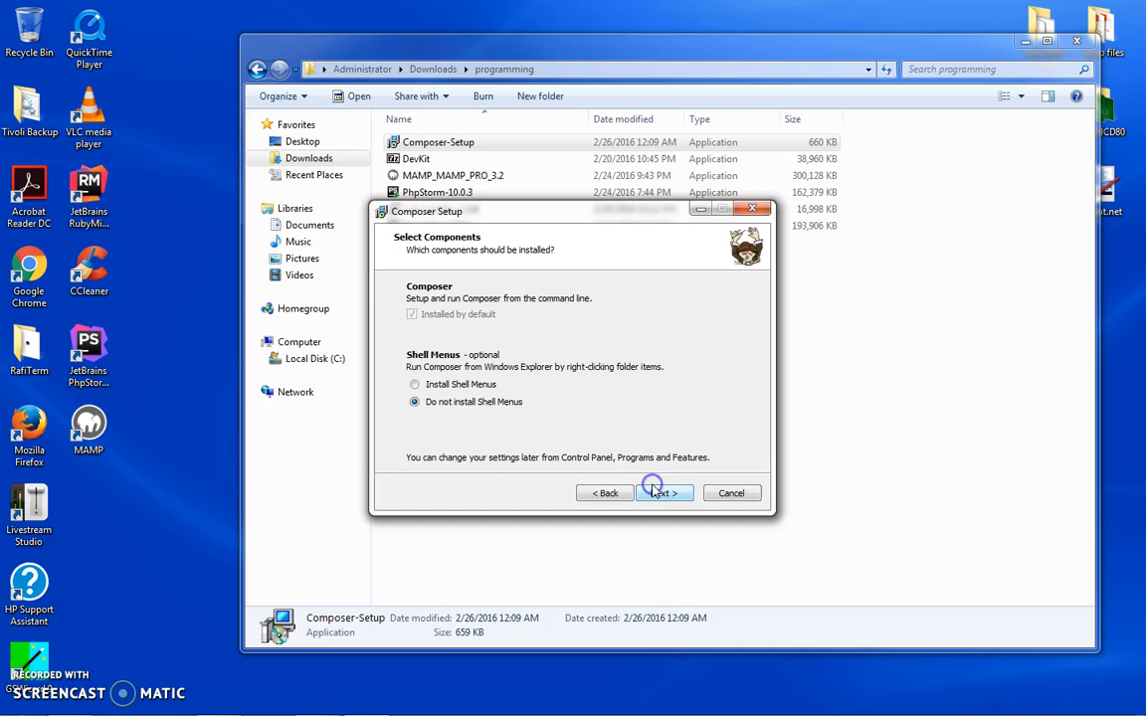
pyautogui.click(413, 384)
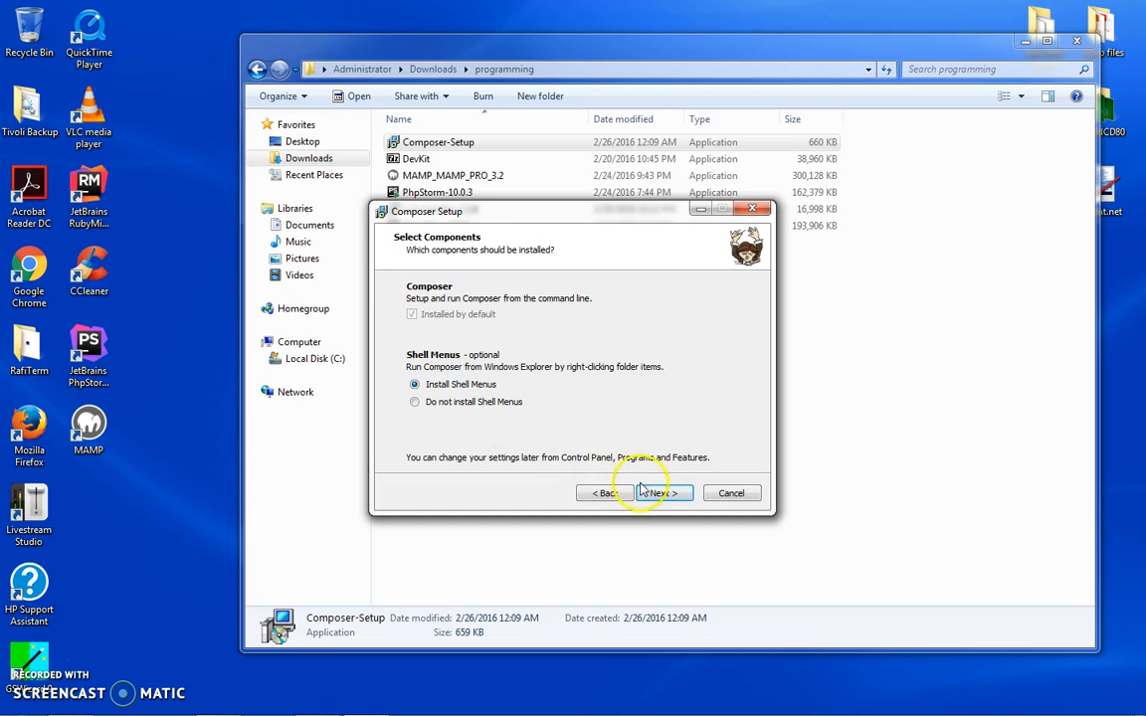
pyautogui.click(664, 493)
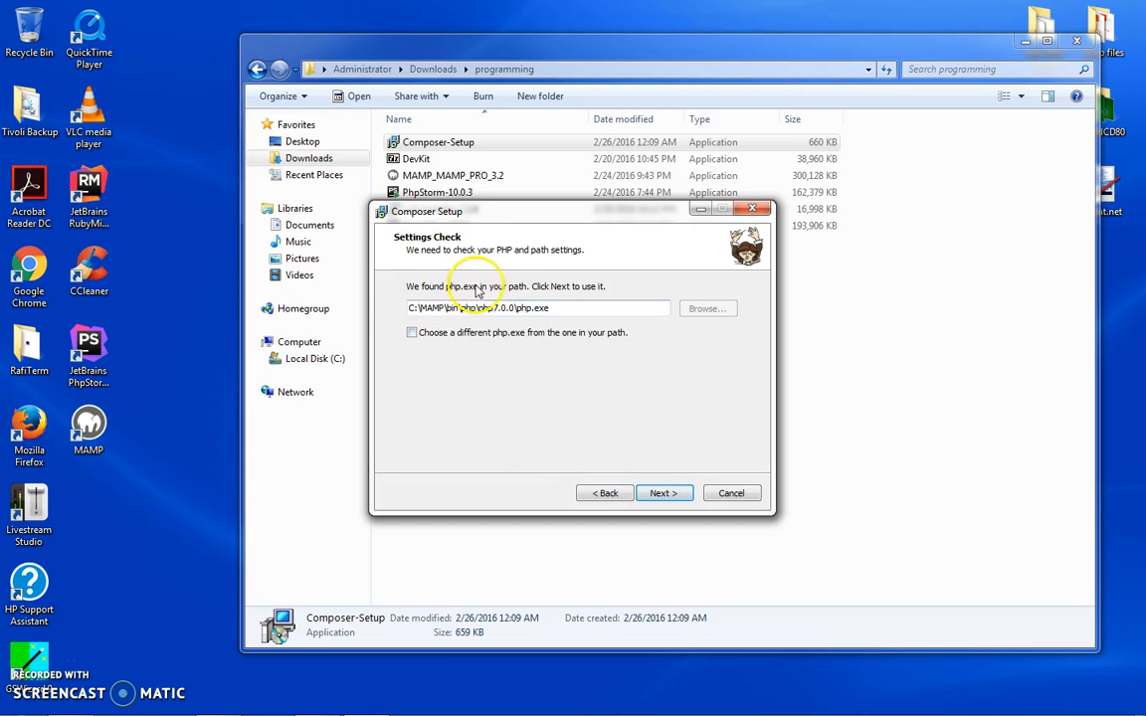
pyautogui.moveTo(610, 439)
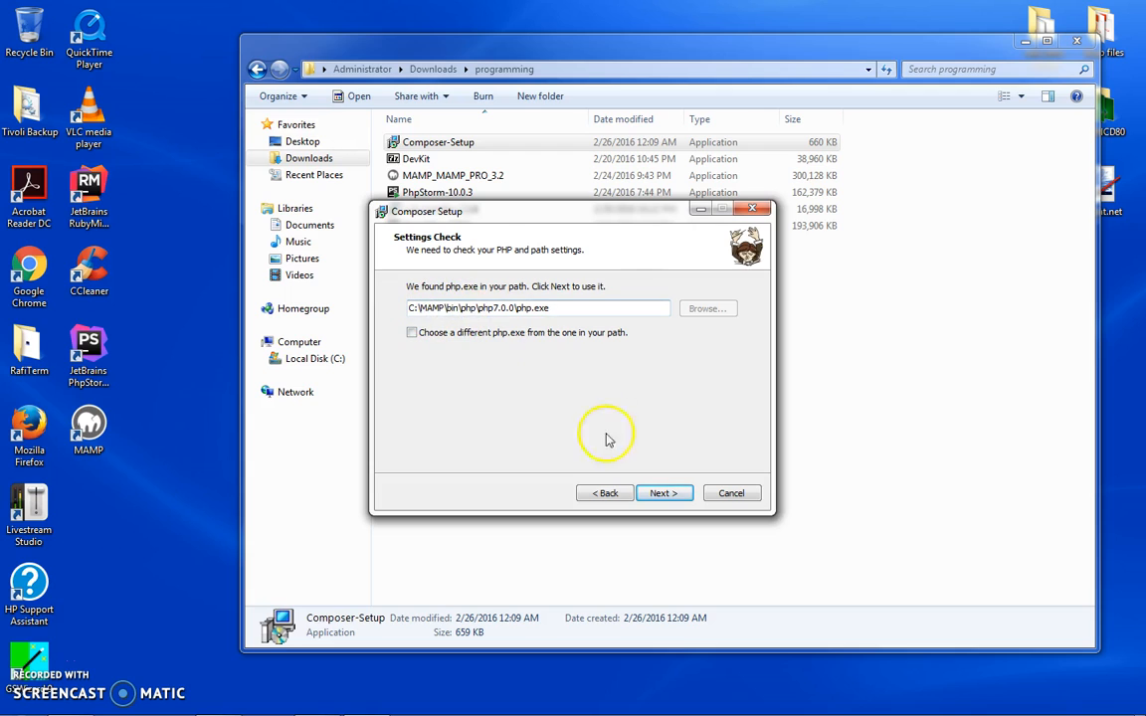
pyautogui.click(663, 493)
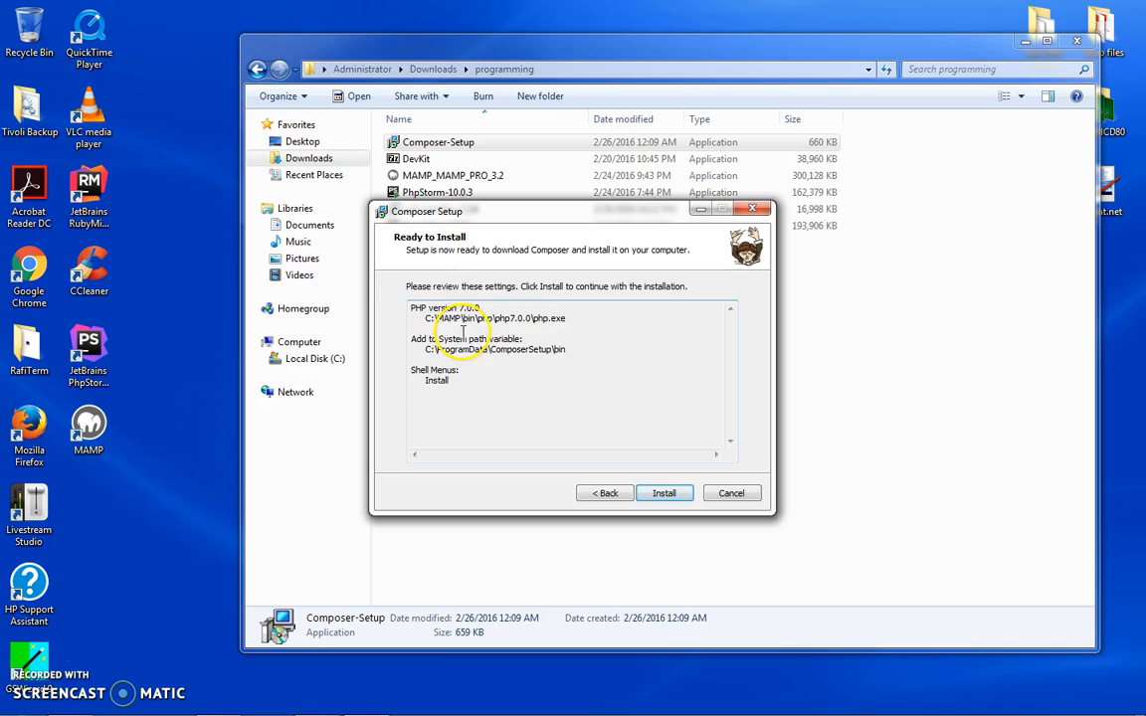
pyautogui.moveTo(572, 295)
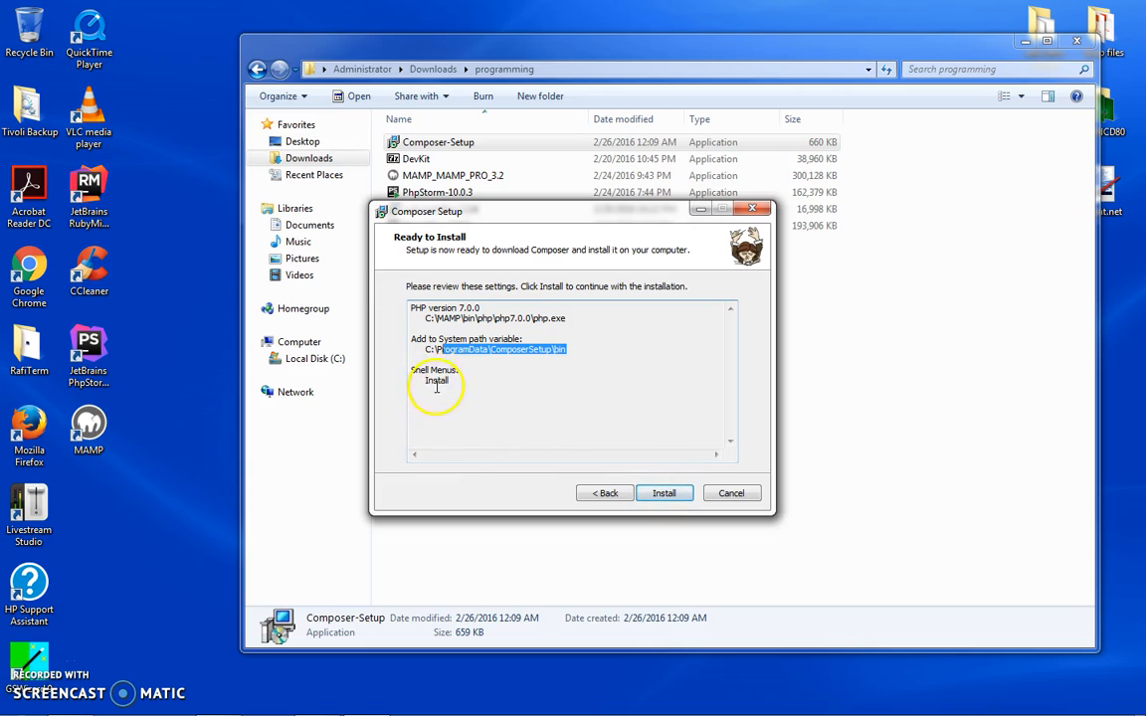
pyautogui.click(663, 492)
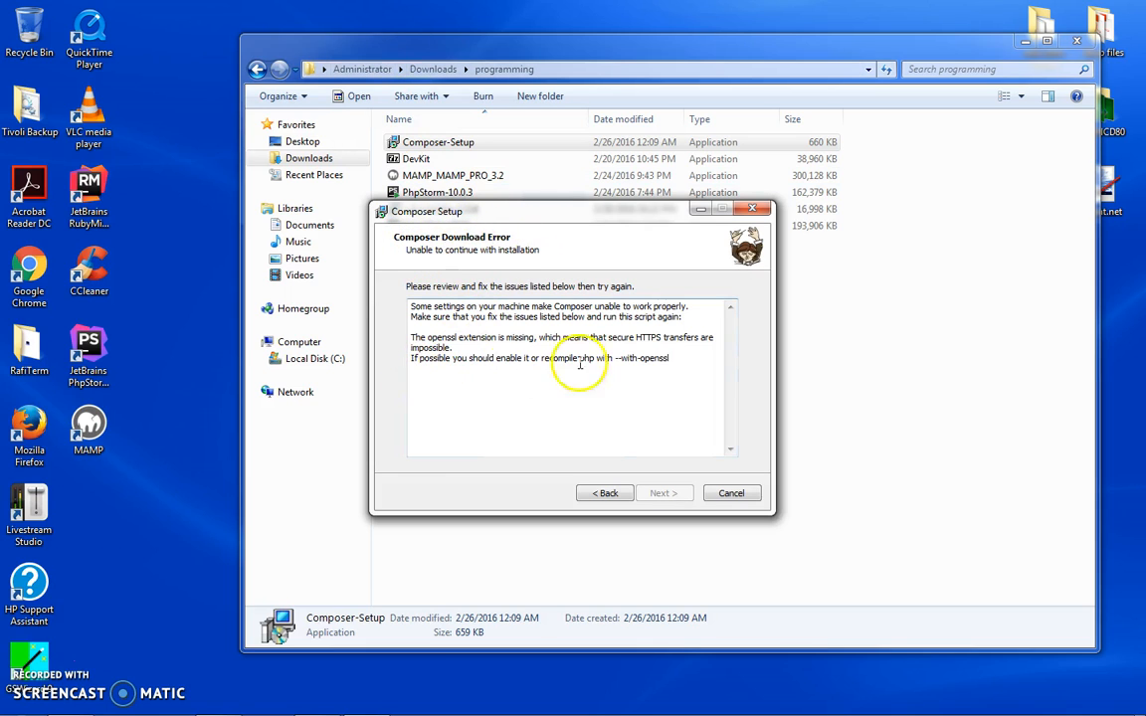
# Read the openssl error message and cancel Composer Setup.
pyautogui.doubleClick(651, 359)
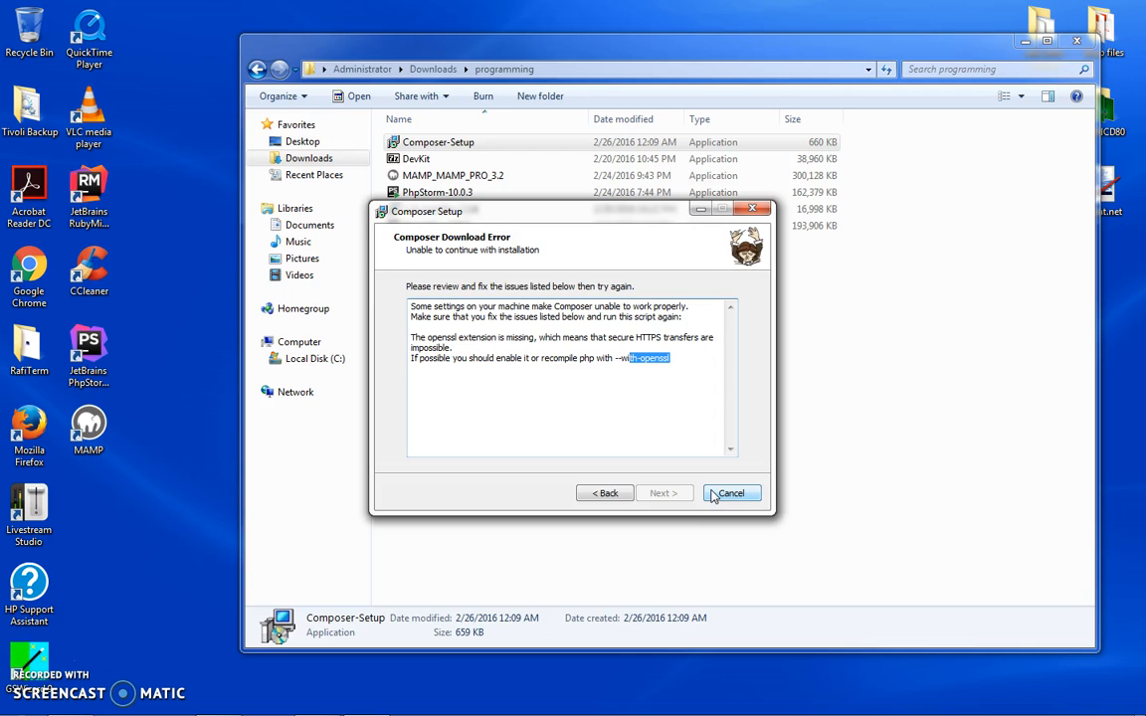
pyautogui.click(731, 493)
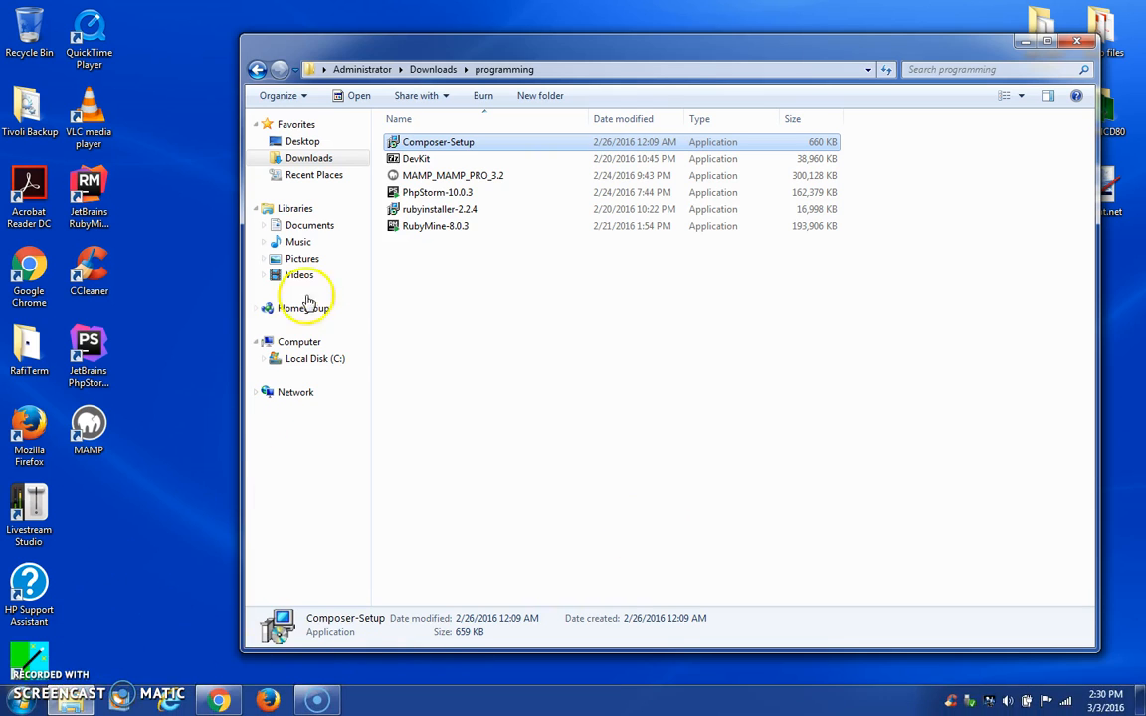
# Browse the C:\Windows folder, then open the MAMP folder.
pyautogui.click(314, 358)
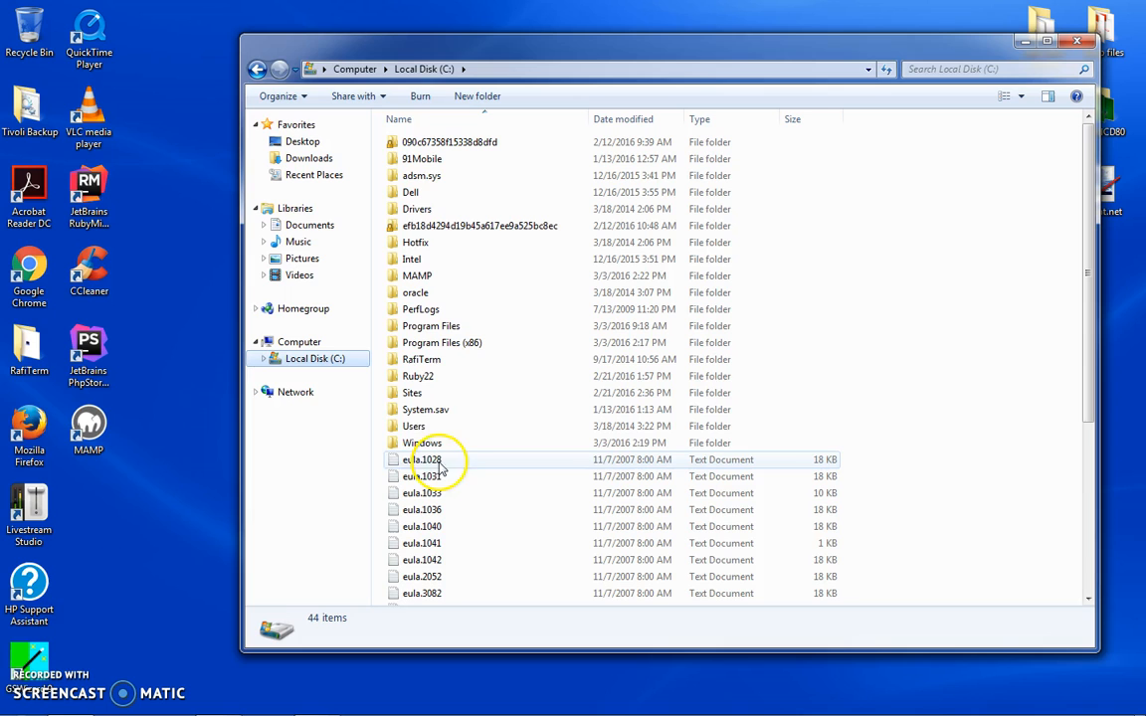
pyautogui.doubleClick(422, 443)
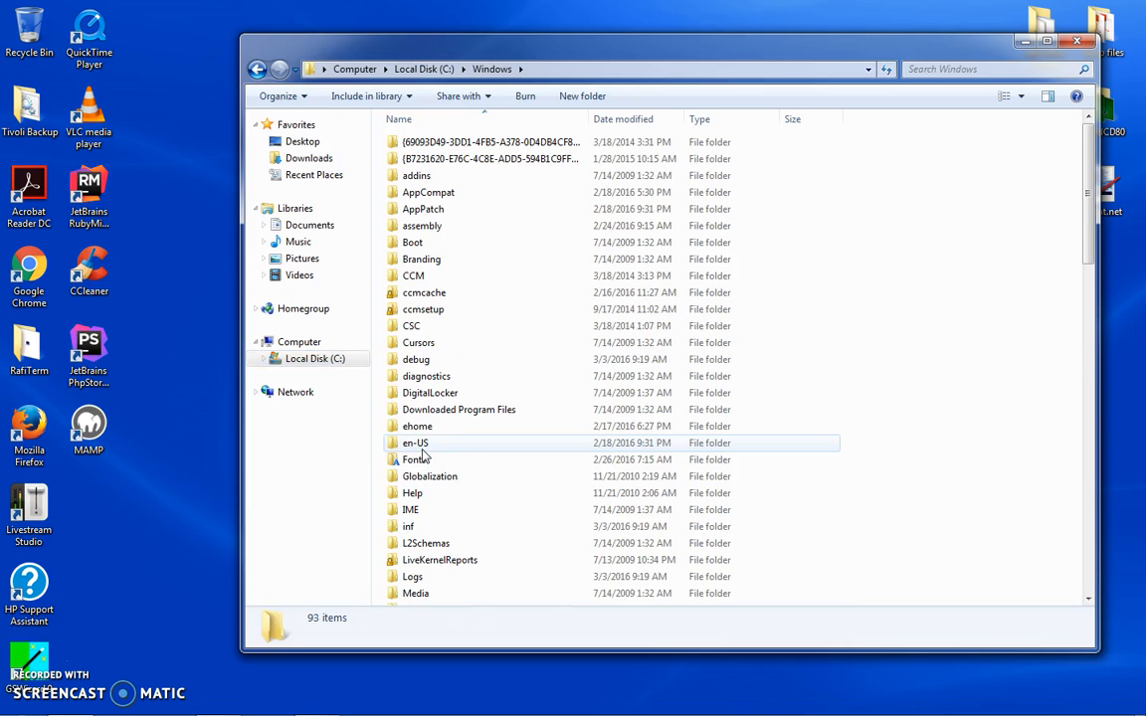
pyautogui.scroll(-3)
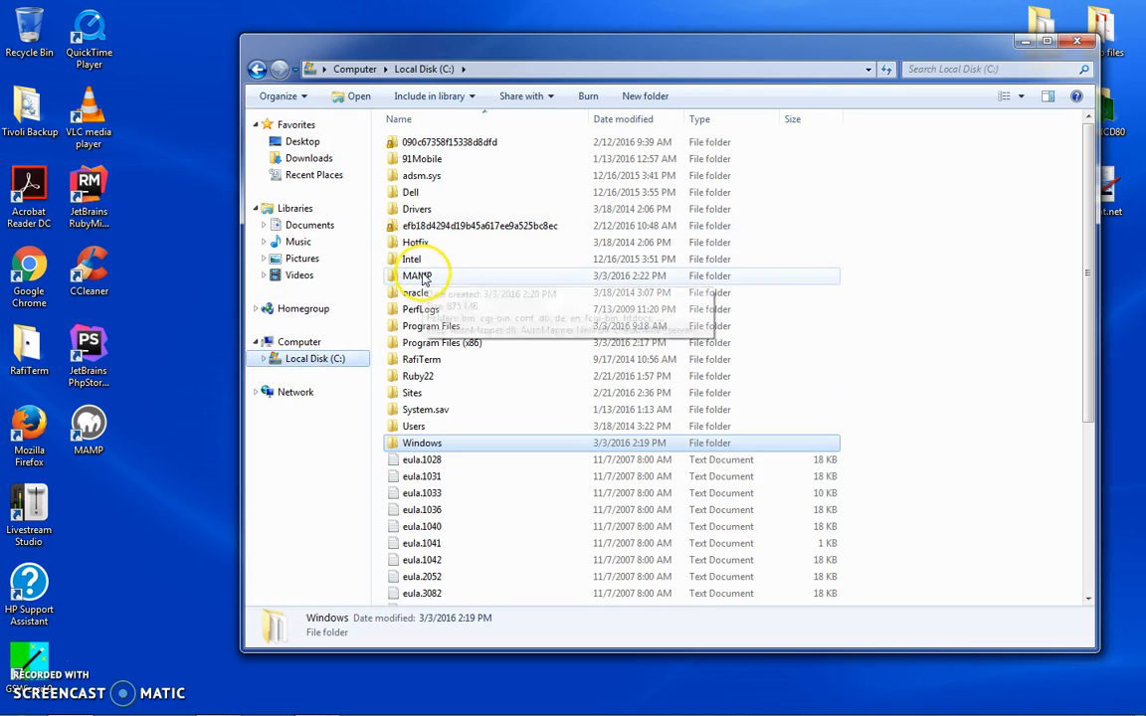
pyautogui.doubleClick(417, 276)
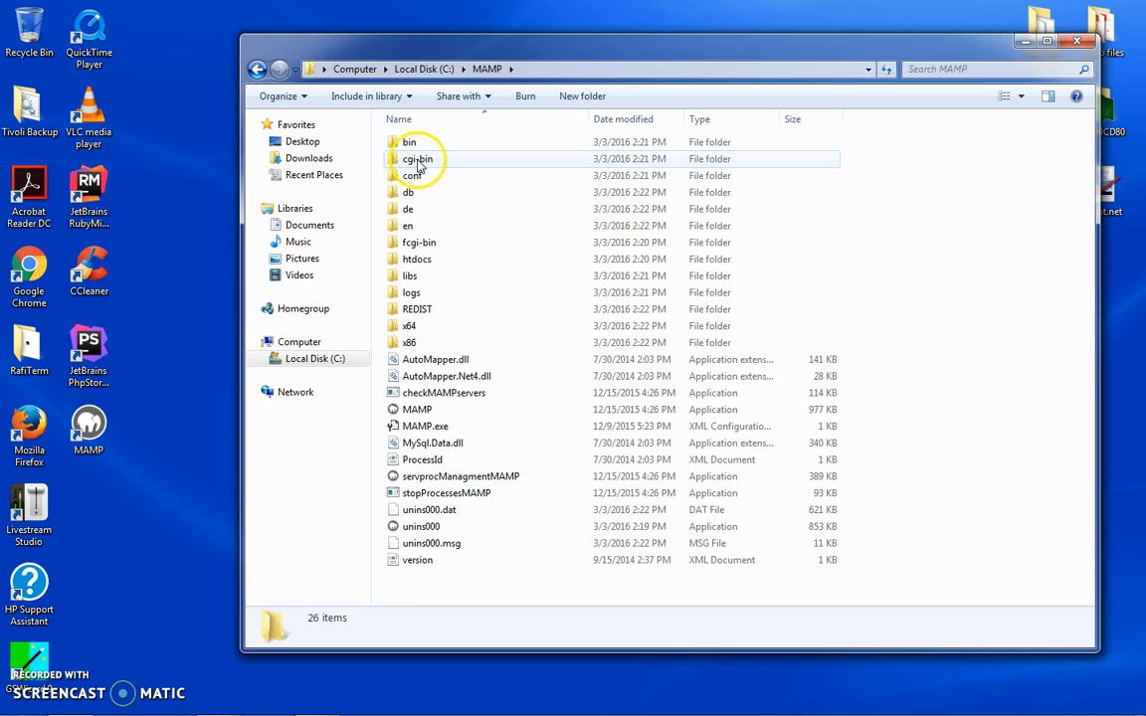
pyautogui.moveTo(418, 259)
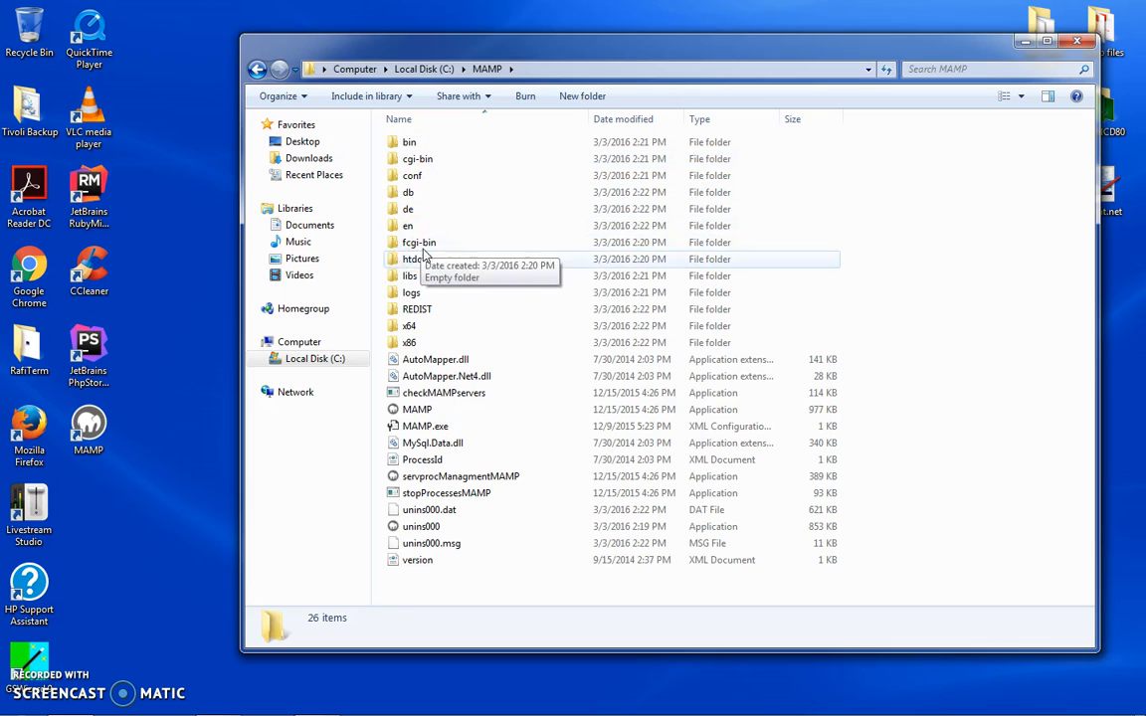
pyautogui.moveTo(417, 241)
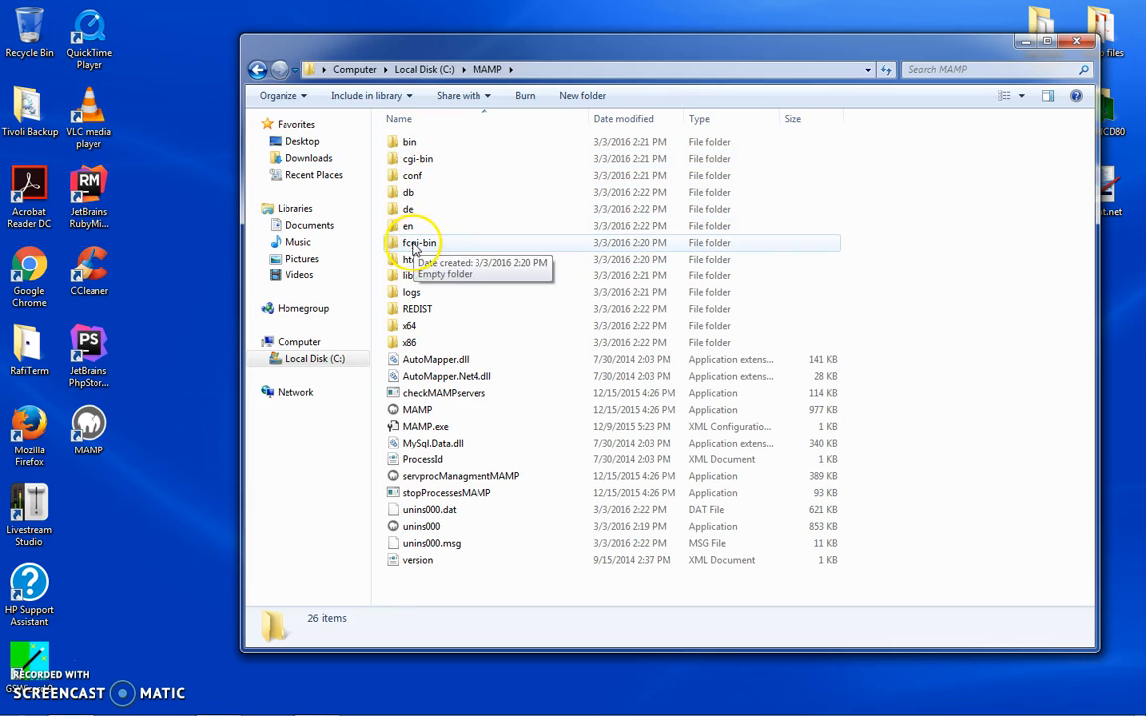
pyautogui.moveTo(418, 259)
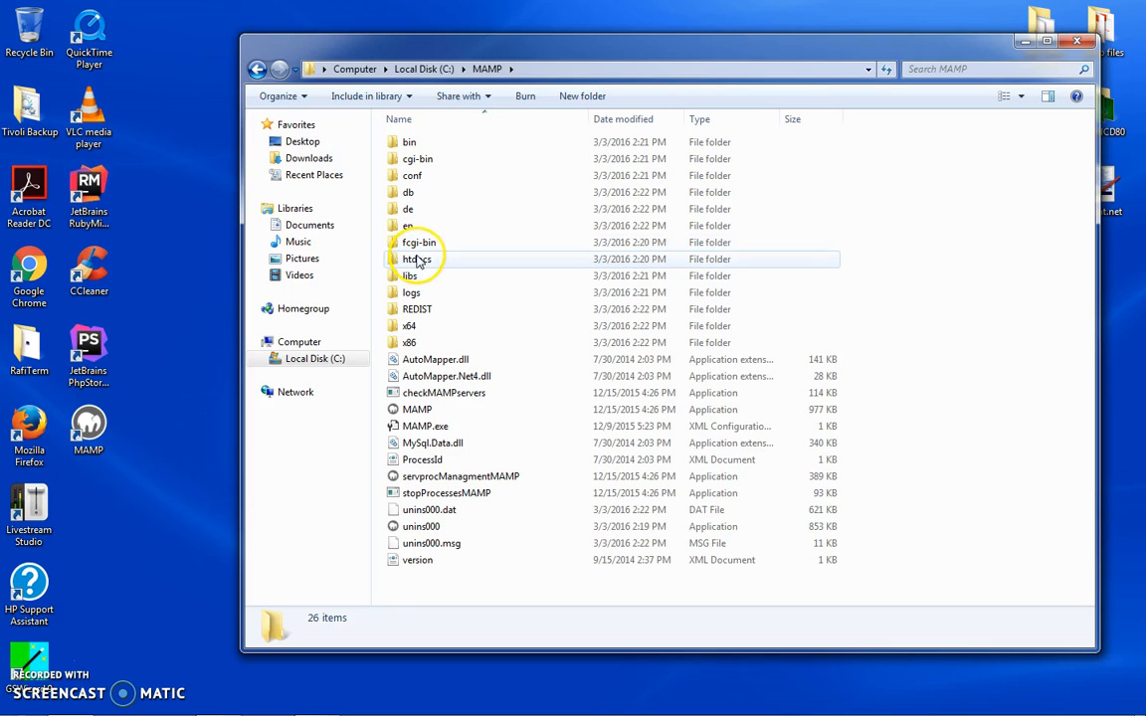
pyautogui.moveTo(417, 259)
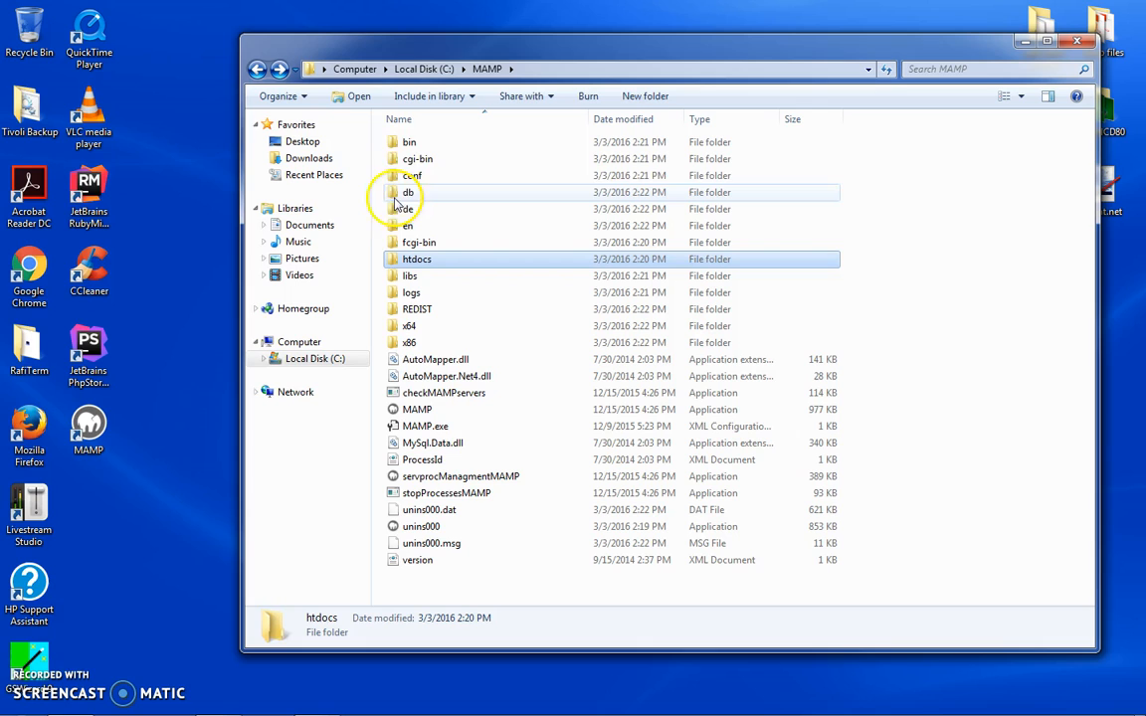
# Inspect php.ini in MAMP\conf\php7.0.0, then return to C:\MAMP.
pyautogui.doubleClick(411, 175)
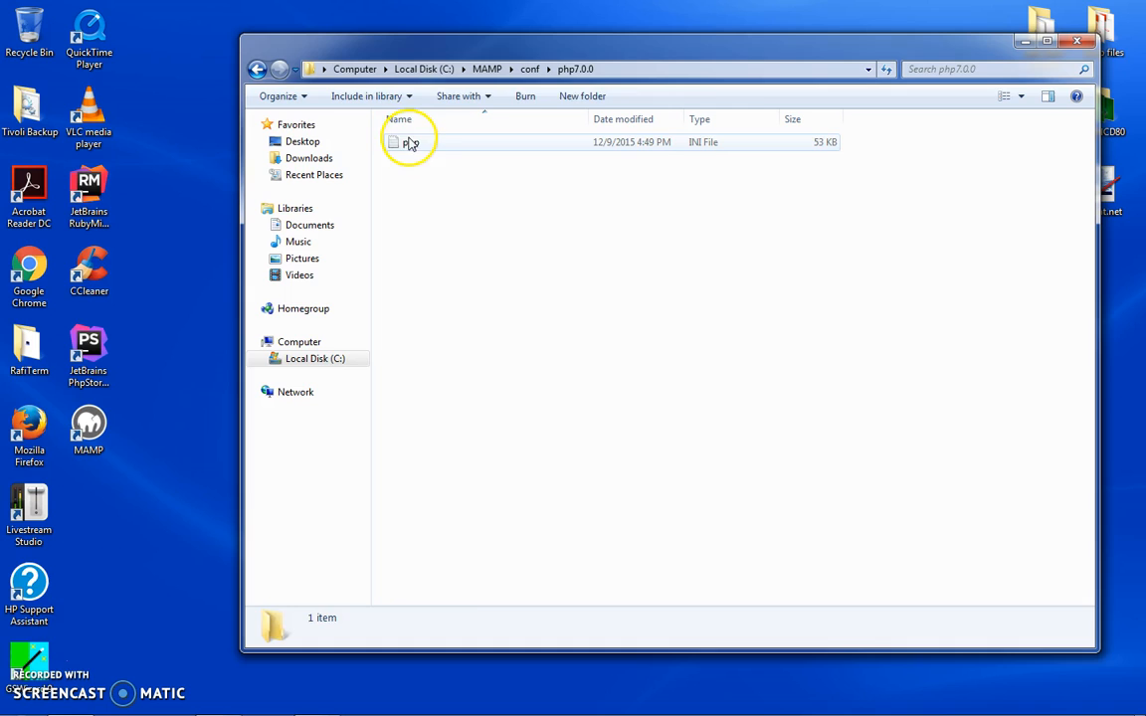
pyautogui.rightClick(408, 142)
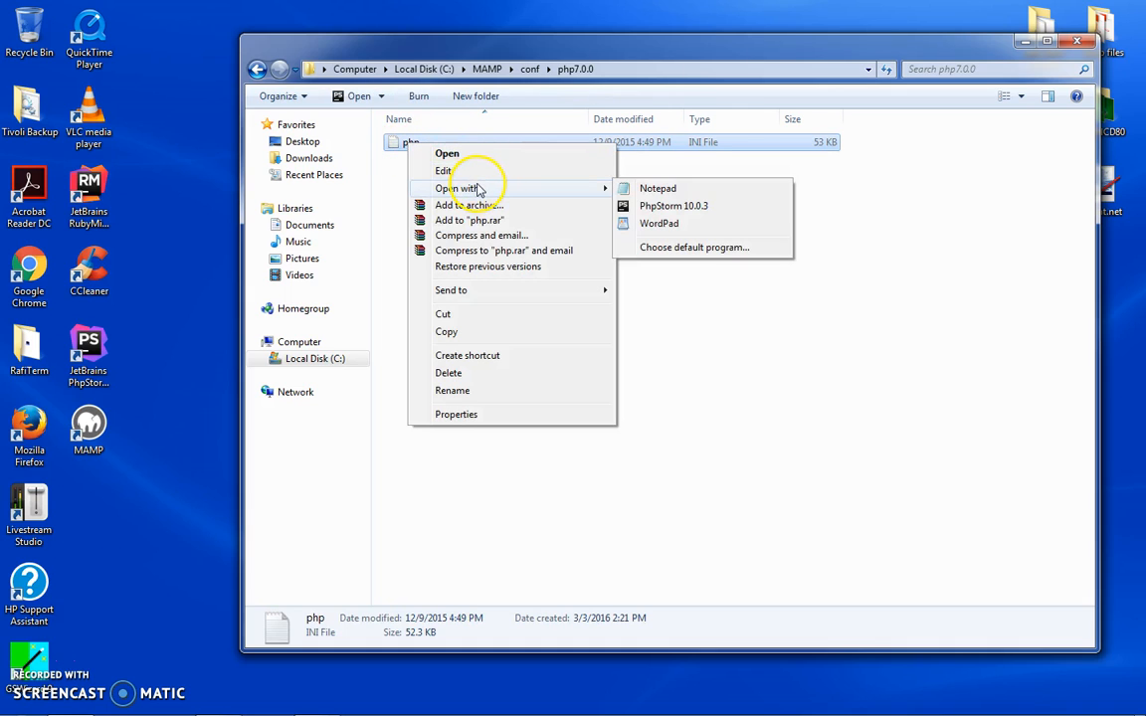
pyautogui.click(657, 188)
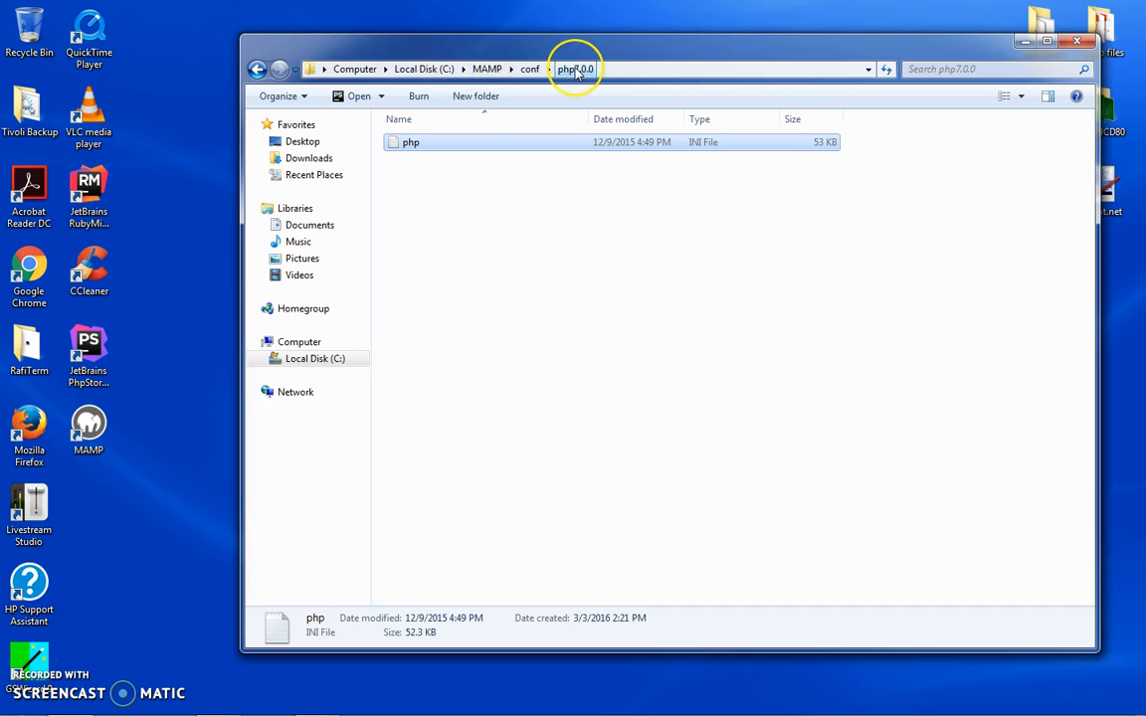
pyautogui.click(411, 142)
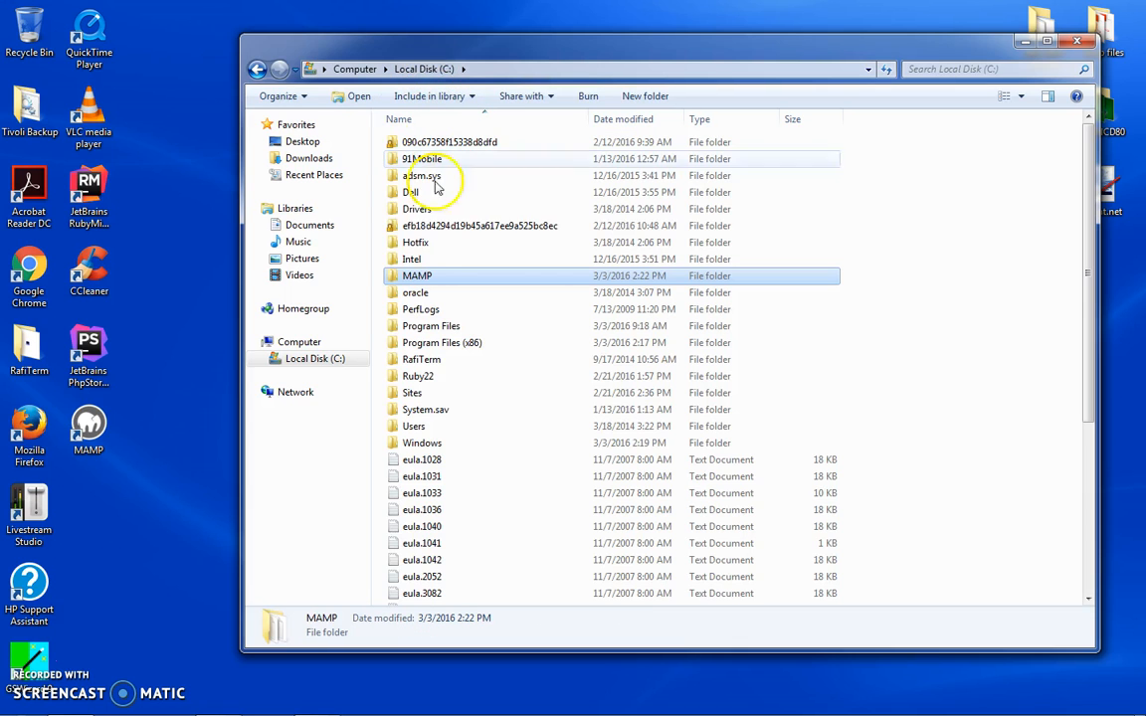
pyautogui.doubleClick(417, 275)
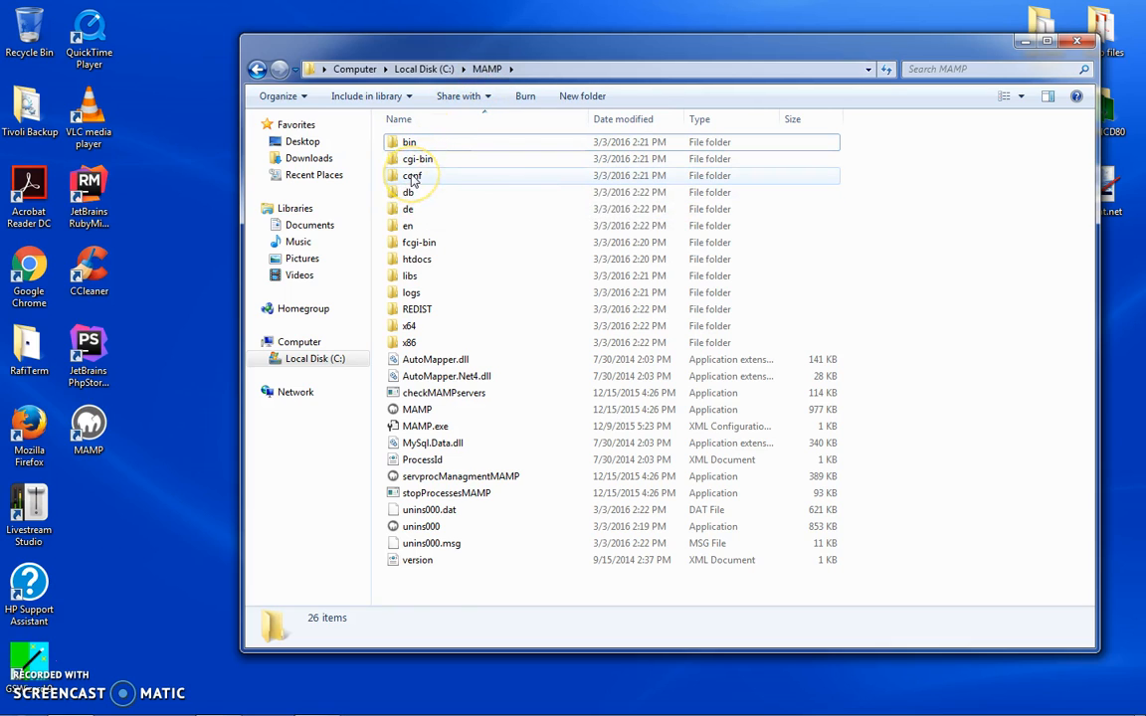
# In MAMP\bin\php\php7.0.0, select the php INI-DEVELOPMENT file and bring up its actions.
pyautogui.doubleClick(408, 141)
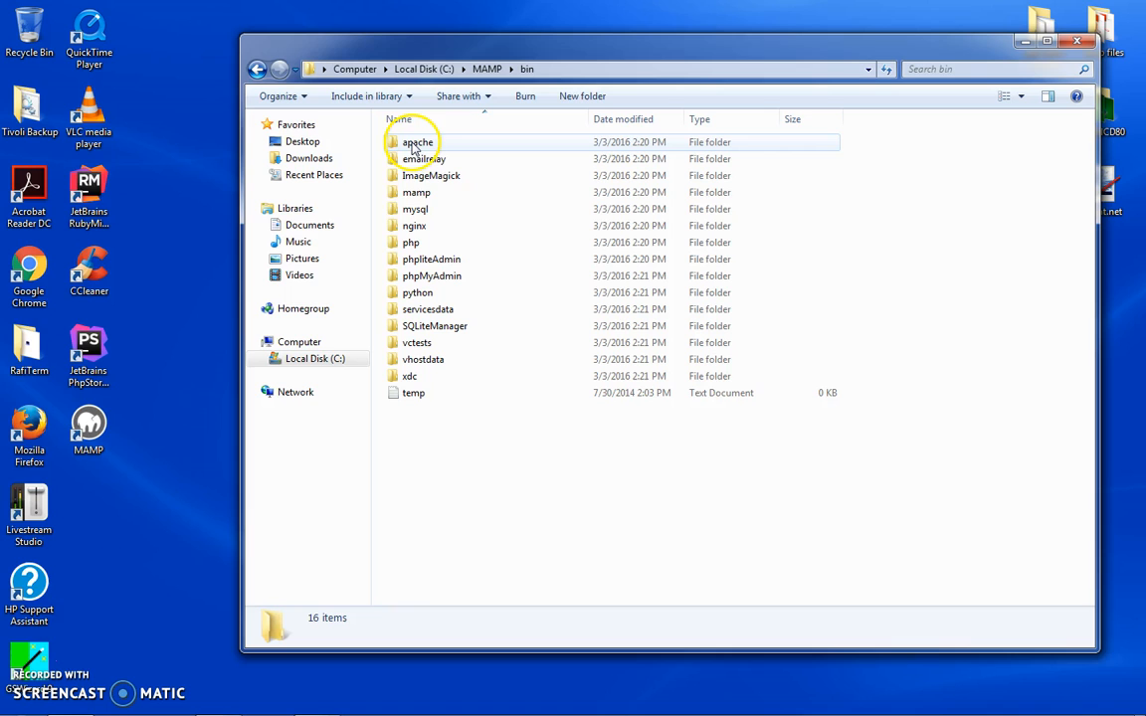
pyautogui.doubleClick(411, 242)
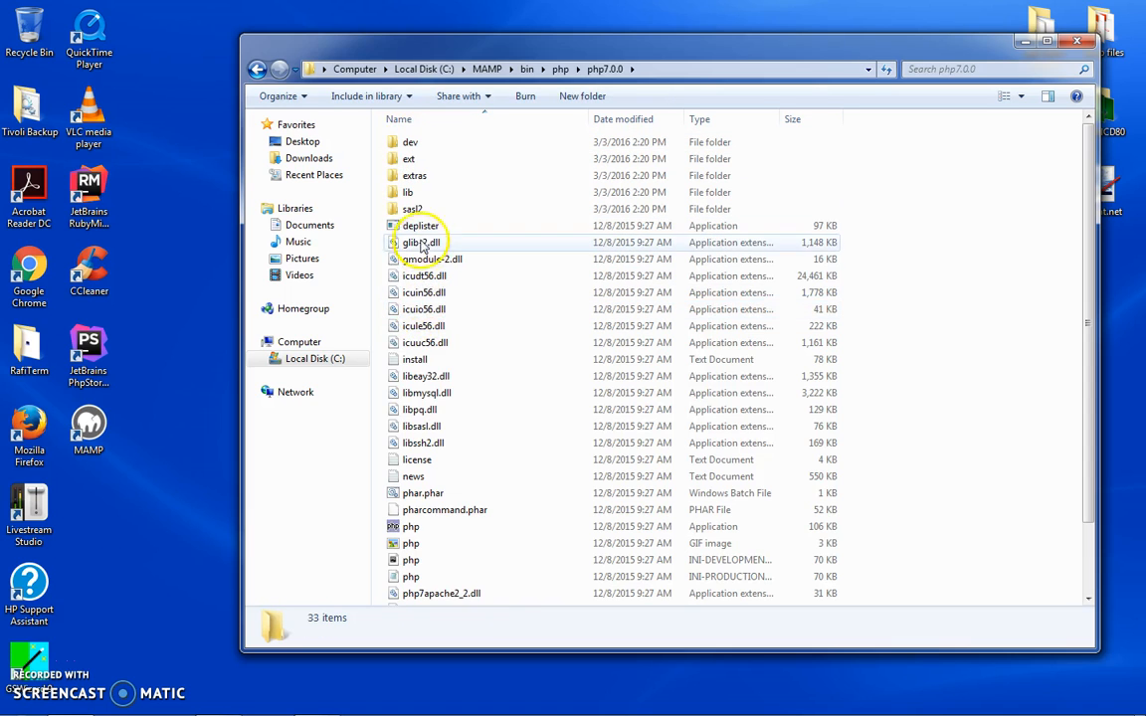
pyautogui.scroll(-3)
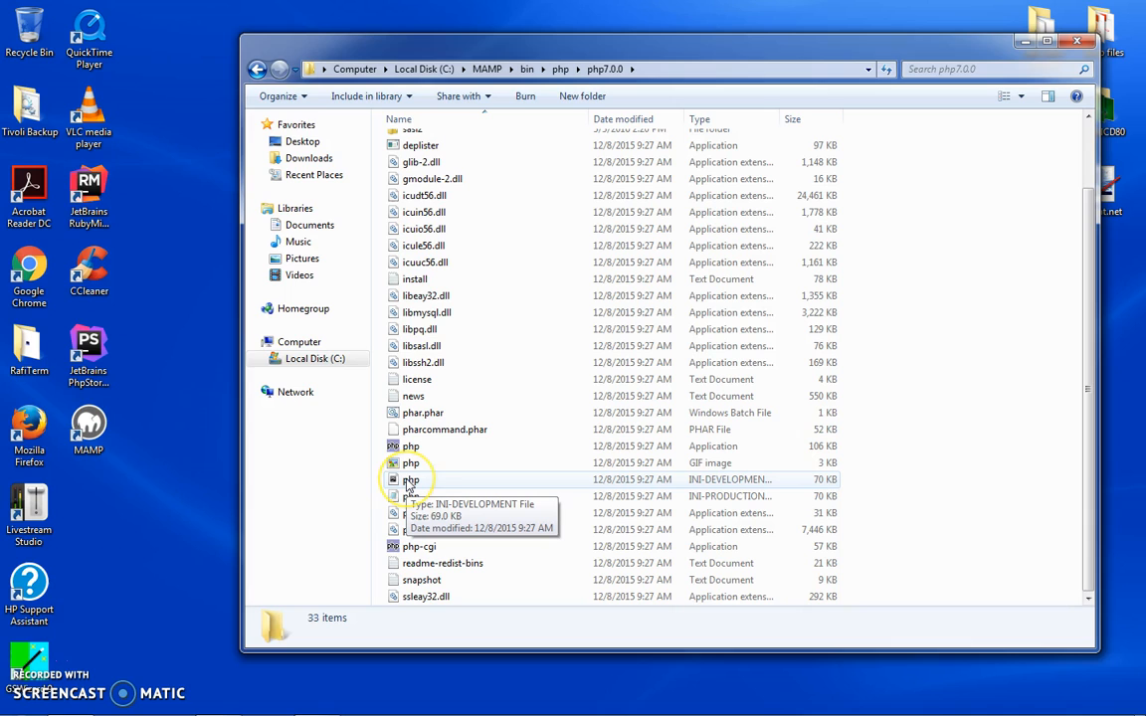
pyautogui.click(411, 480)
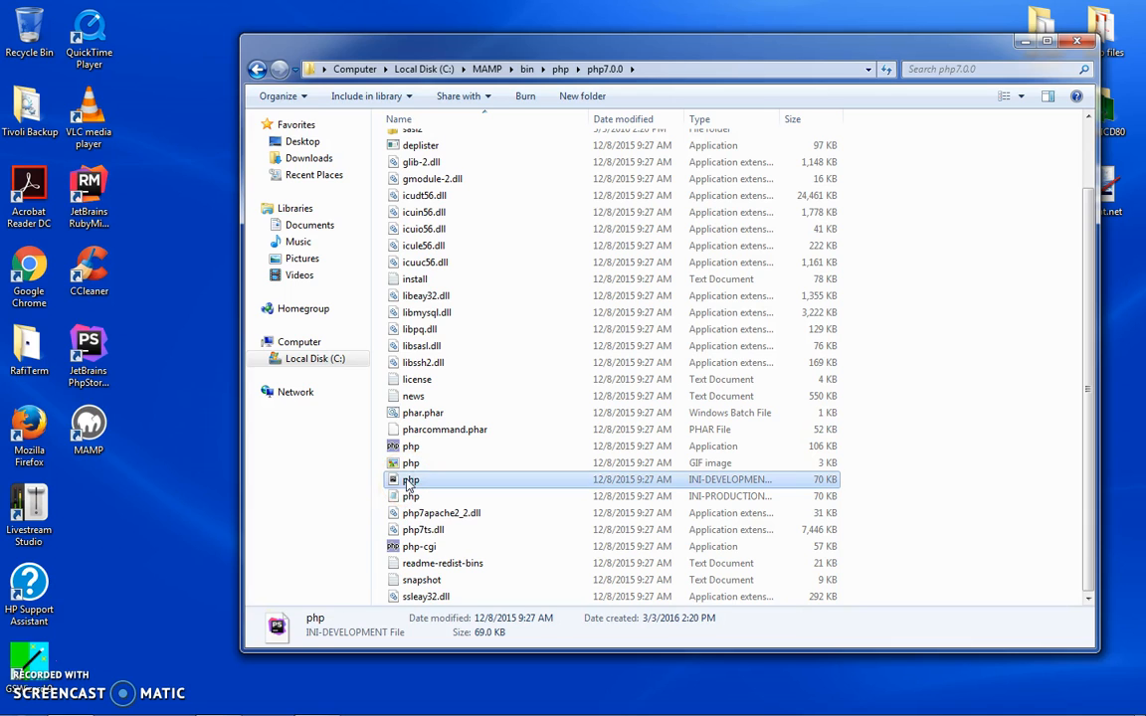
pyautogui.rightClick(409, 480)
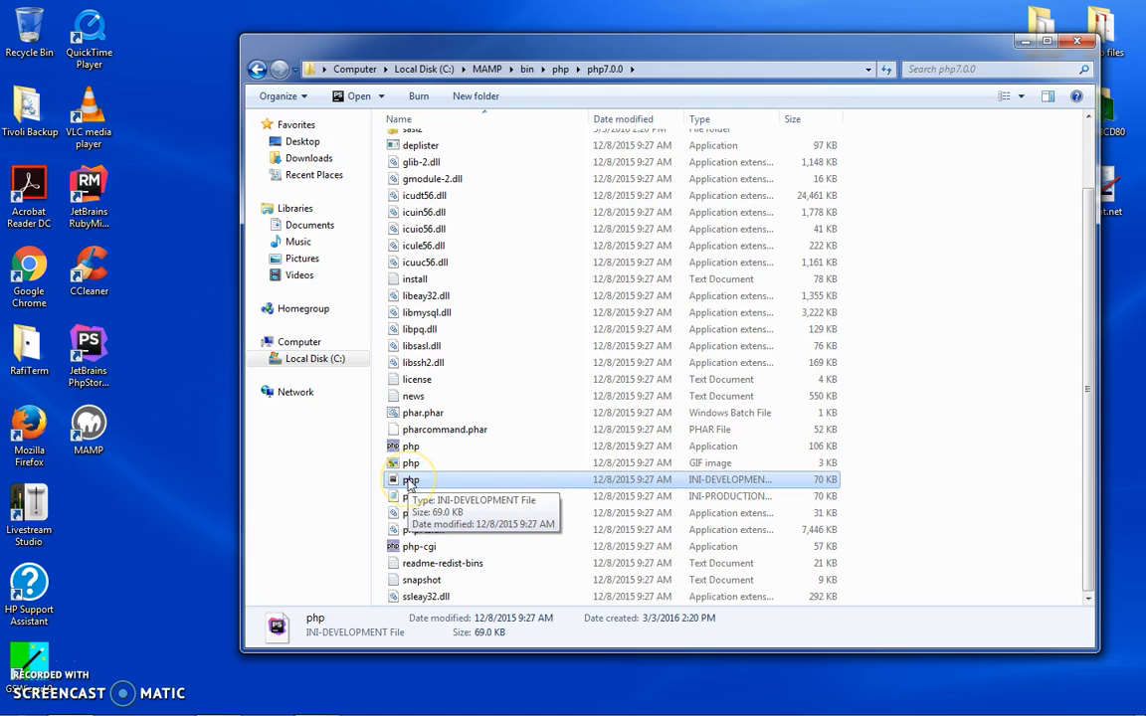
pyautogui.rightClick(411, 480)
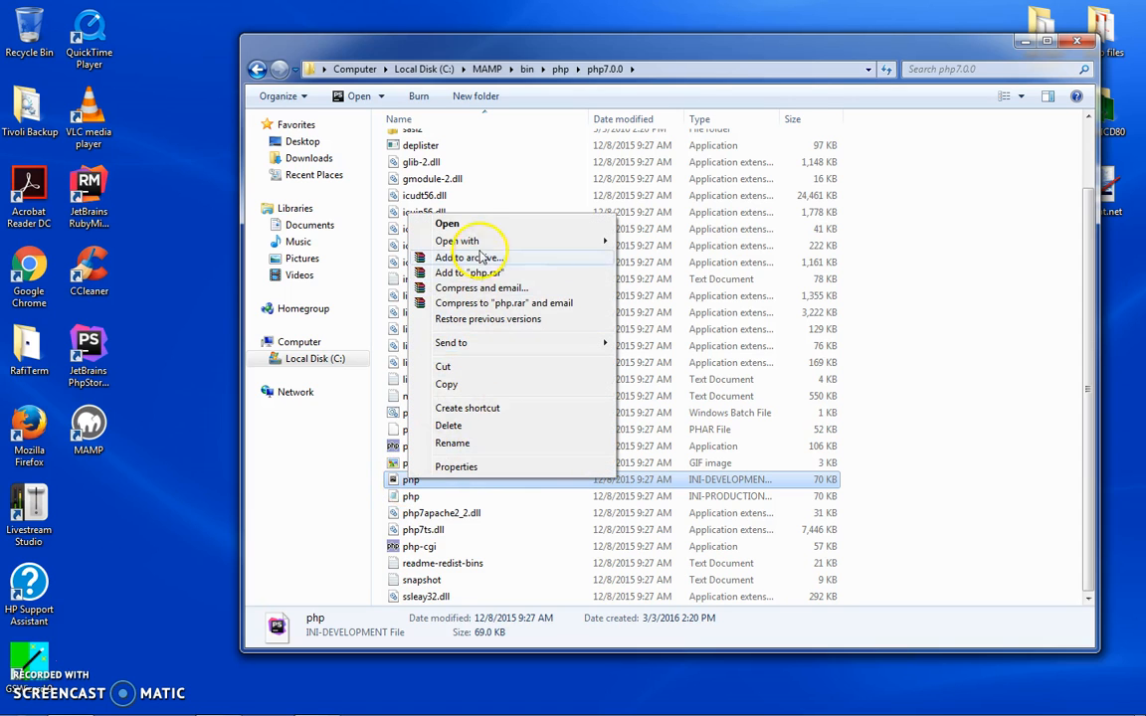
# Open the development ini in Notepad, find 'windows extension' and select the php_openssl.dll line.
pyautogui.click(447, 223)
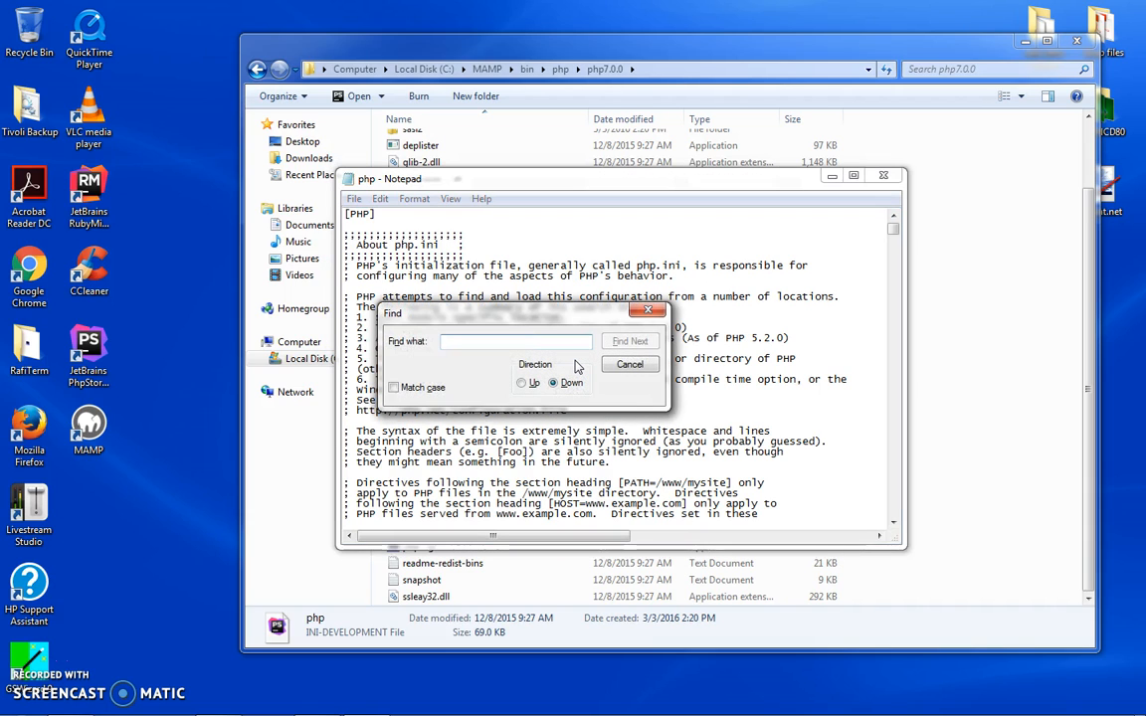
pyautogui.write('windows e')
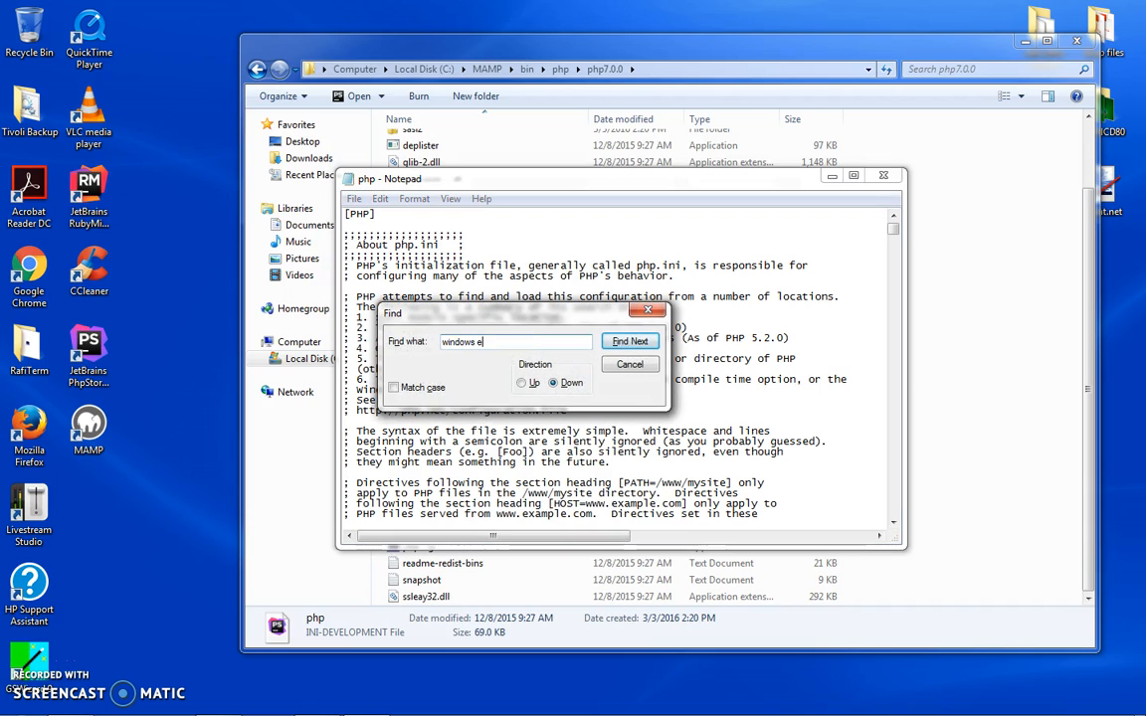
pyautogui.write('xtension')
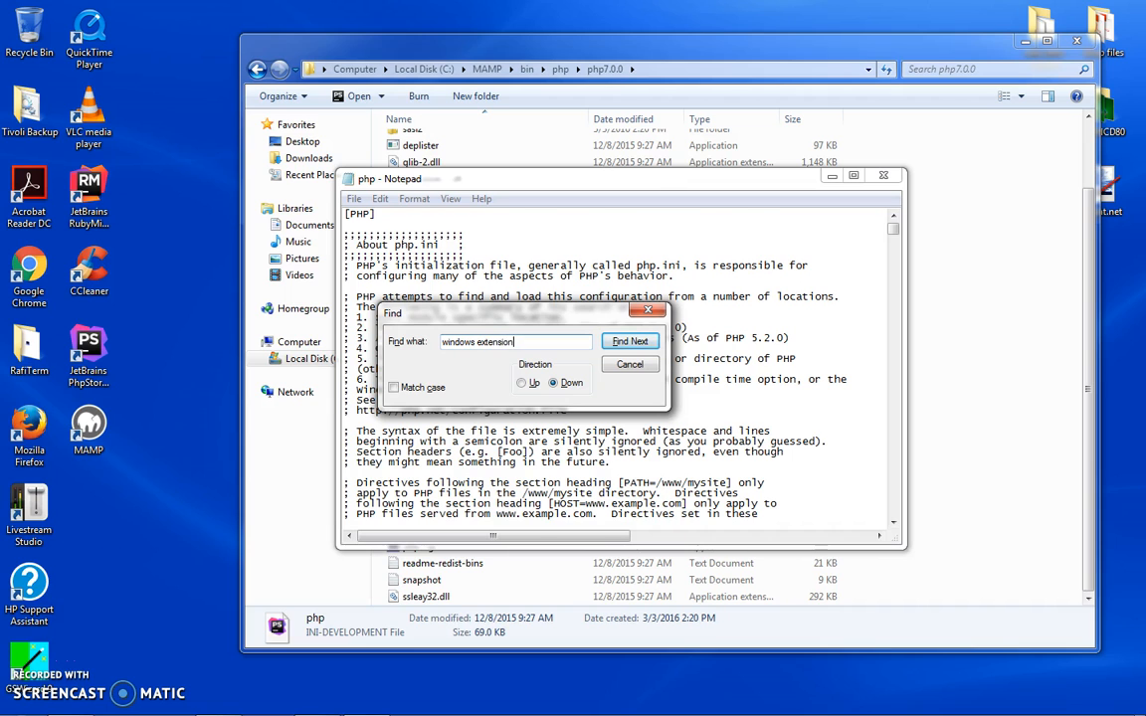
pyautogui.click(629, 341)
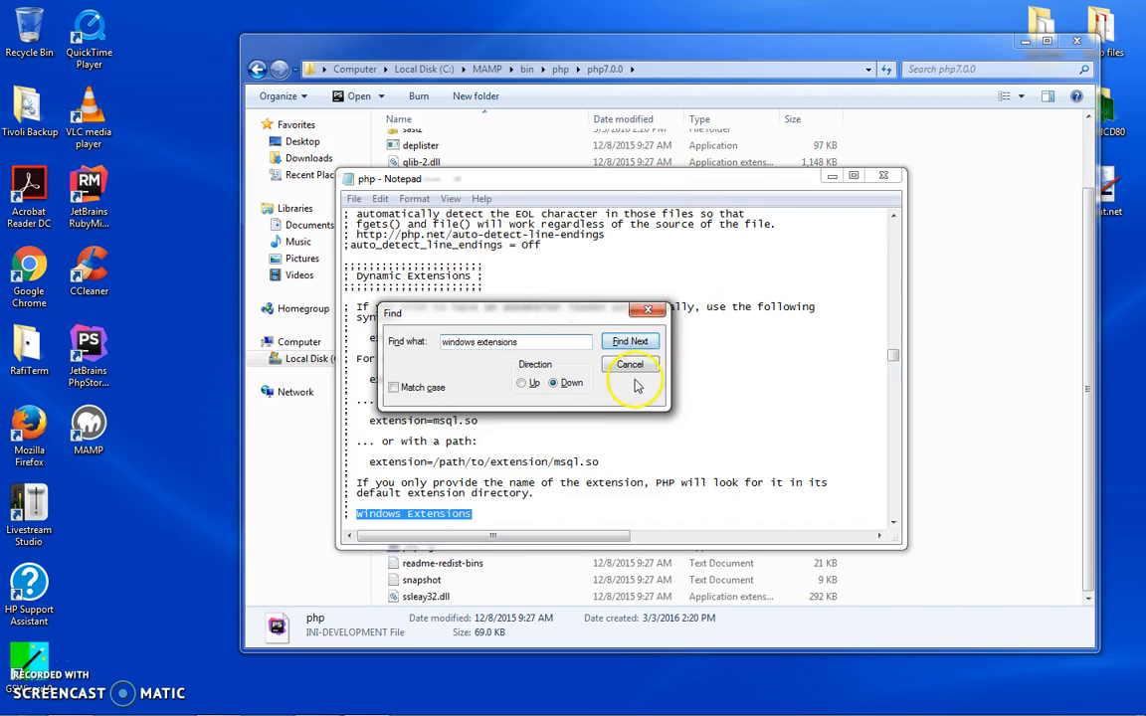
pyautogui.click(630, 363)
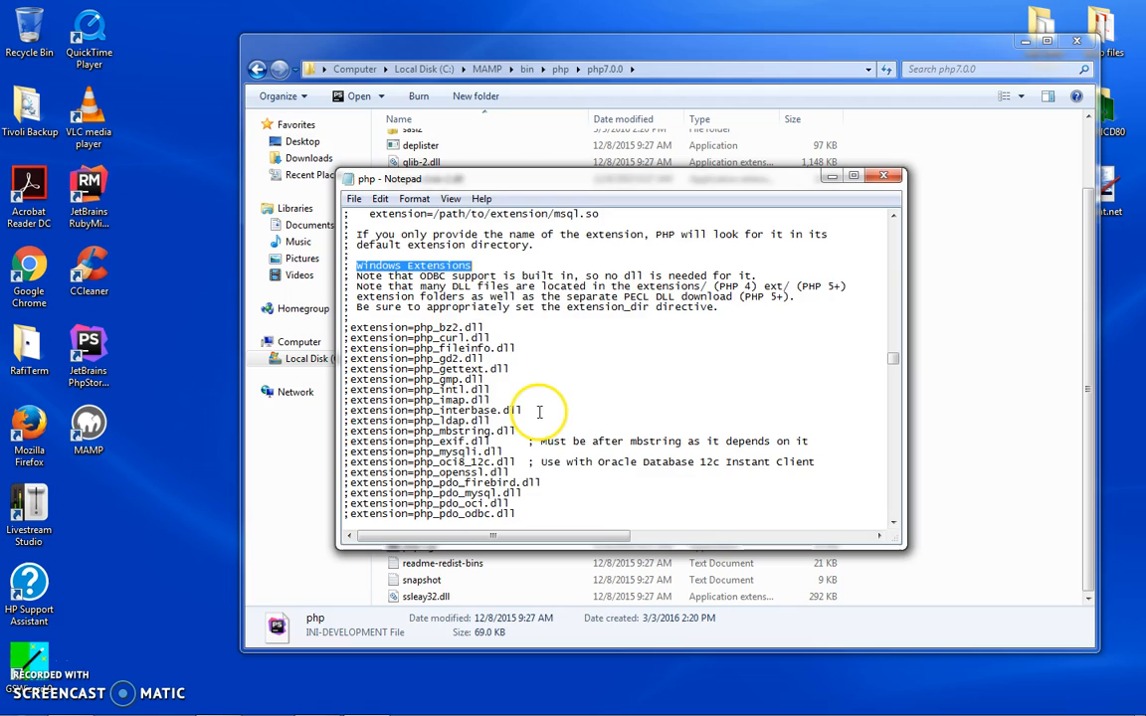
pyautogui.scroll(-3)
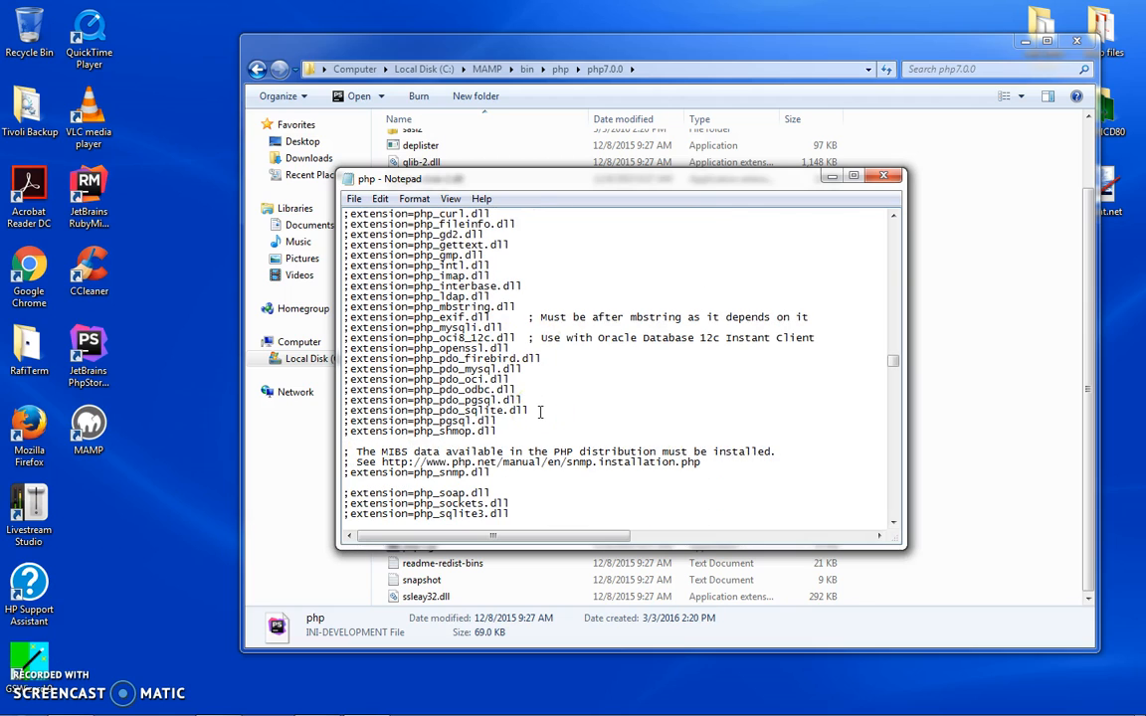
pyautogui.doubleClick(370, 348)
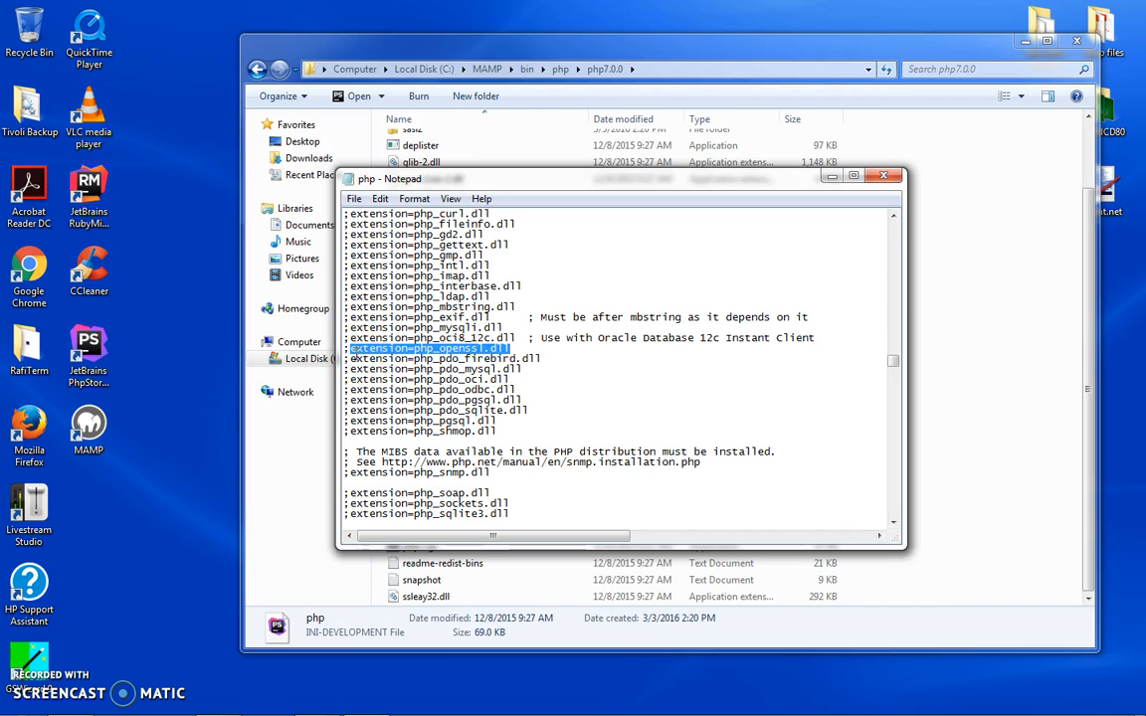
pyautogui.moveTo(531, 252)
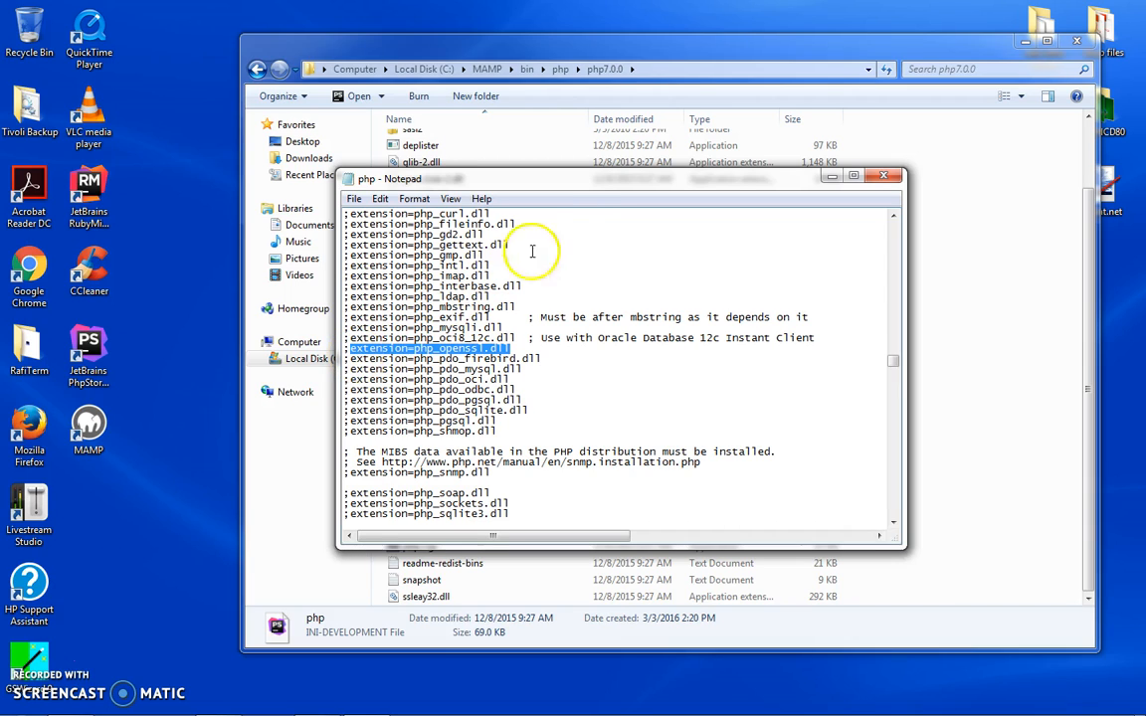
pyautogui.moveTo(526, 292)
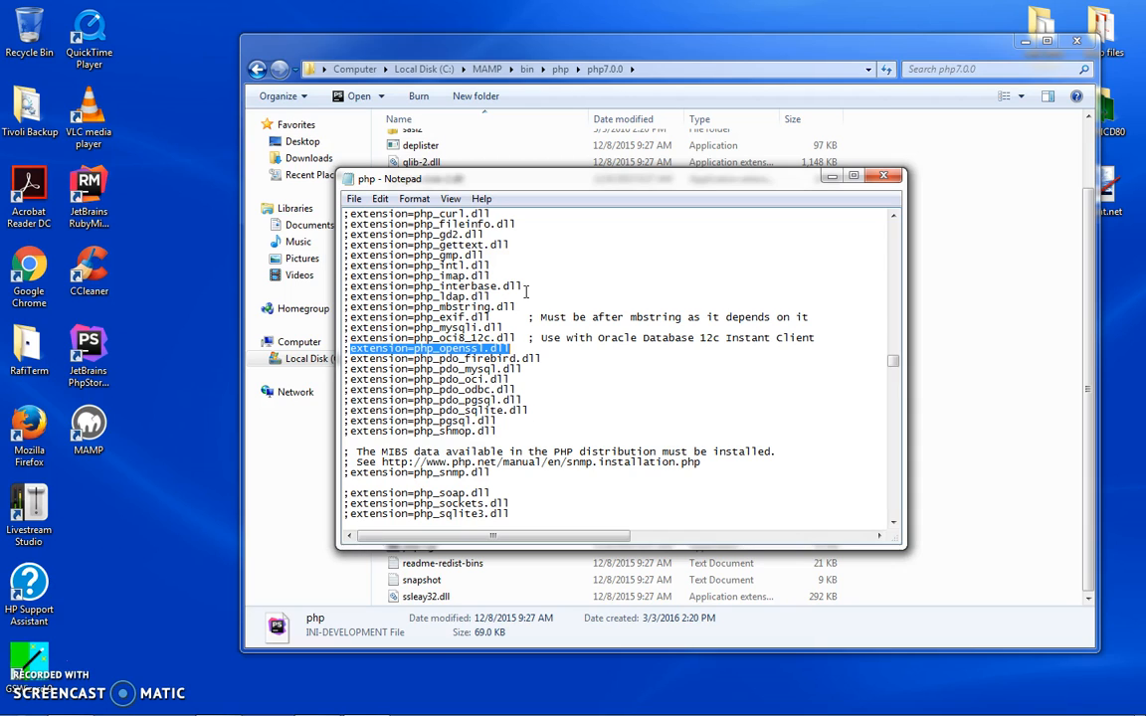
pyautogui.moveTo(706, 192)
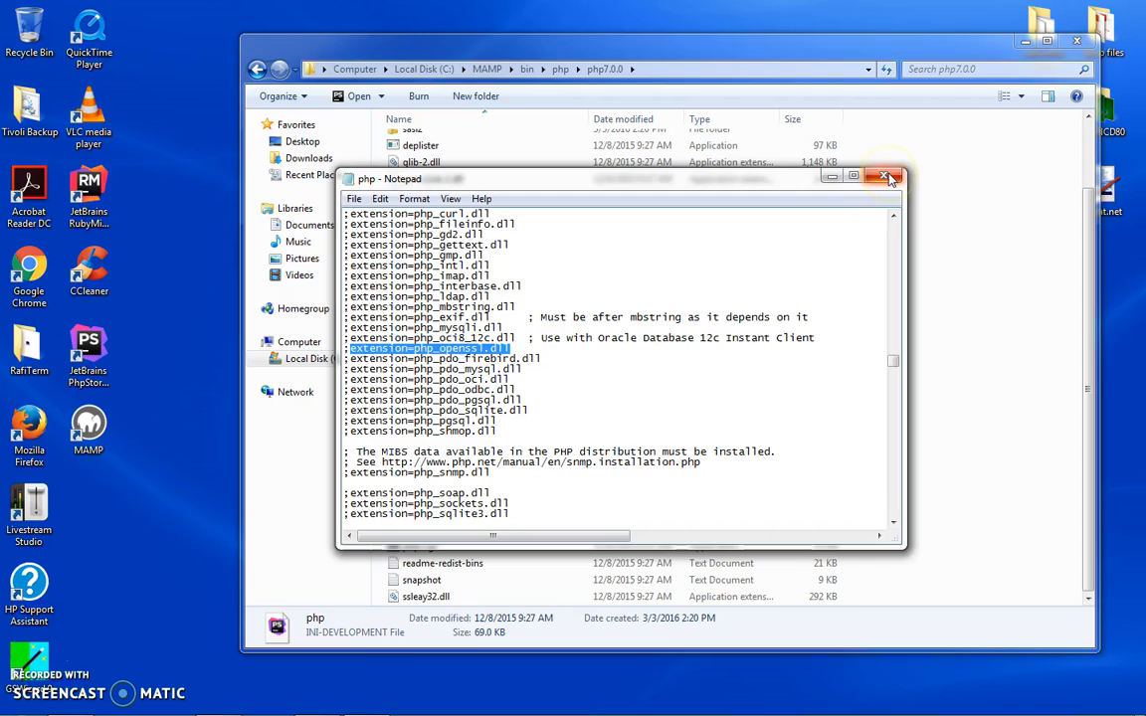
# Close Notepad and open C:\Windows, selecting the php INI-DEVELOPMENT file there.
pyautogui.click(883, 177)
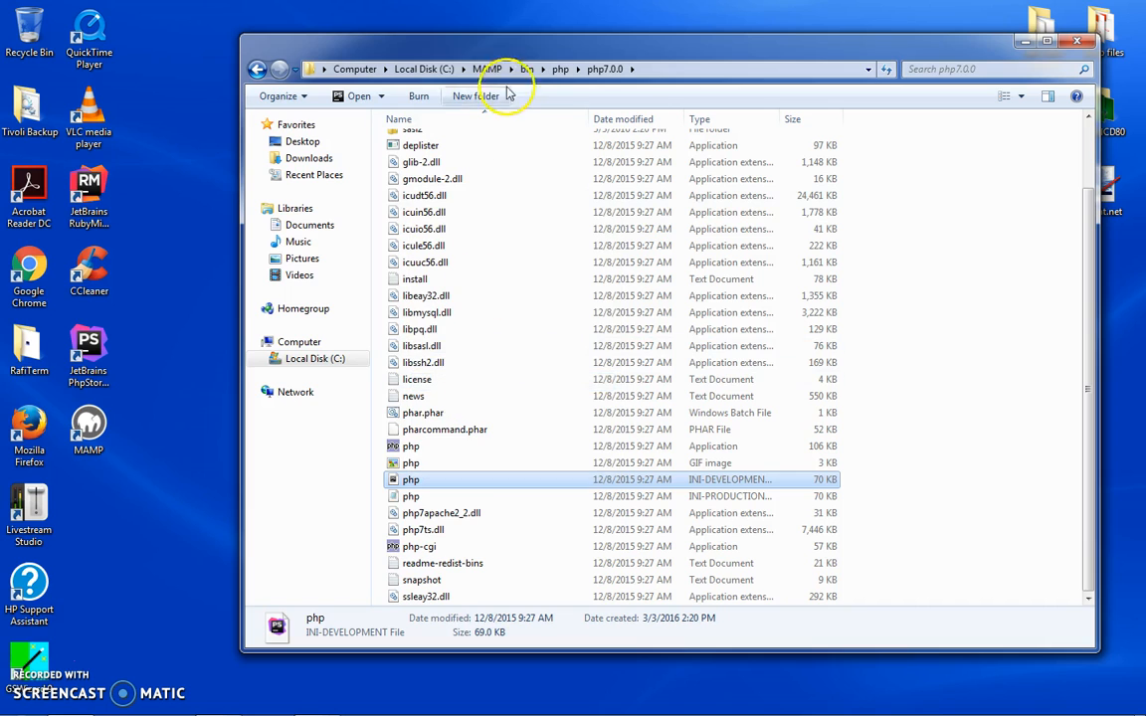
pyautogui.click(425, 69)
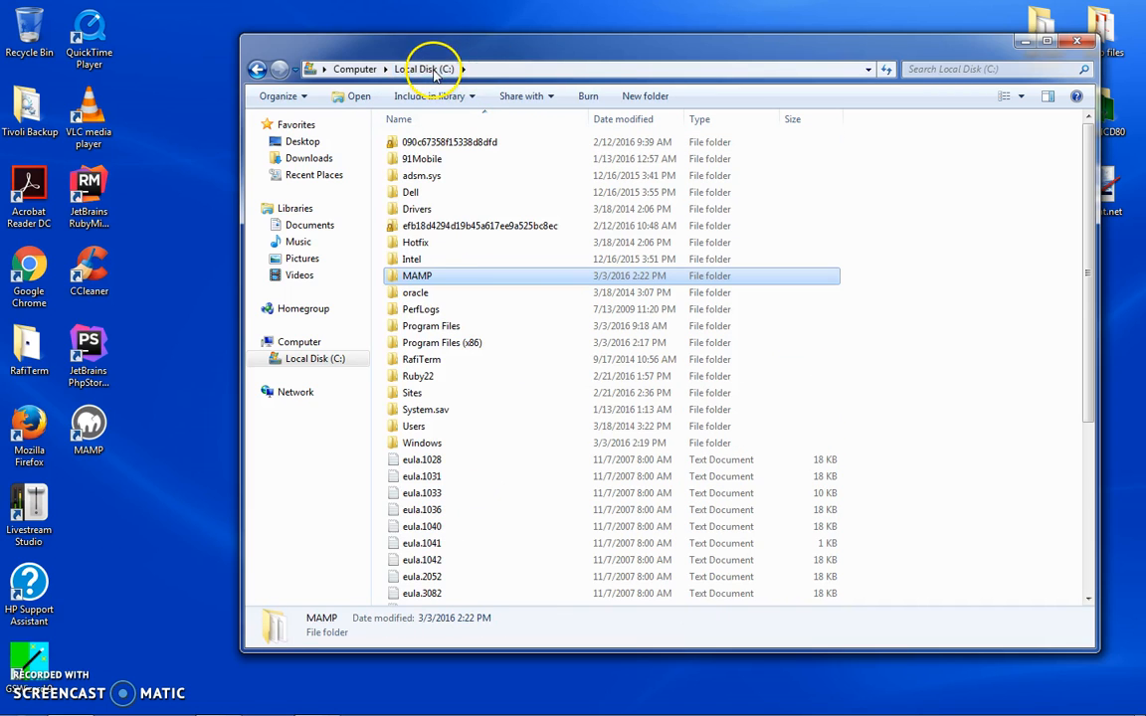
pyautogui.moveTo(417, 276)
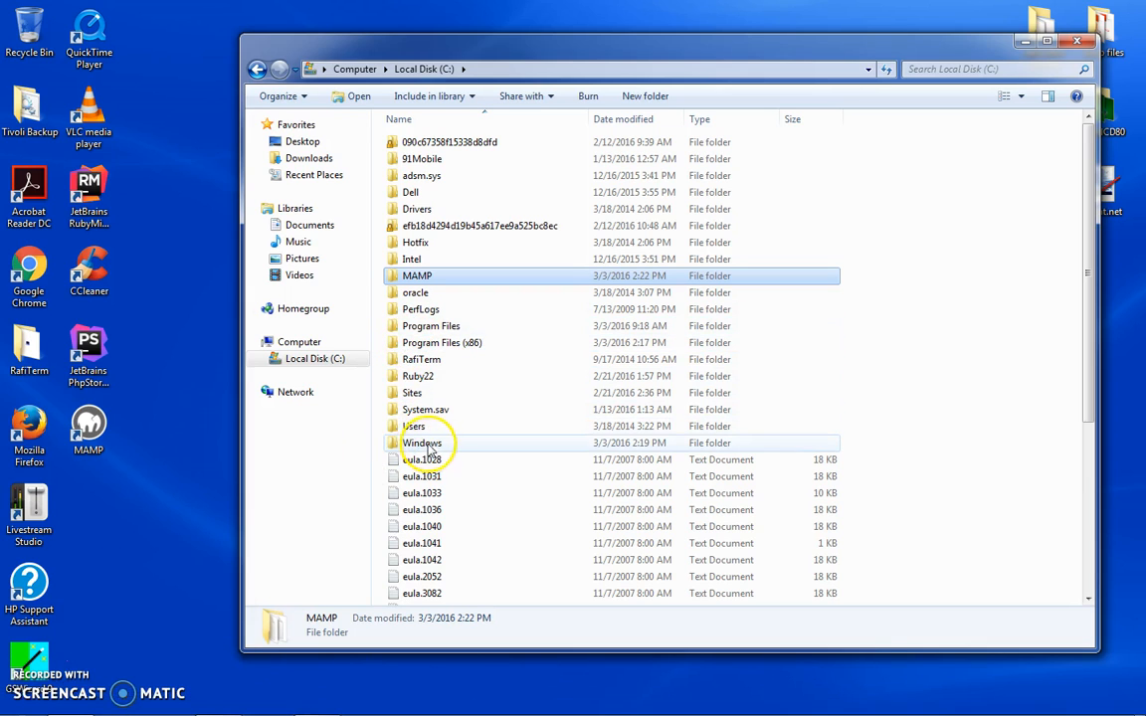
pyautogui.doubleClick(421, 443)
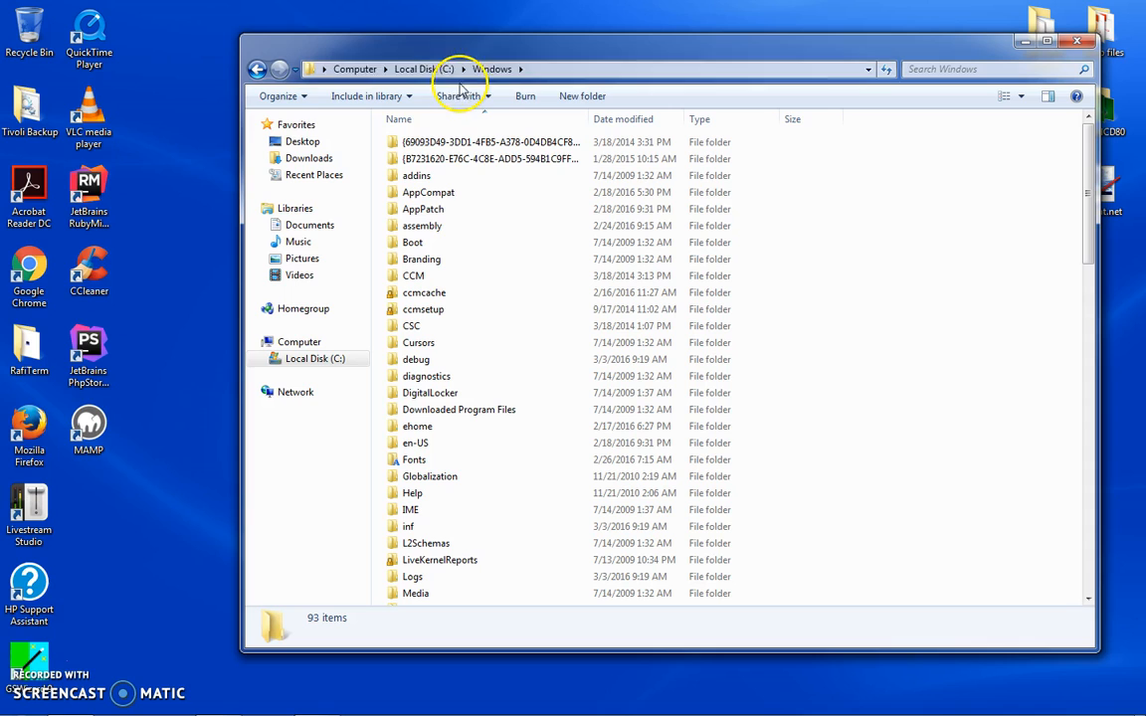
pyautogui.click(412, 492)
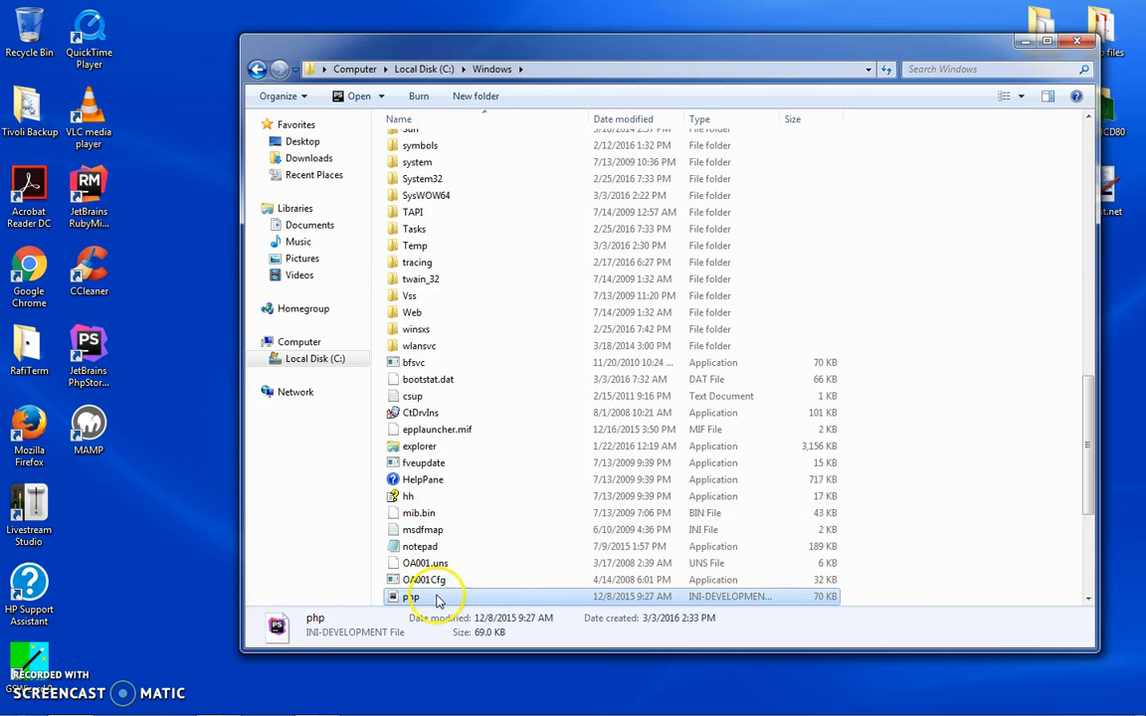
# Save the php development config from Notepad as 'php' in C:\Windows using All Files type.
pyautogui.click(413, 595)
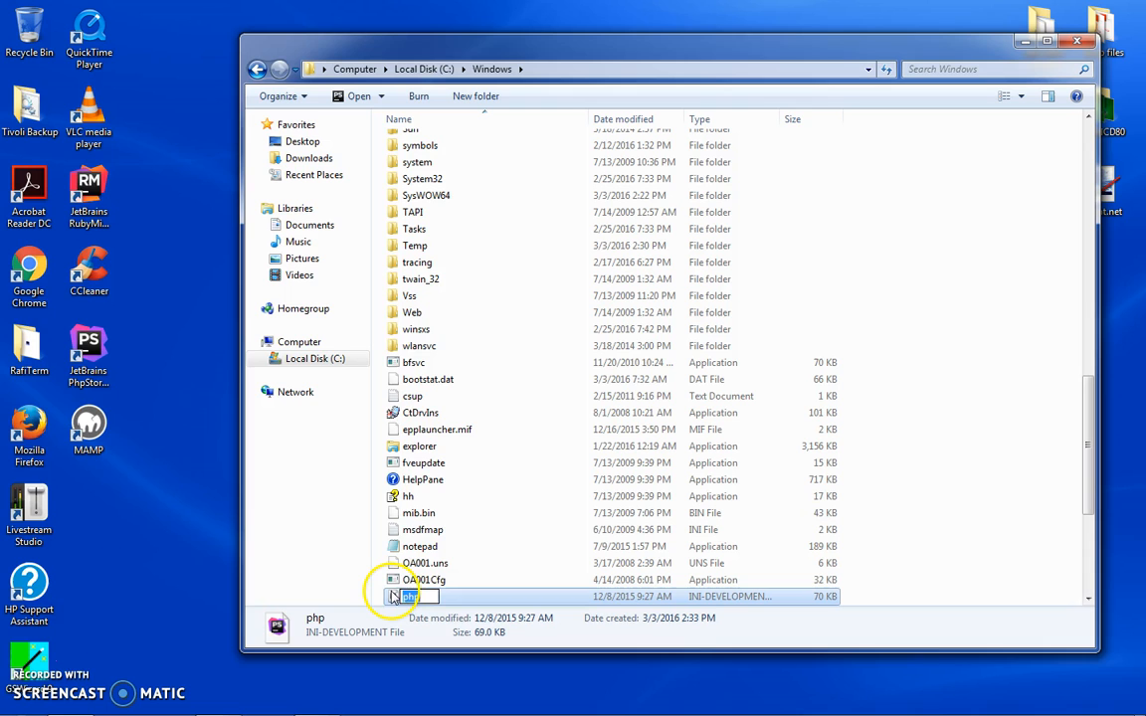
pyautogui.rightClick(411, 596)
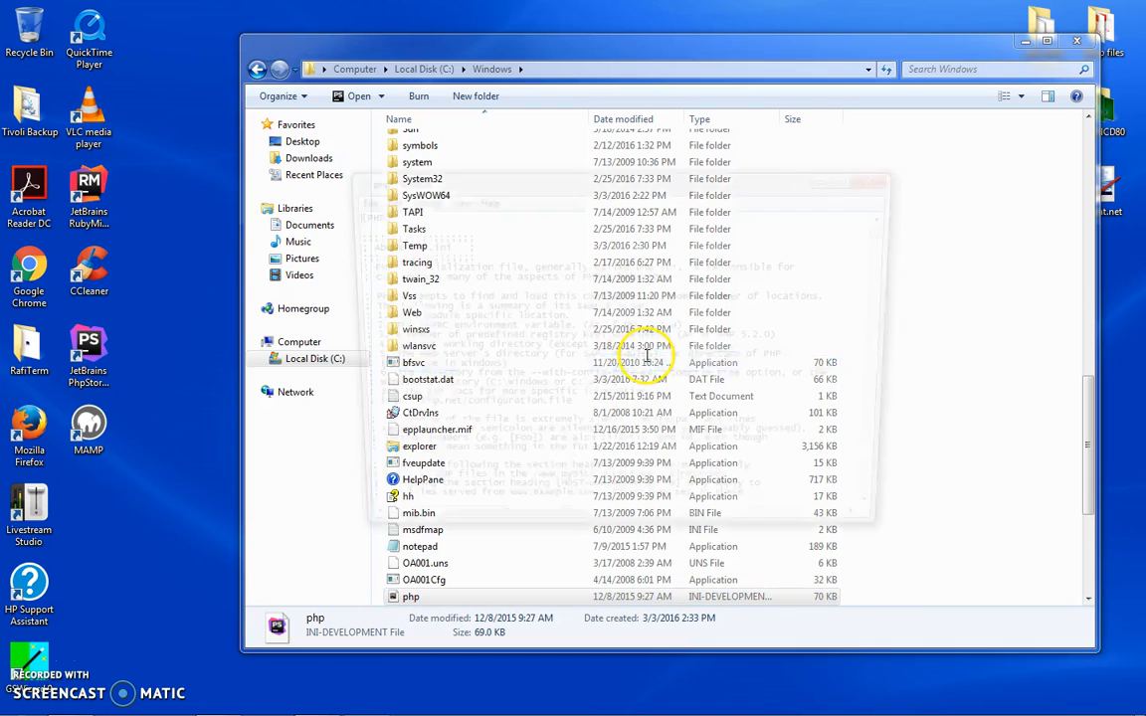
pyautogui.click(354, 198)
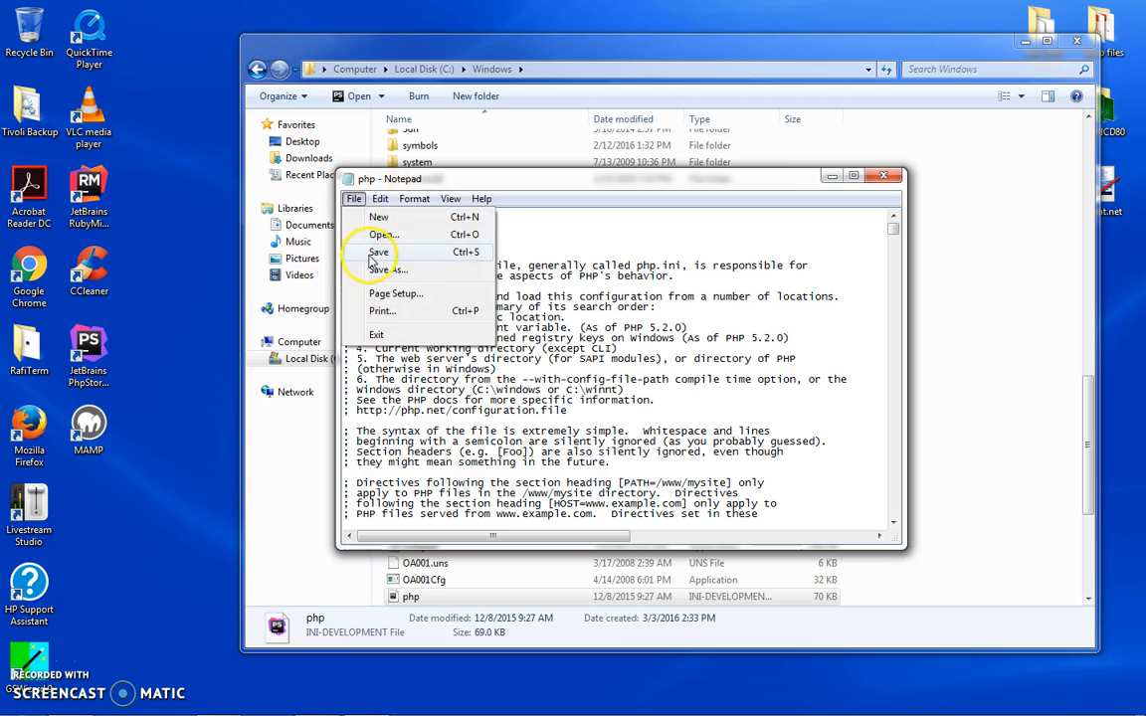
pyautogui.click(388, 269)
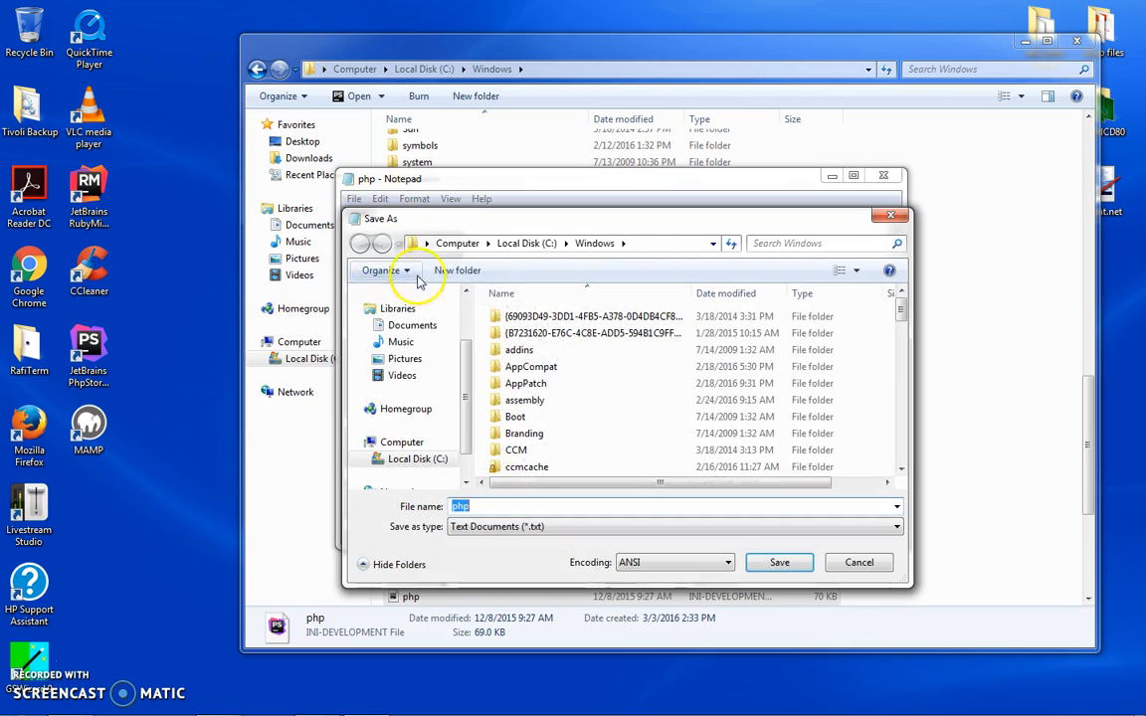
pyautogui.click(675, 526)
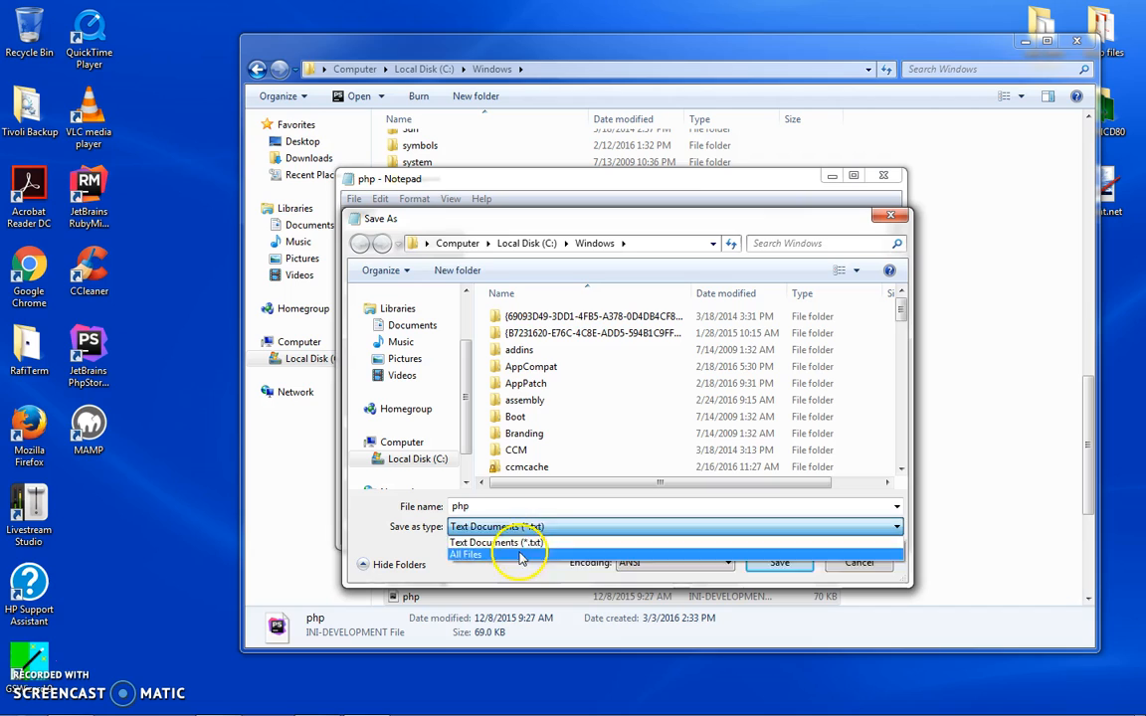
pyautogui.click(466, 554)
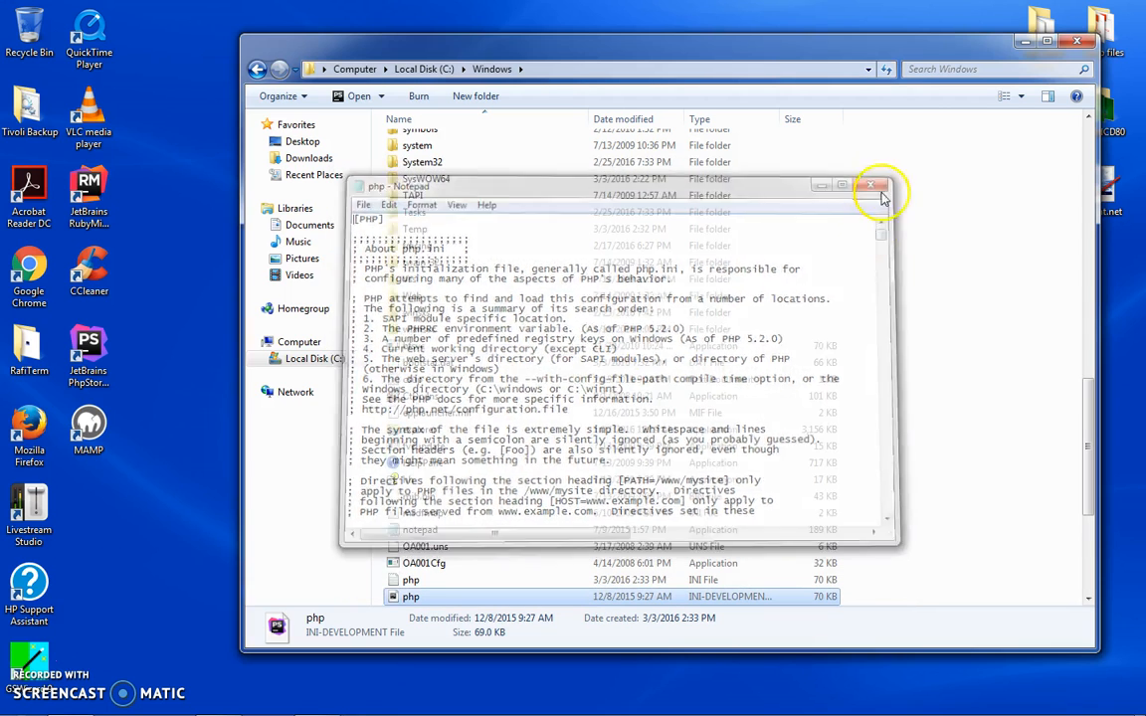
# Close Notepad and delete the php INI-DEVELOPMENT file to the Recycle Bin.
pyautogui.click(873, 185)
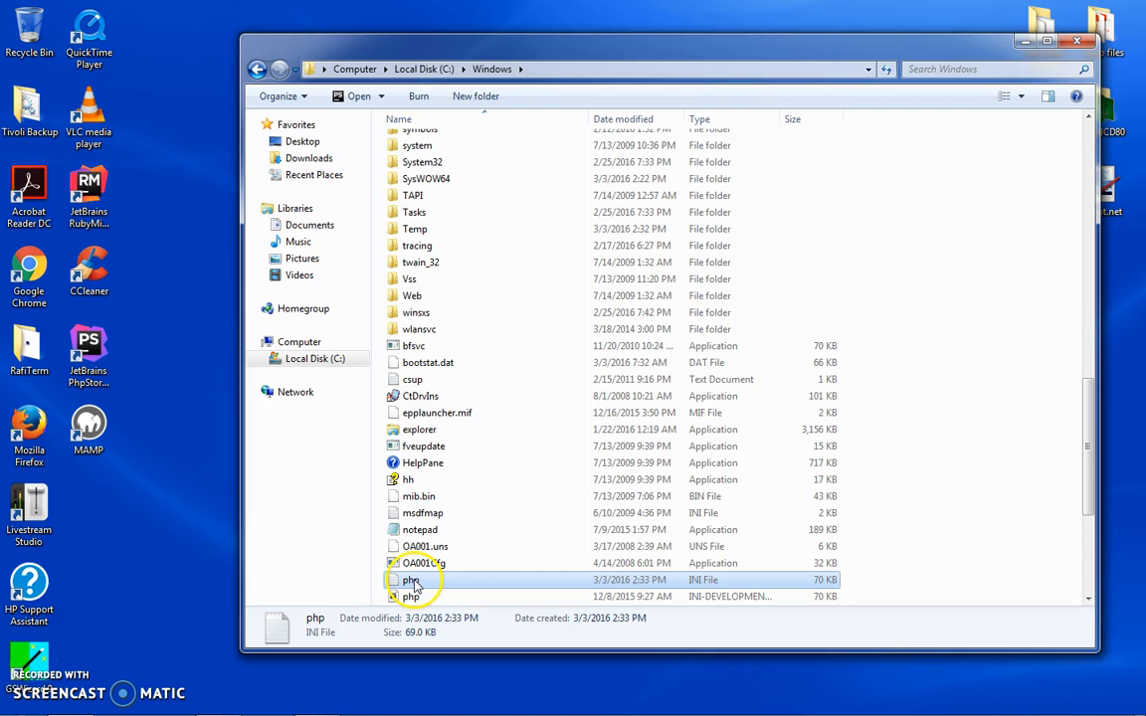
pyautogui.rightClick(411, 595)
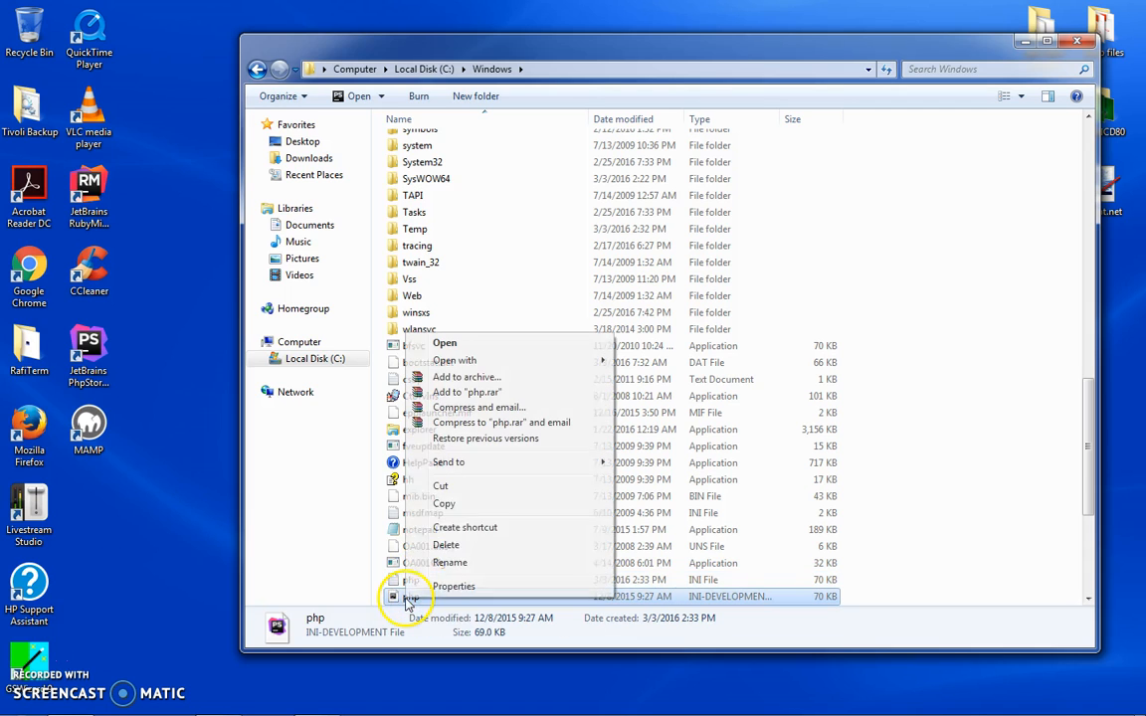
pyautogui.click(446, 545)
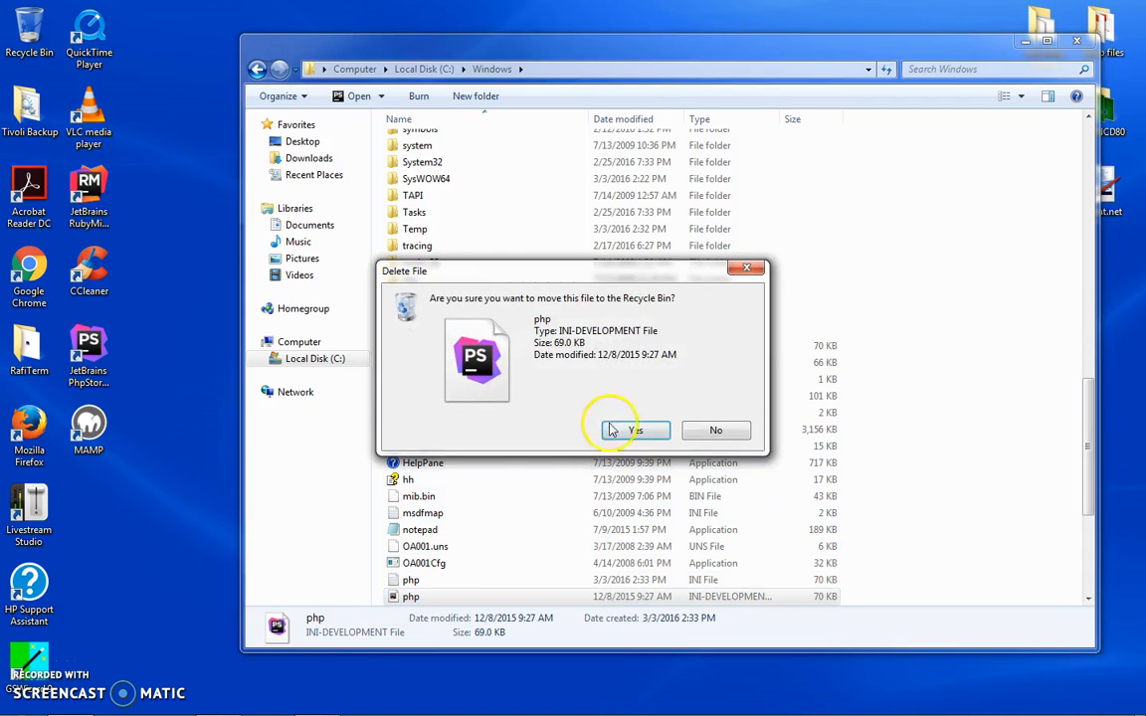
pyautogui.click(610, 430)
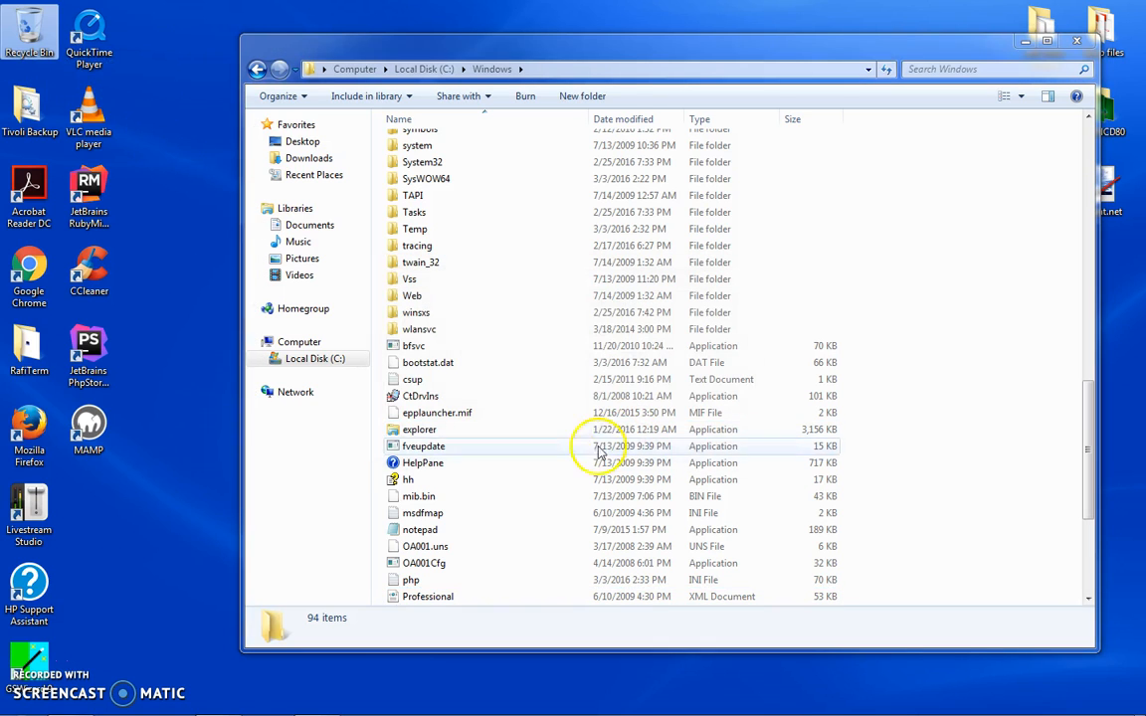
# Open the new php INI and search 'windows extension' to reach the extensions list.
pyautogui.click(410, 579)
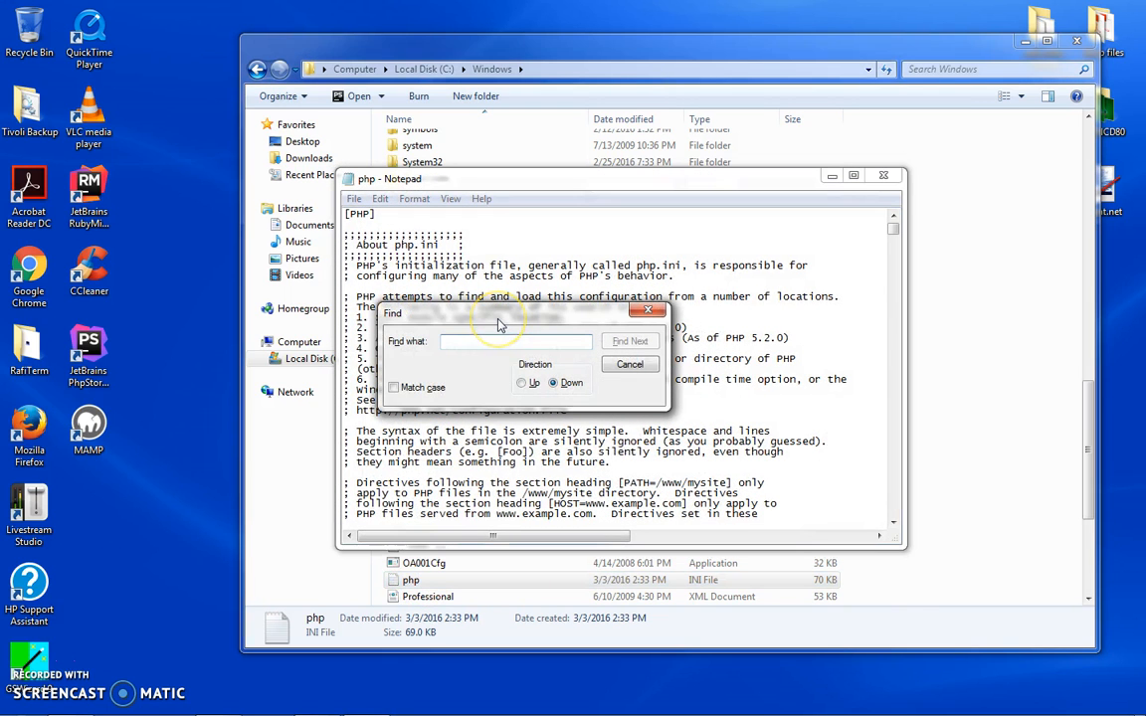
pyautogui.write('windows exte')
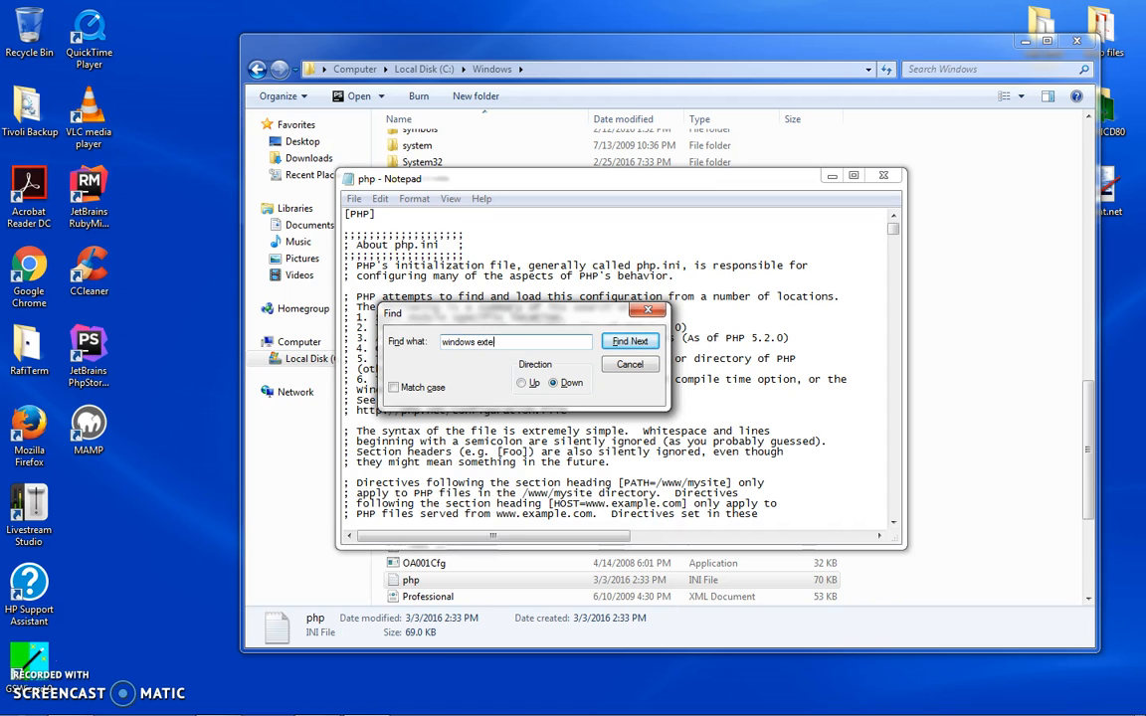
pyautogui.click(629, 340)
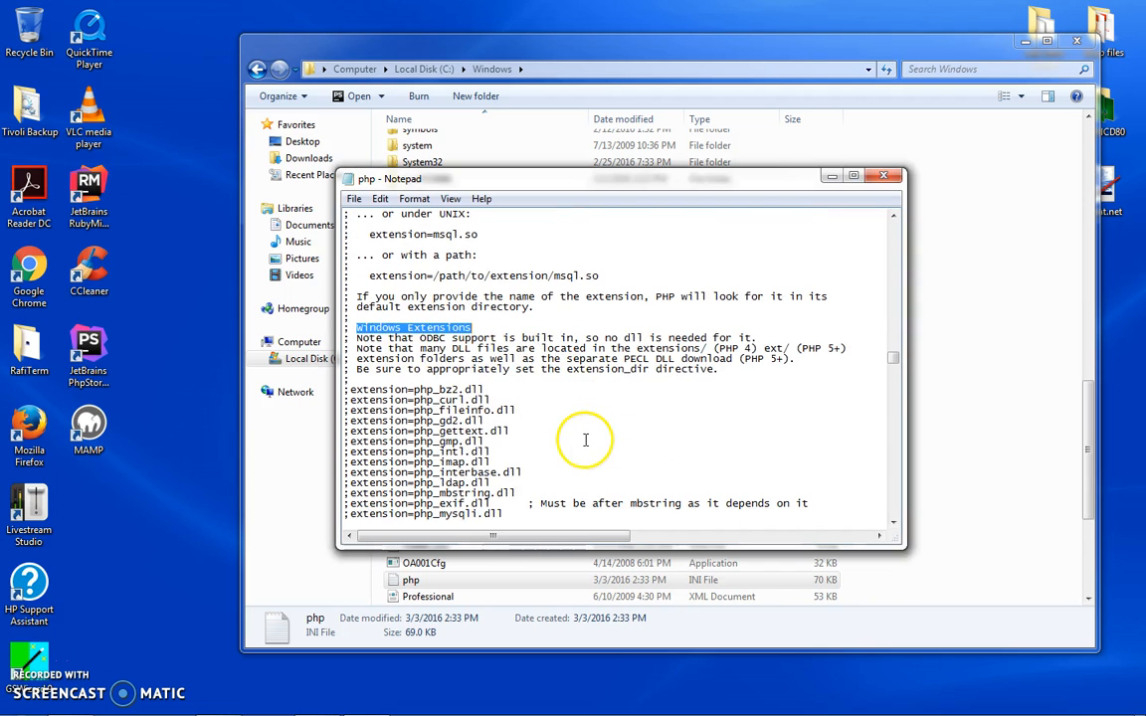
pyautogui.scroll(-3)
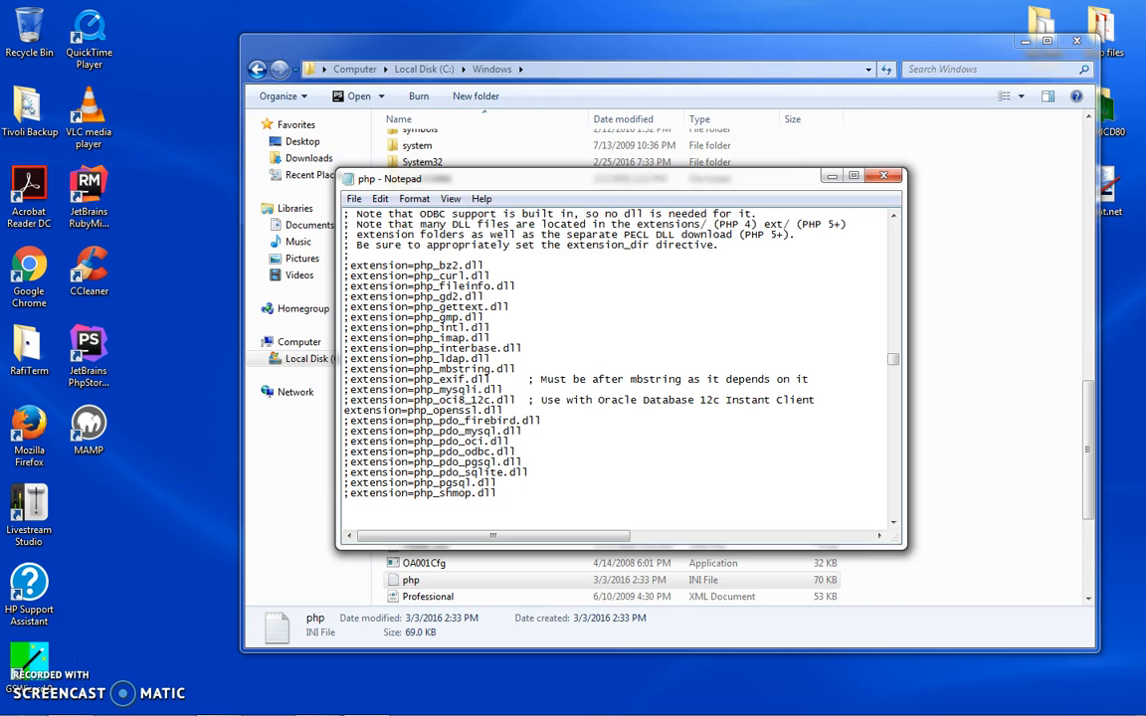
# Append extension_dir = "ext" to php.ini, save it, and close Notepad.
pyautogui.write('exten')
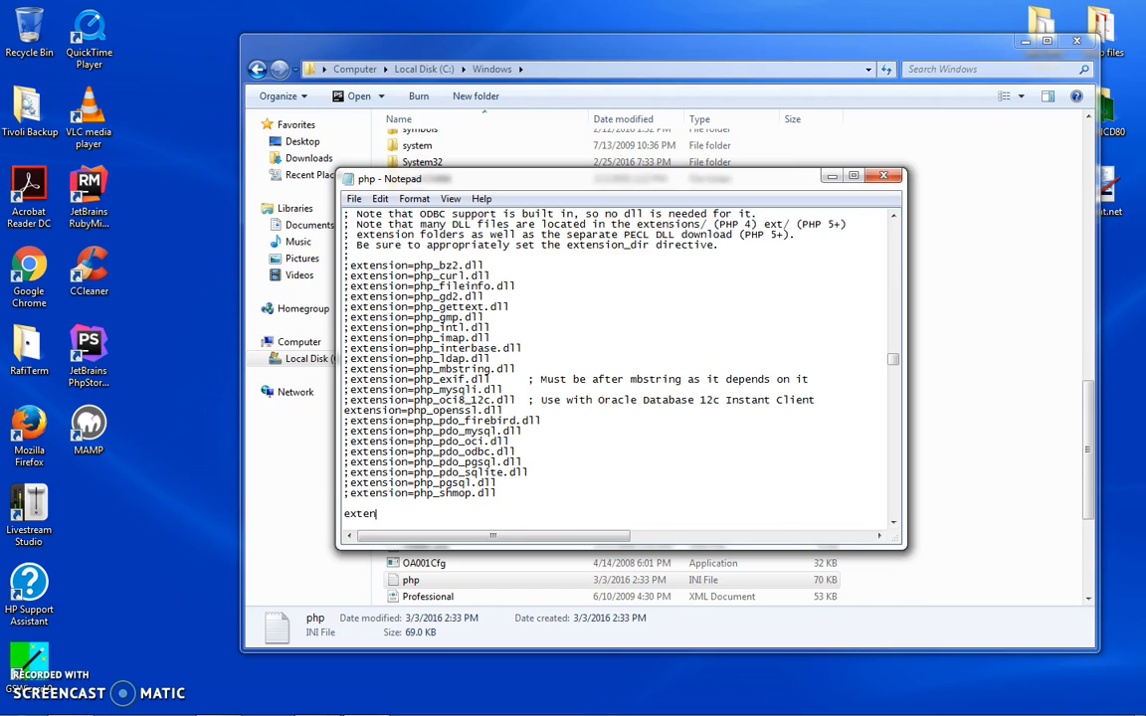
pyautogui.write('sion')
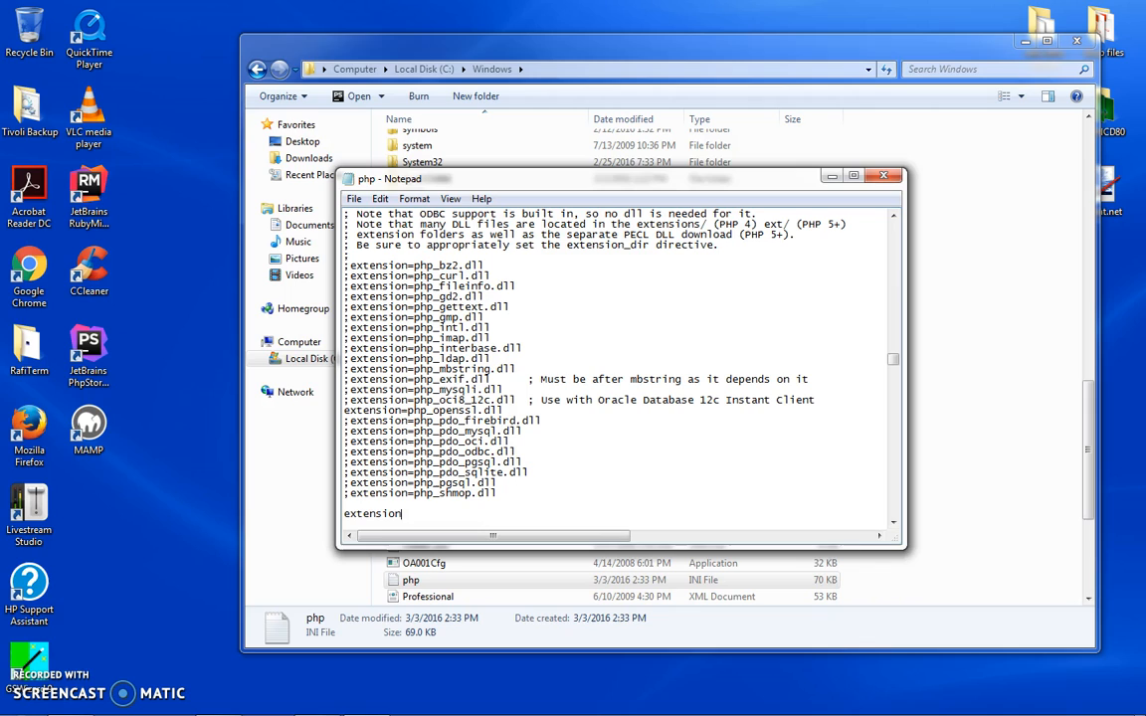
pyautogui.write('s =')
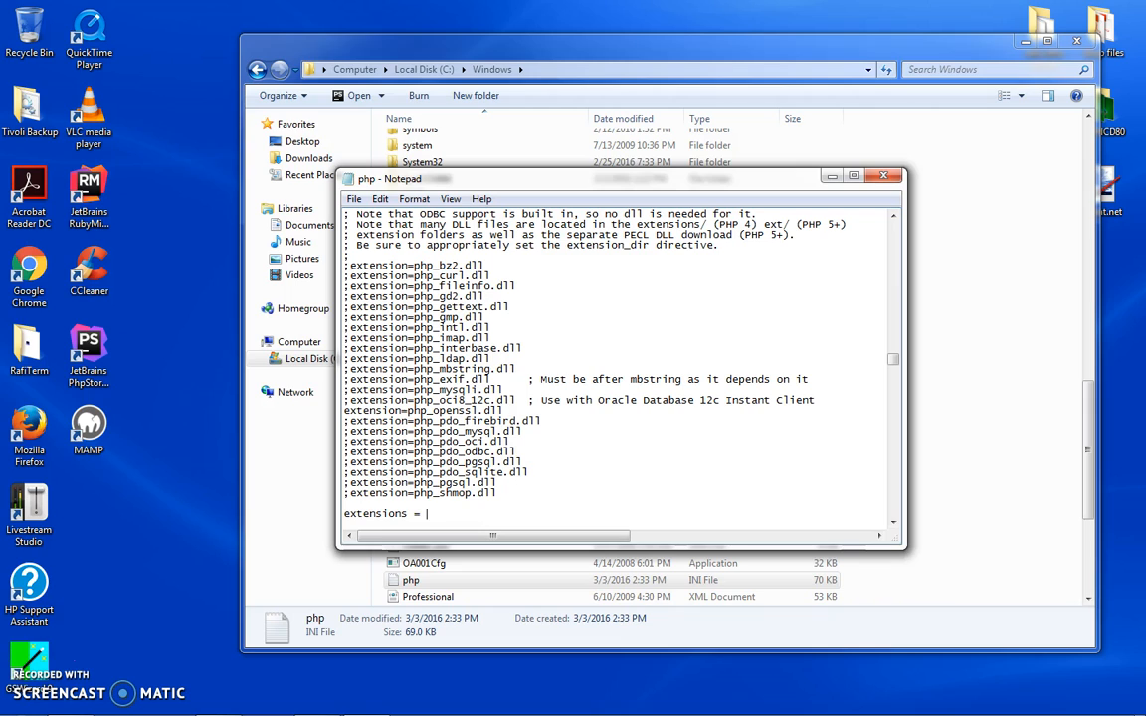
pyautogui.write('"')
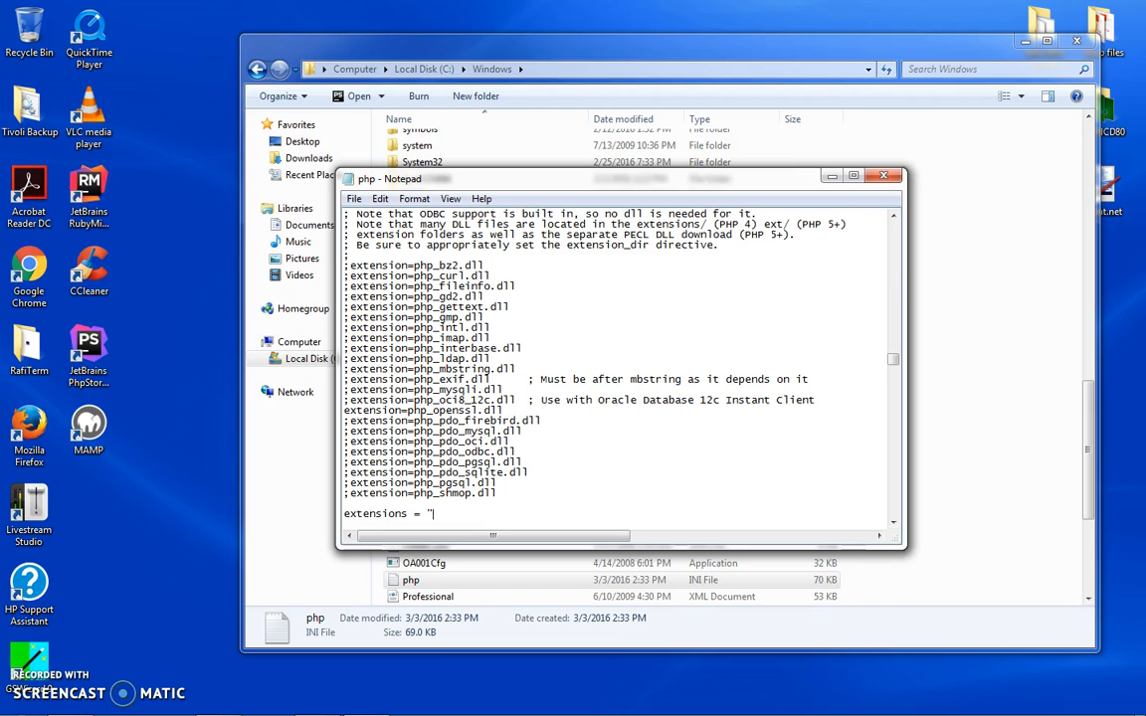
pyautogui.write('ext')
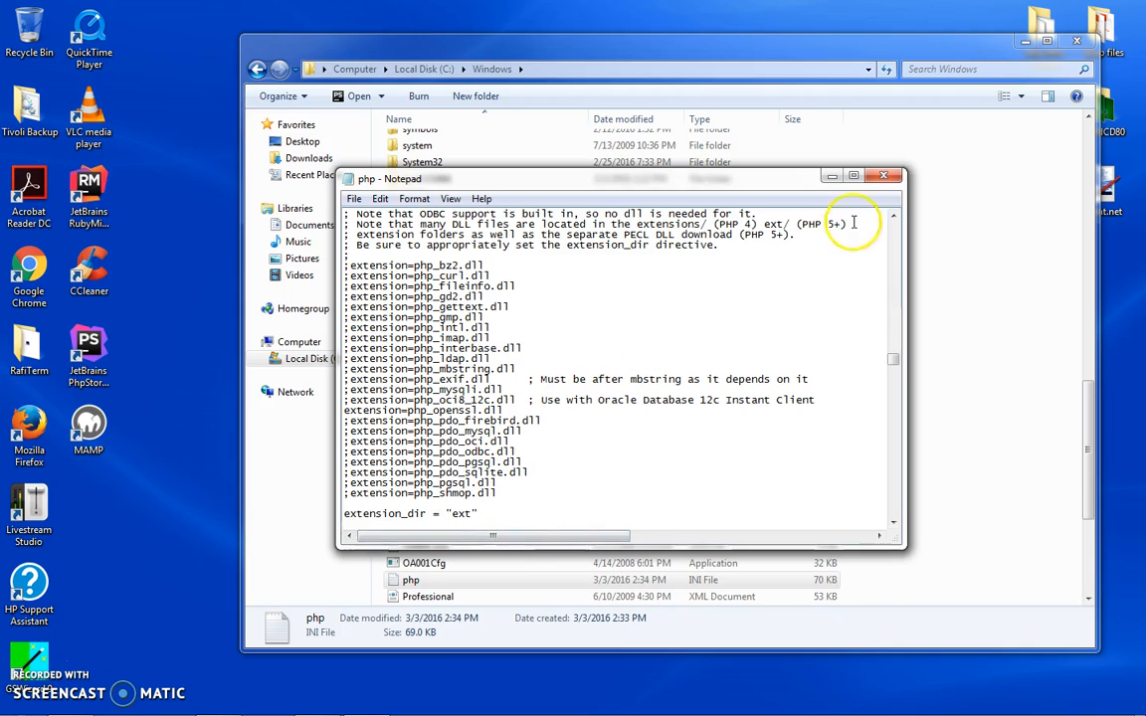
pyautogui.click(884, 176)
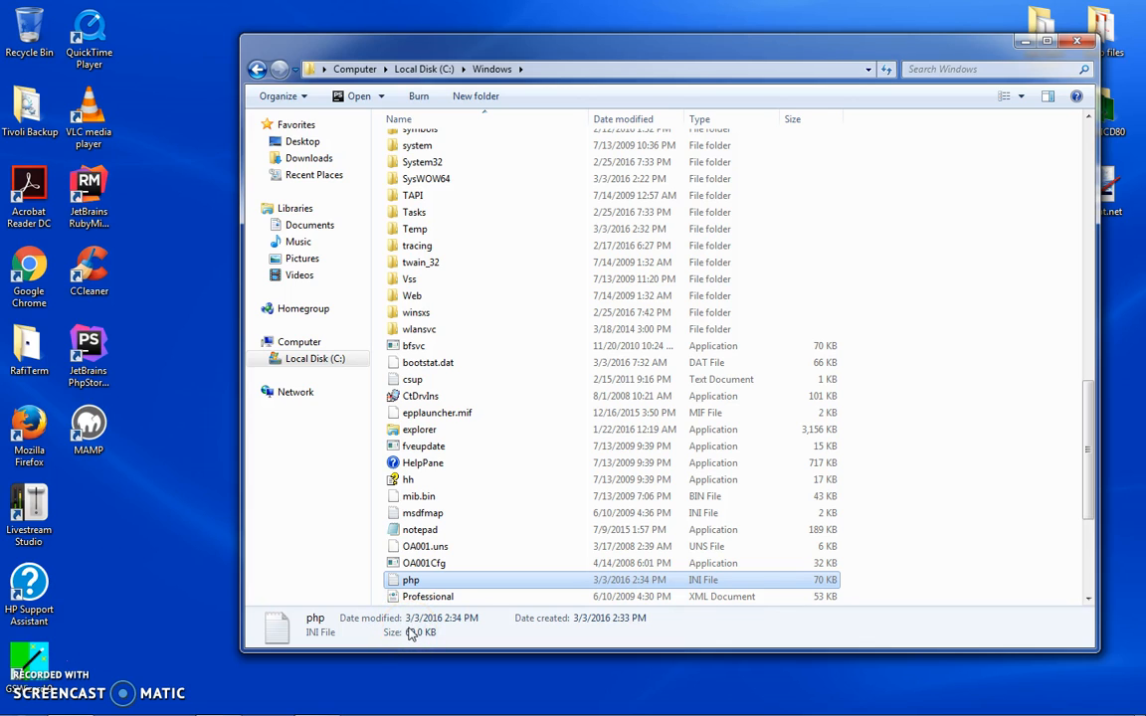
pyautogui.click(28, 699)
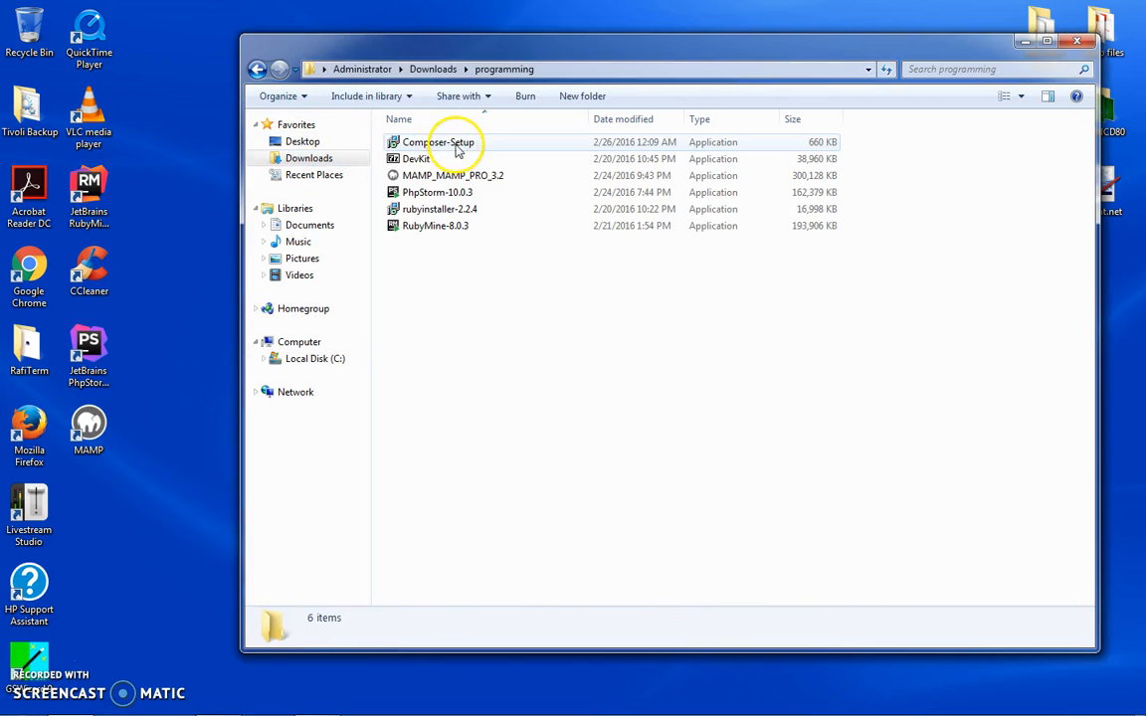
# Run Composer-Setup with Install Shell Menus and proceed to the completion page.
pyautogui.doubleClick(437, 141)
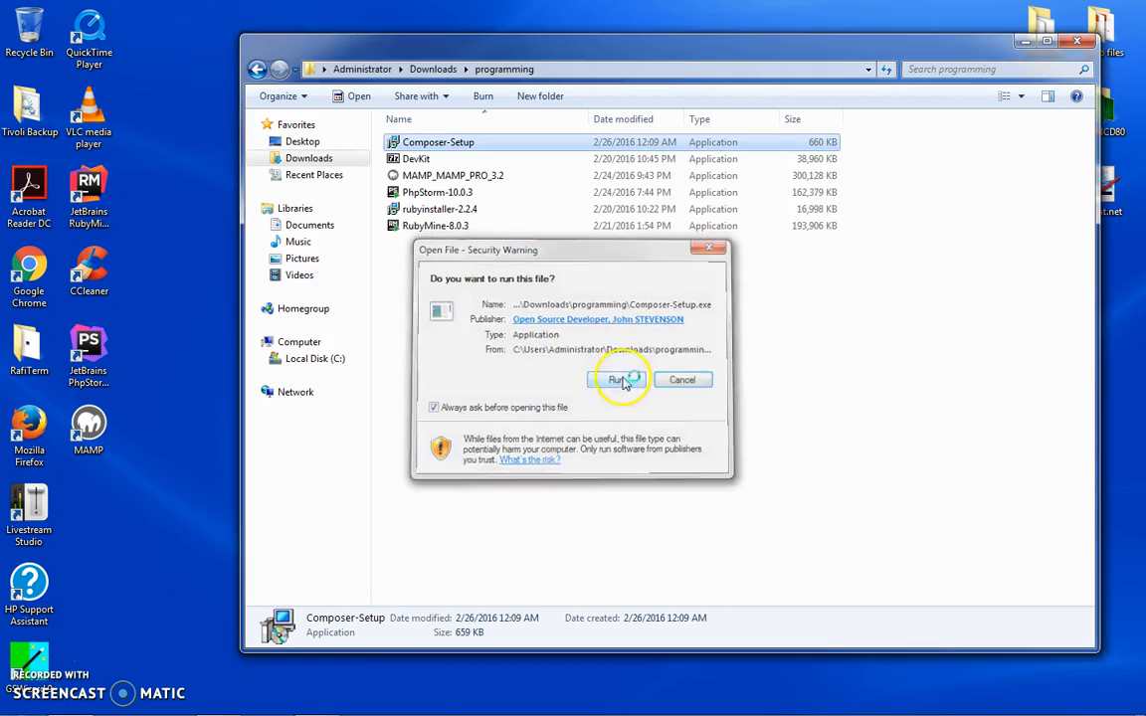
pyautogui.click(616, 380)
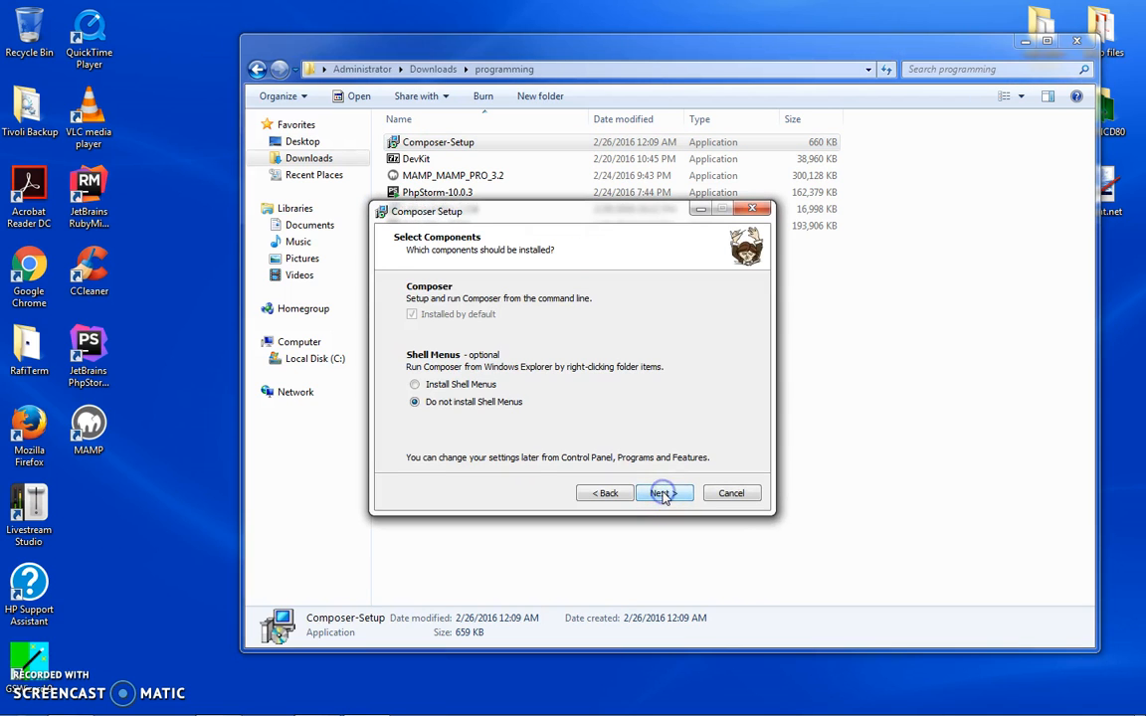
pyautogui.click(414, 384)
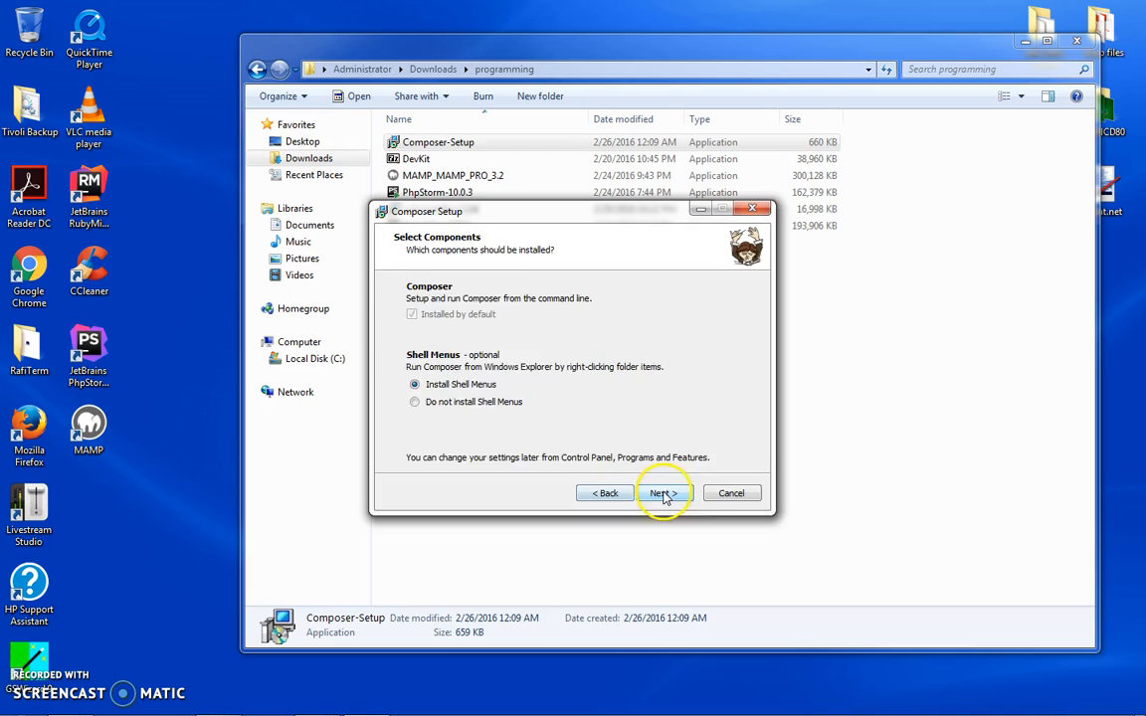
pyautogui.click(664, 494)
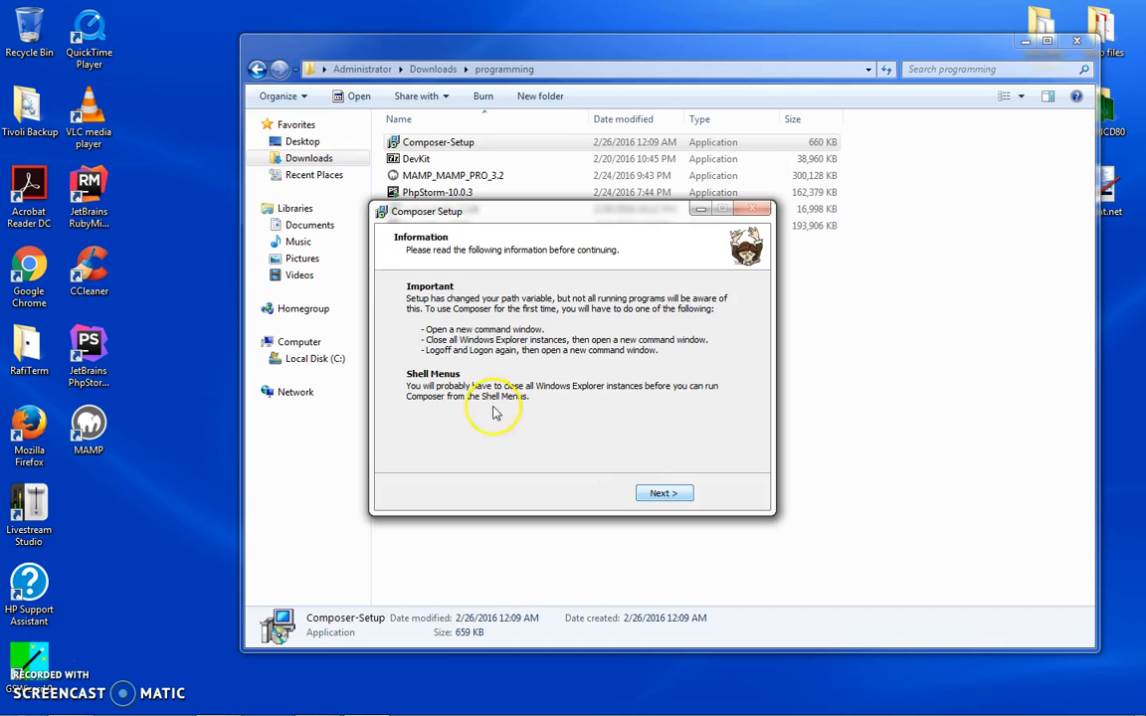
pyautogui.moveTo(531, 303)
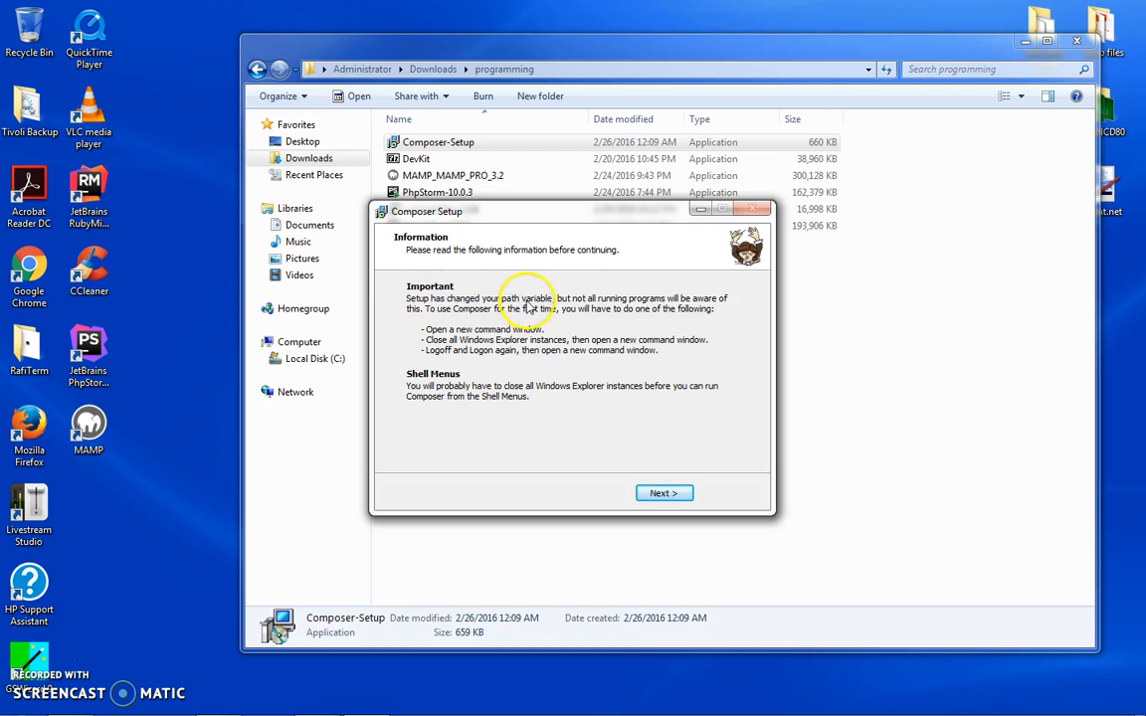
pyautogui.moveTo(590, 307)
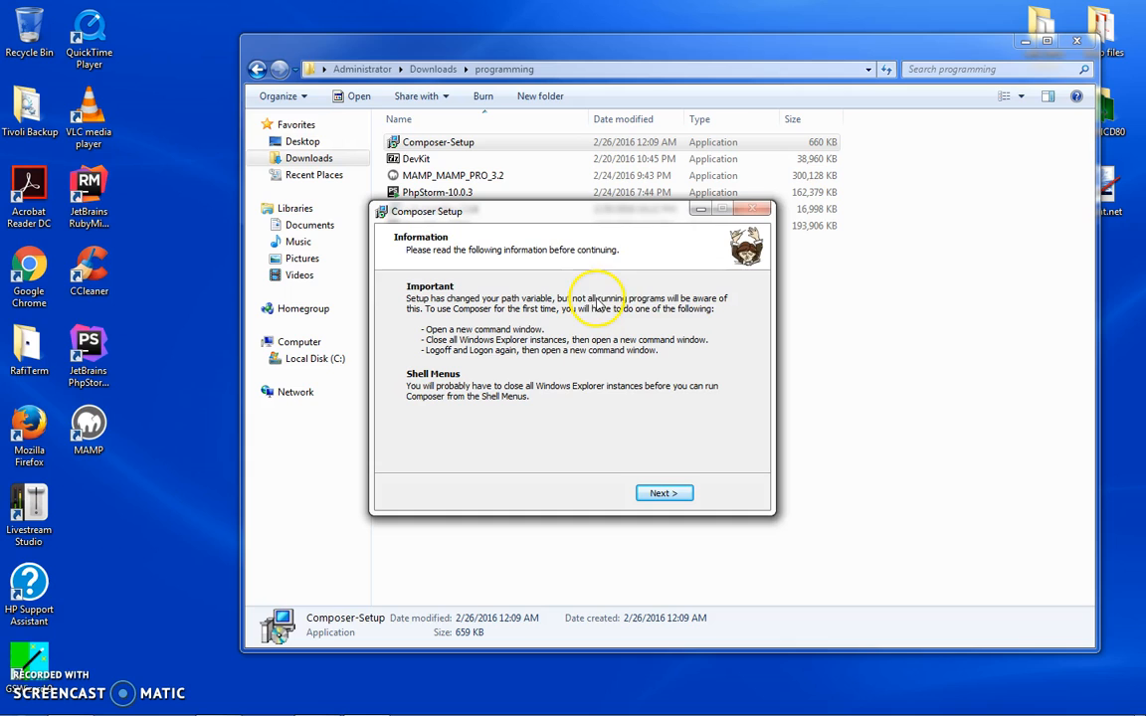
pyautogui.moveTo(453, 316)
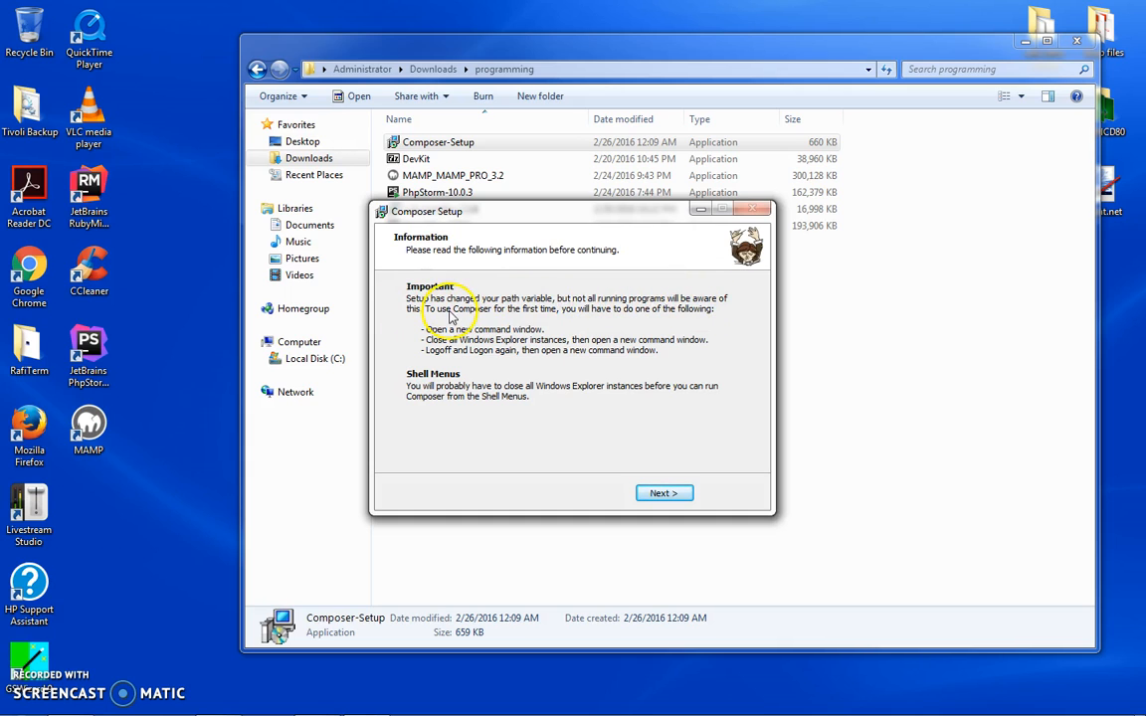
pyautogui.moveTo(677, 322)
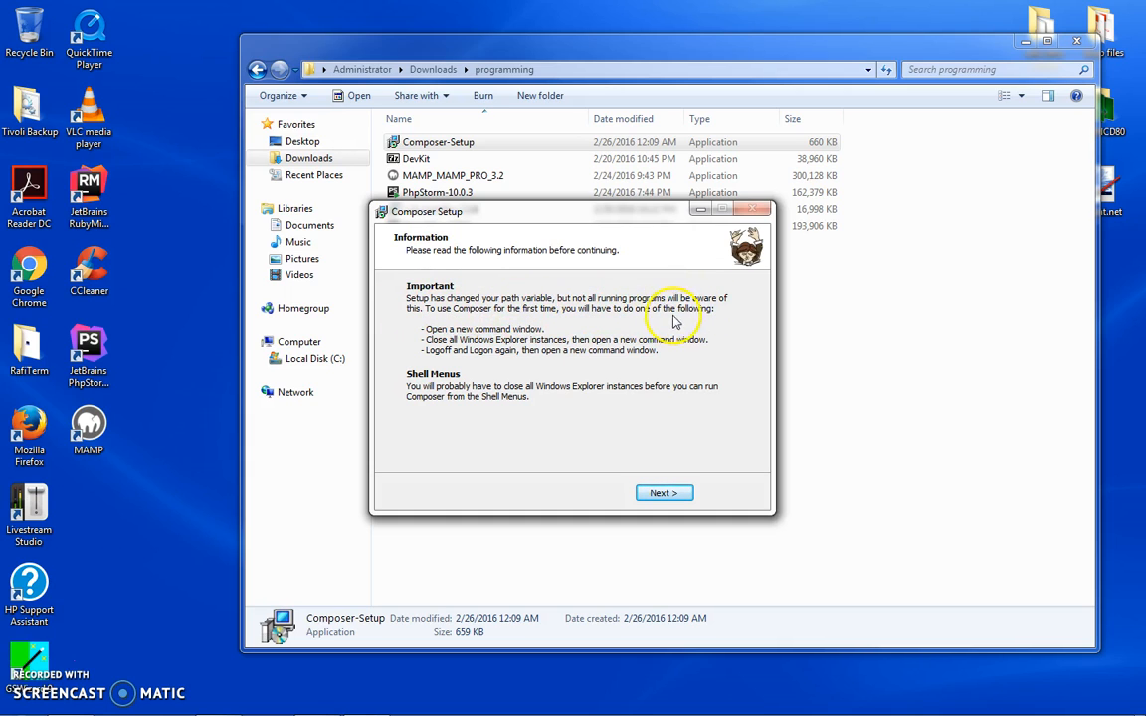
pyautogui.moveTo(459, 346)
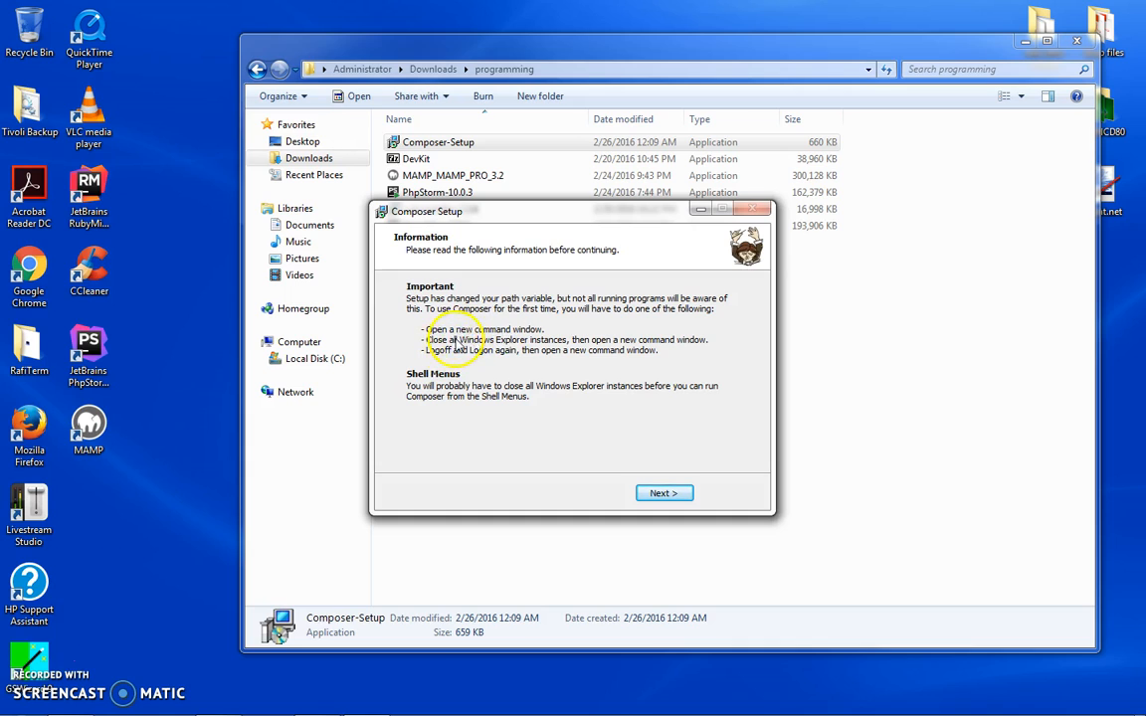
pyautogui.moveTo(606, 351)
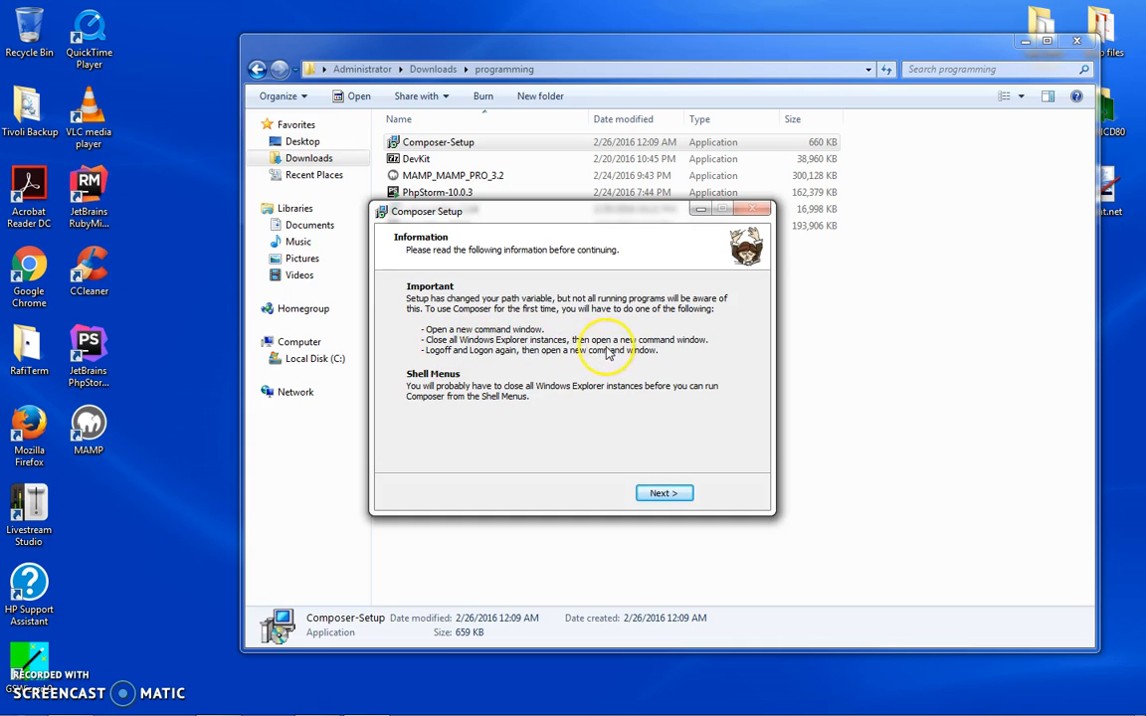
pyautogui.moveTo(590, 363)
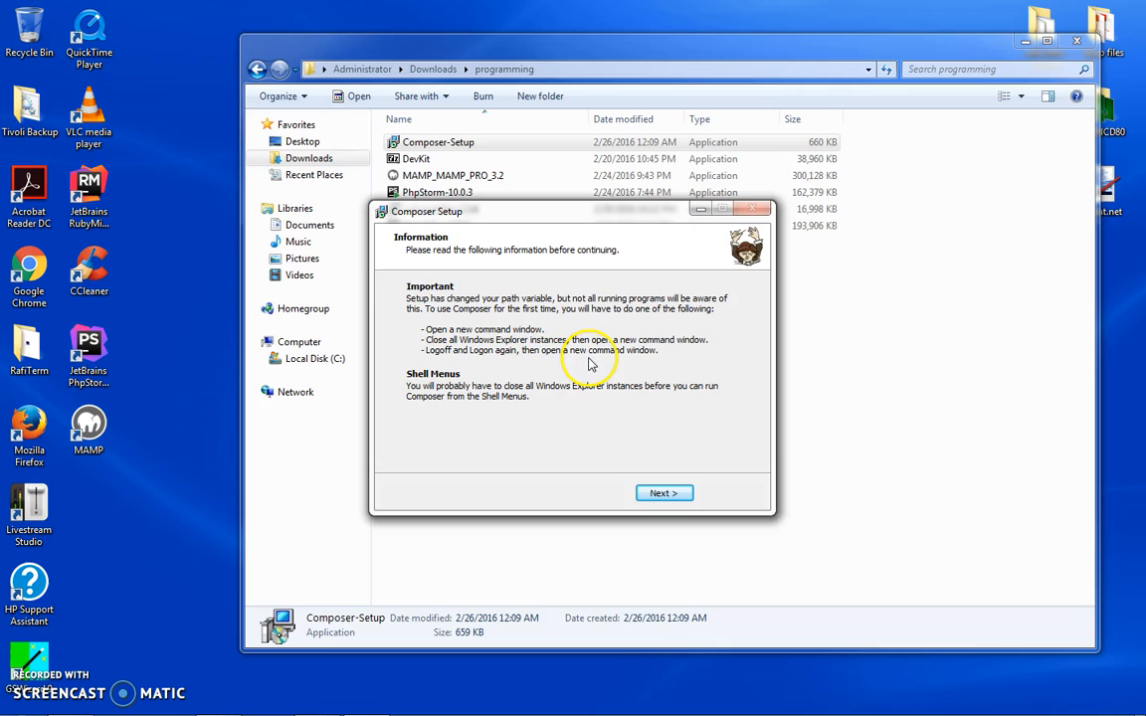
pyautogui.moveTo(433, 396)
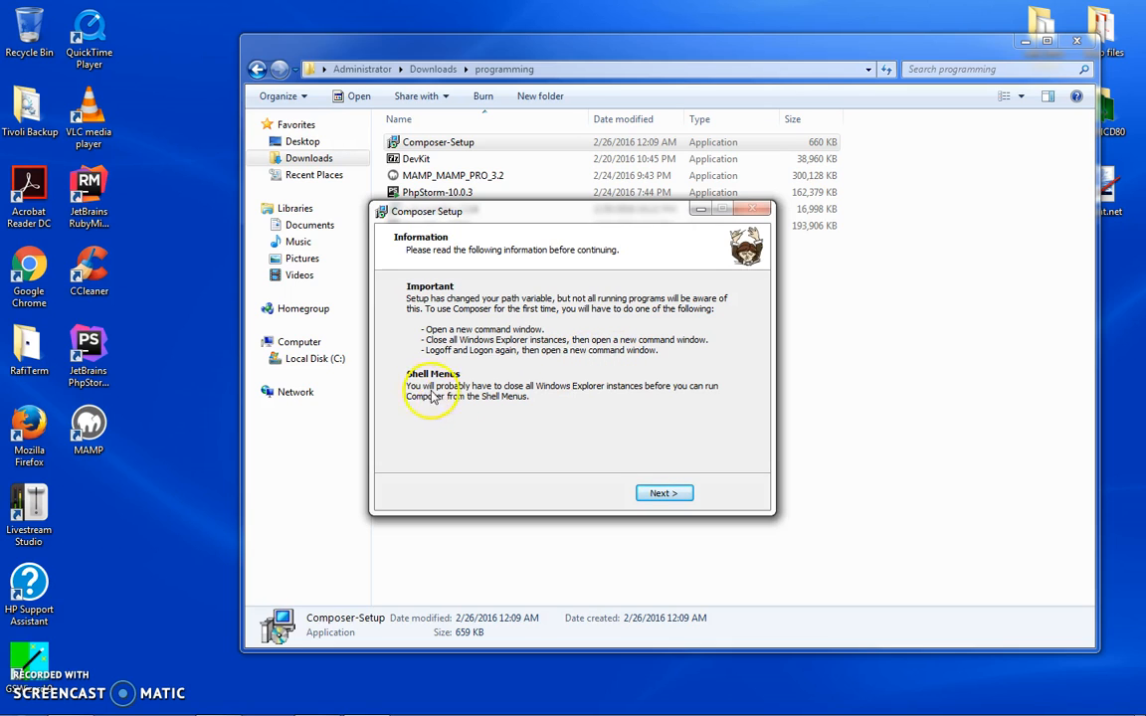
pyautogui.click(663, 492)
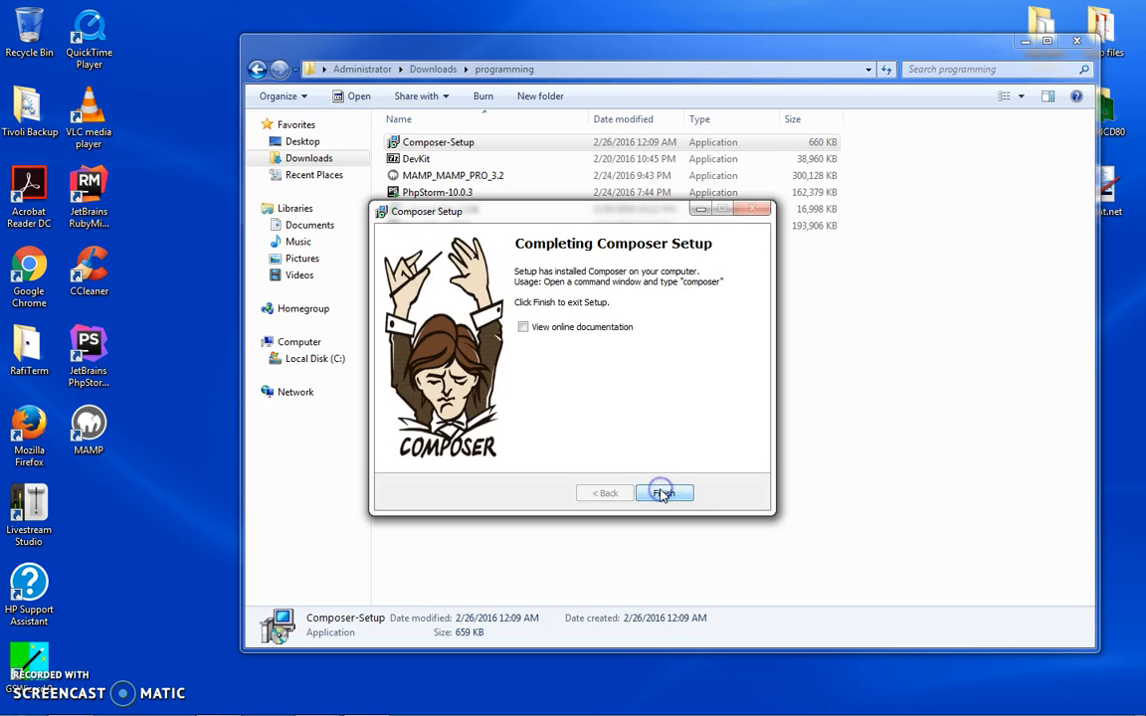
# Finish the Composer installer and go to the Local Disk (C:) root.
pyautogui.click(664, 492)
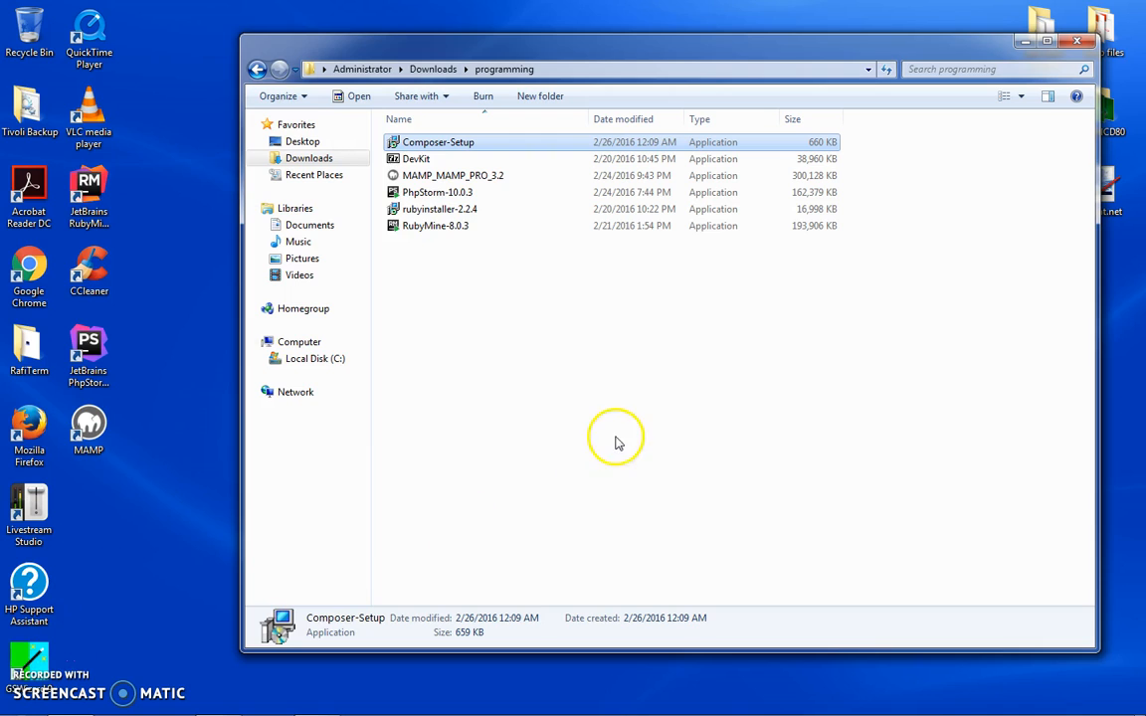
pyautogui.moveTo(441, 264)
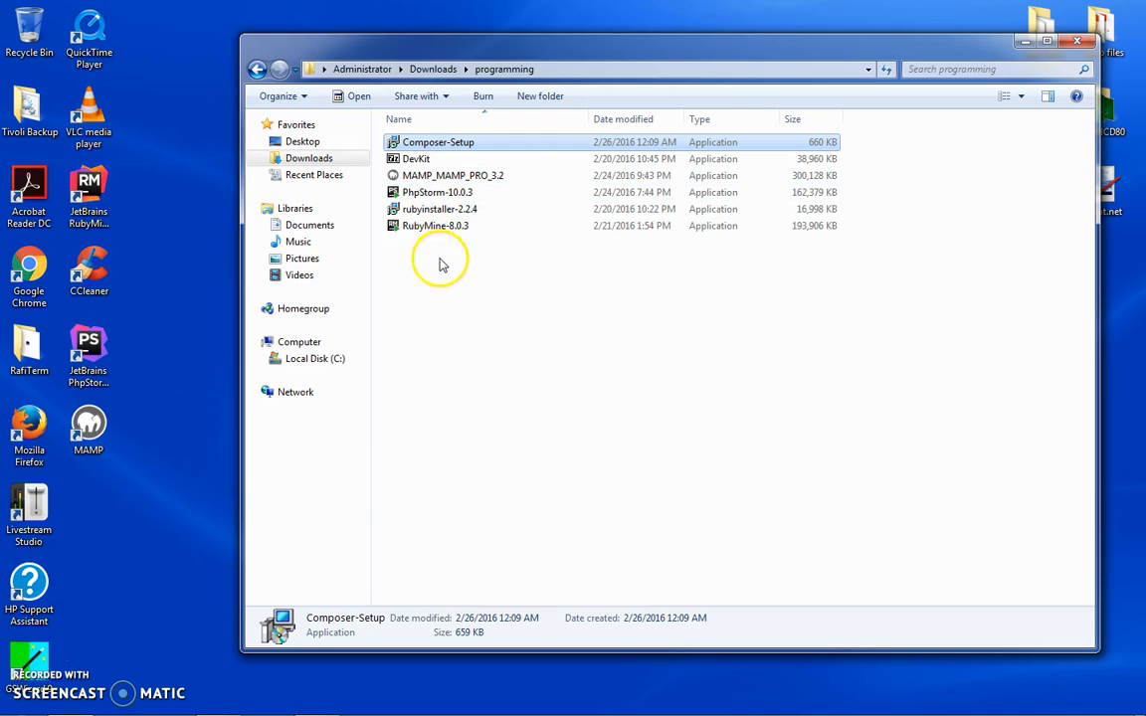
pyautogui.moveTo(821, 328)
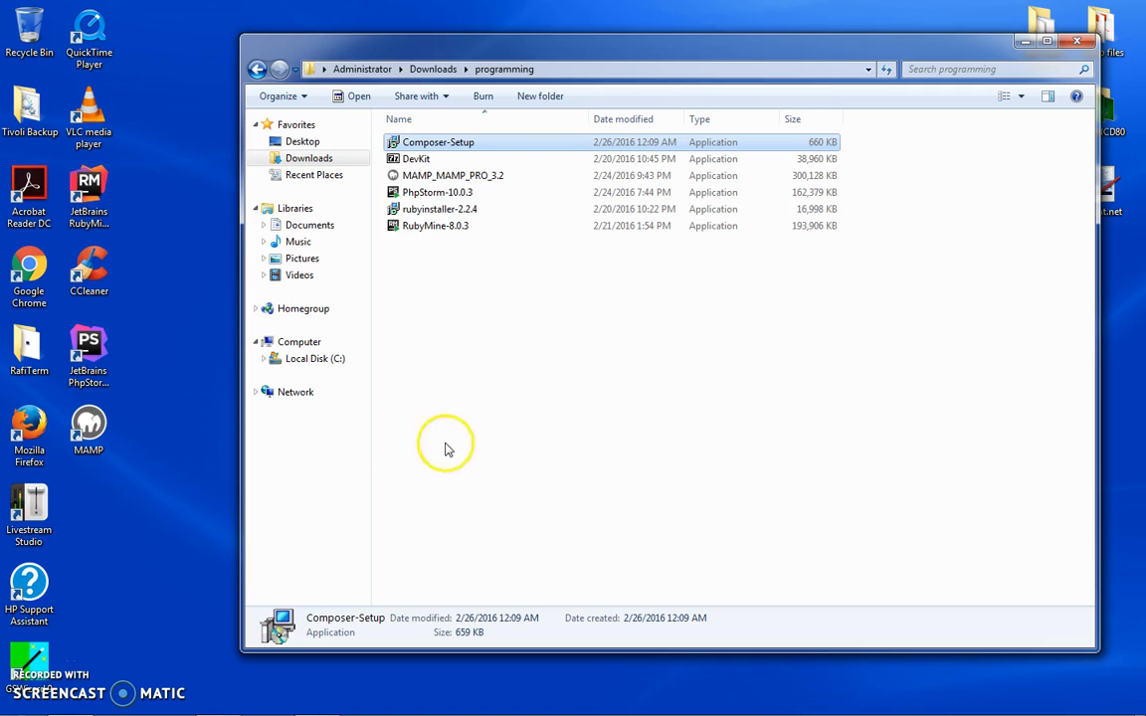
pyautogui.click(315, 358)
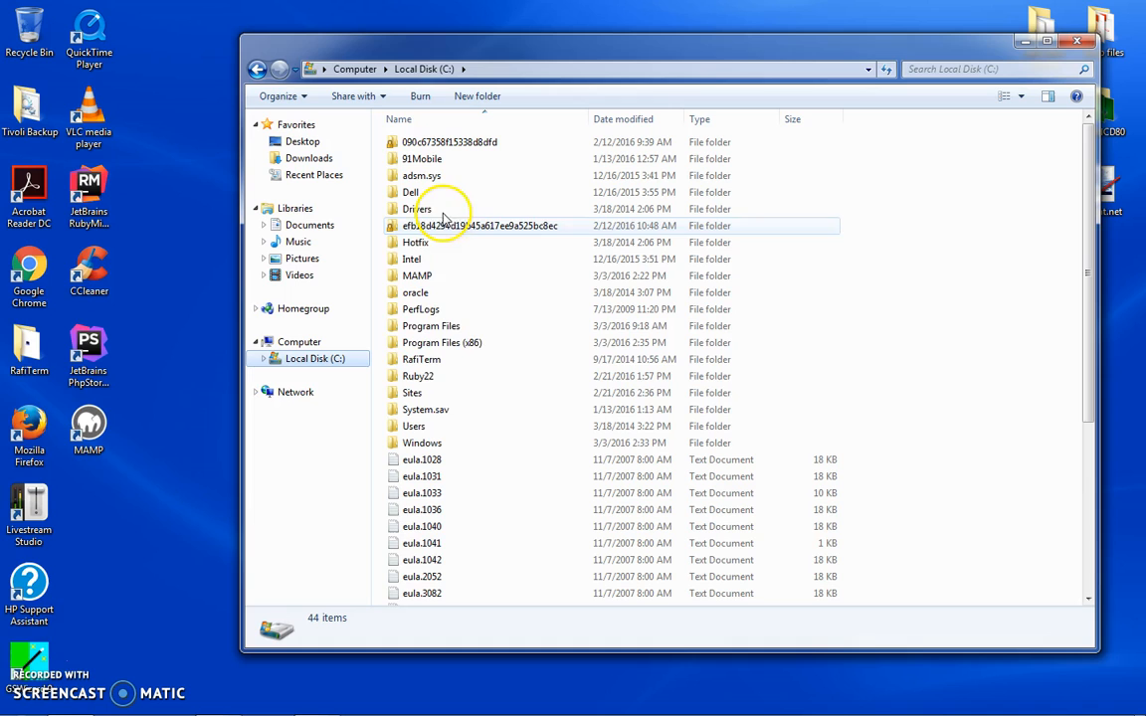
# Browse MAMP's conf and bin\php version folders, then return to the C: root.
pyautogui.click(417, 276)
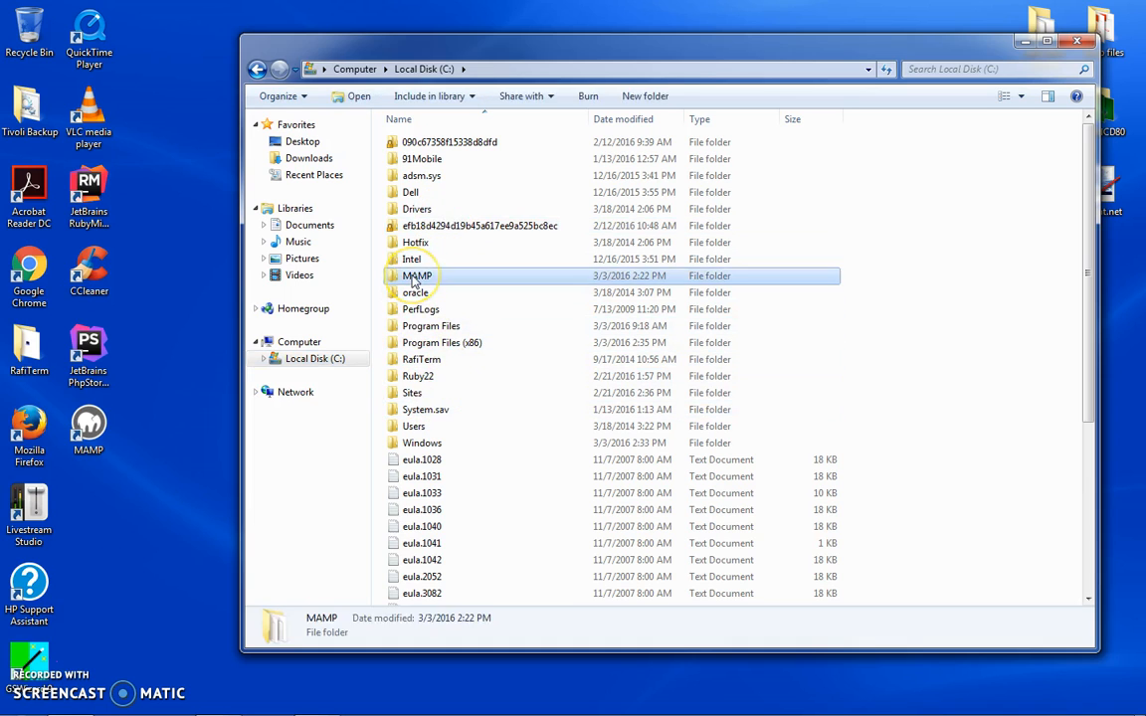
pyautogui.doubleClick(417, 275)
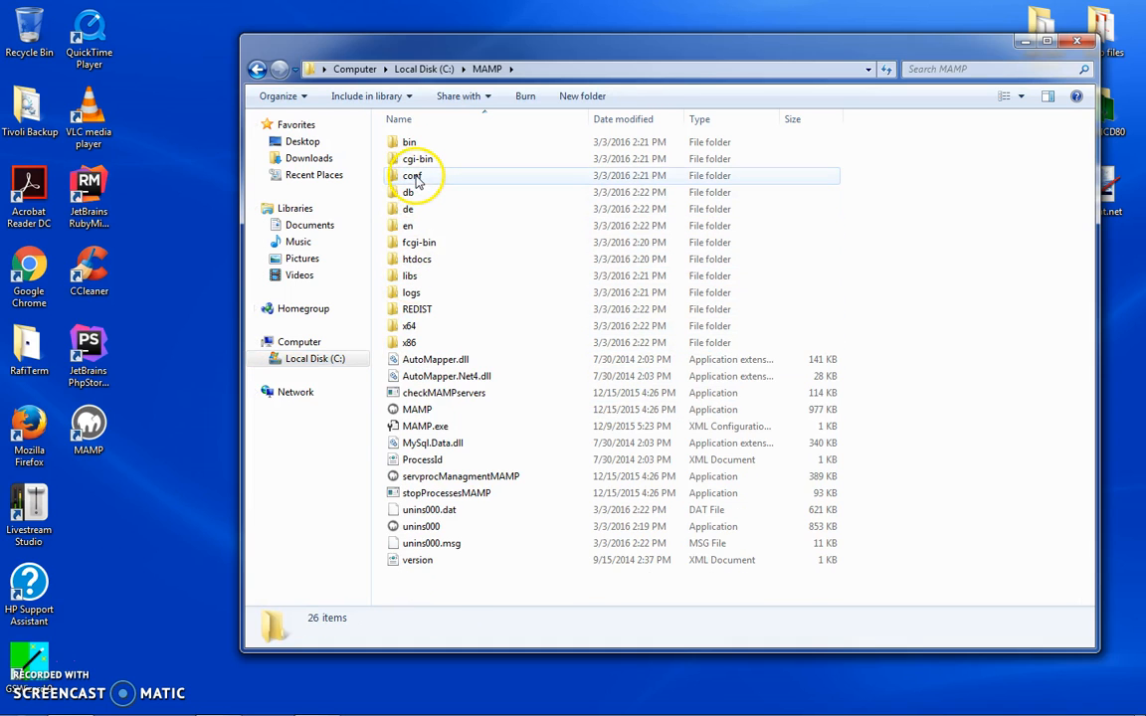
pyautogui.doubleClick(412, 175)
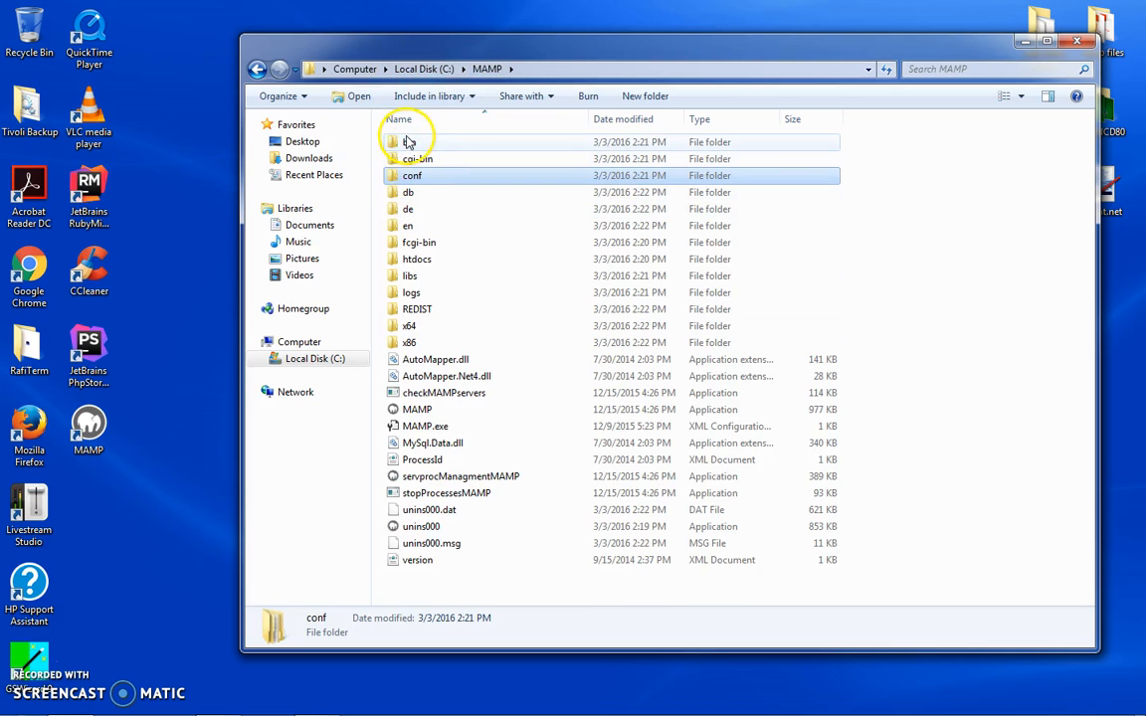
pyautogui.doubleClick(416, 143)
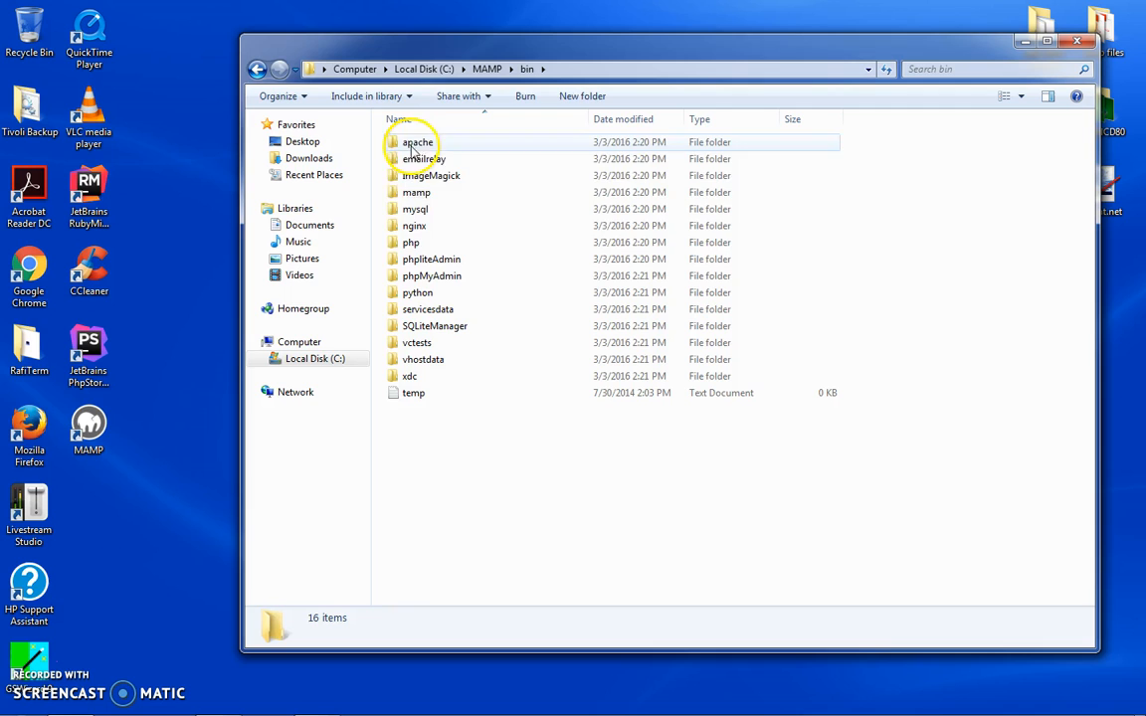
pyautogui.doubleClick(411, 242)
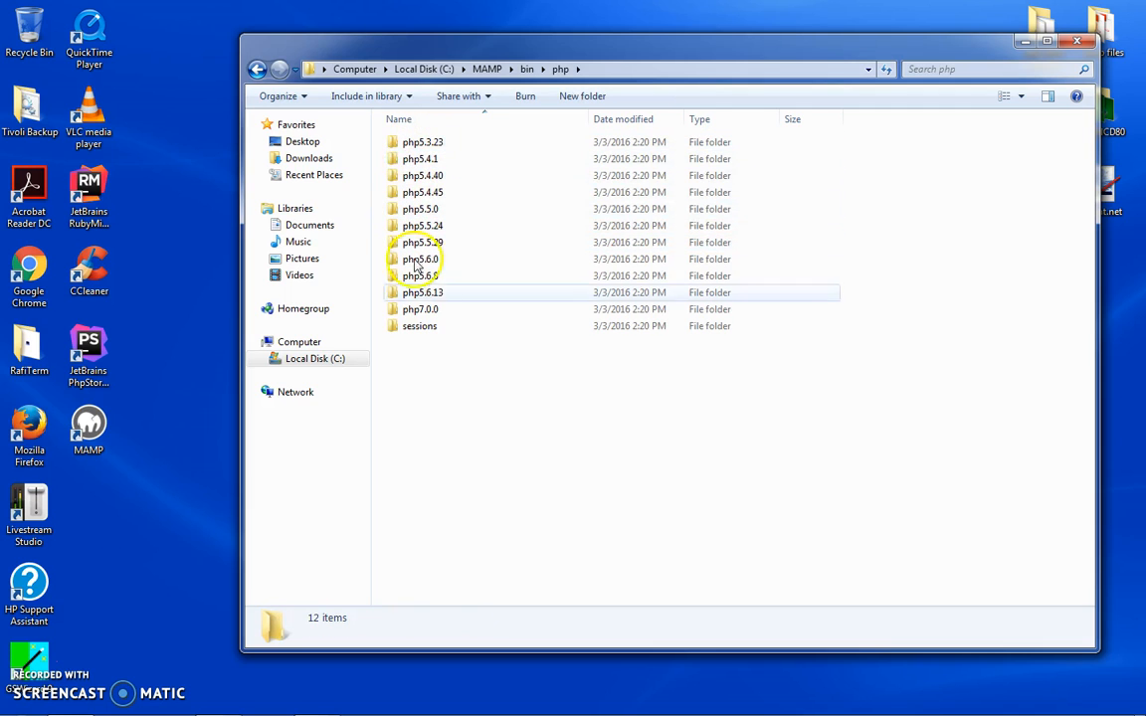
pyautogui.doubleClick(419, 308)
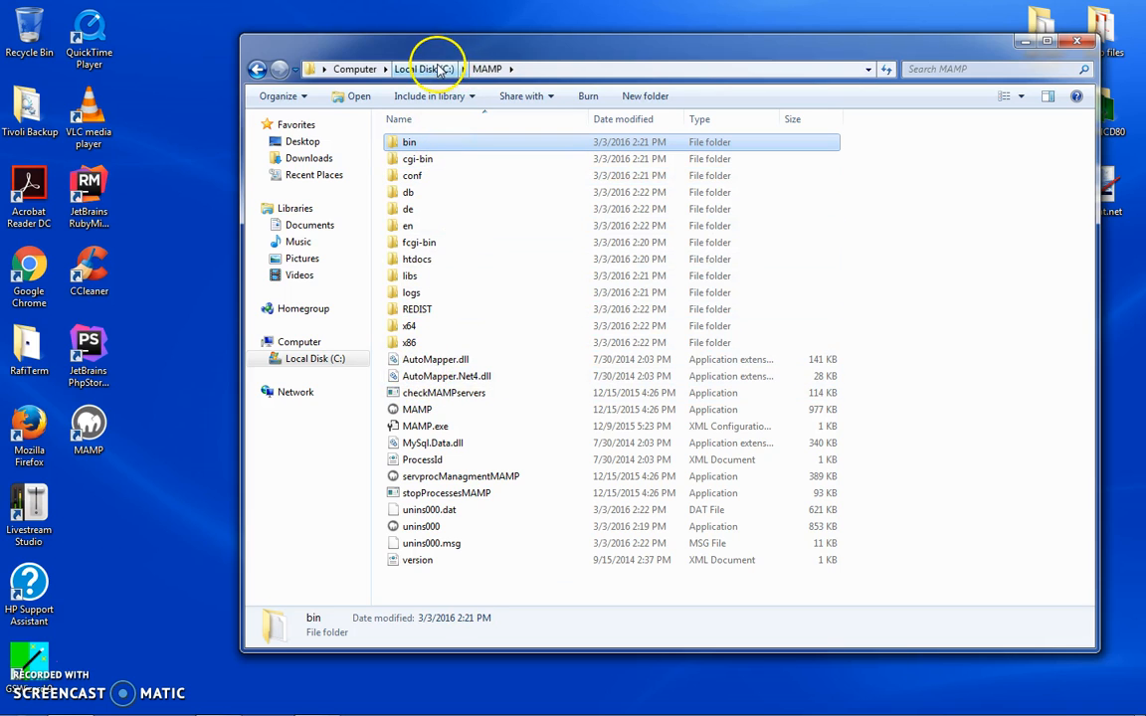
pyautogui.click(427, 68)
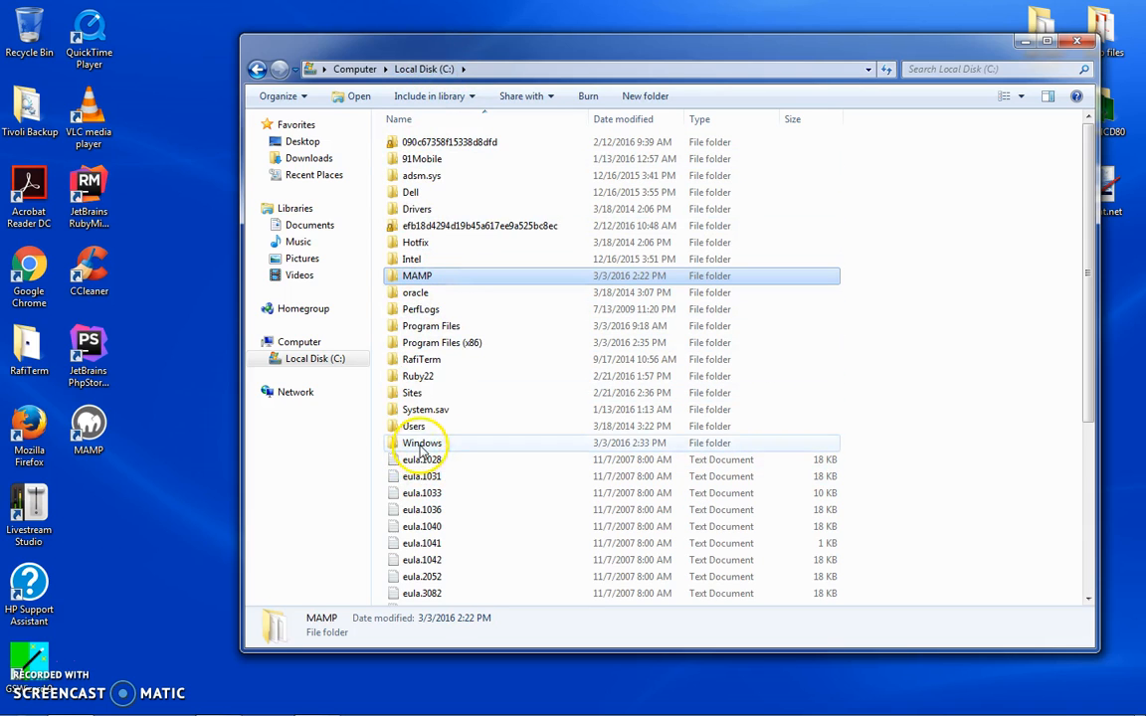
# Open C:\Windows to check the php INI file, then launch MAMP.
pyautogui.doubleClick(421, 443)
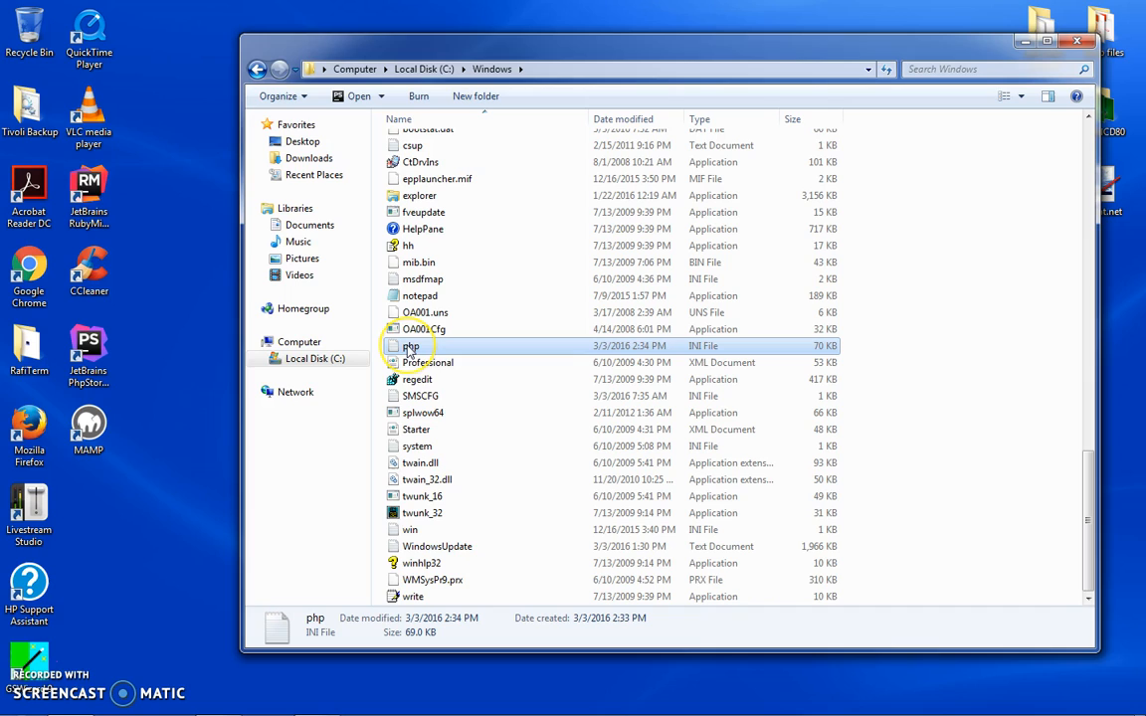
pyautogui.moveTo(411, 345)
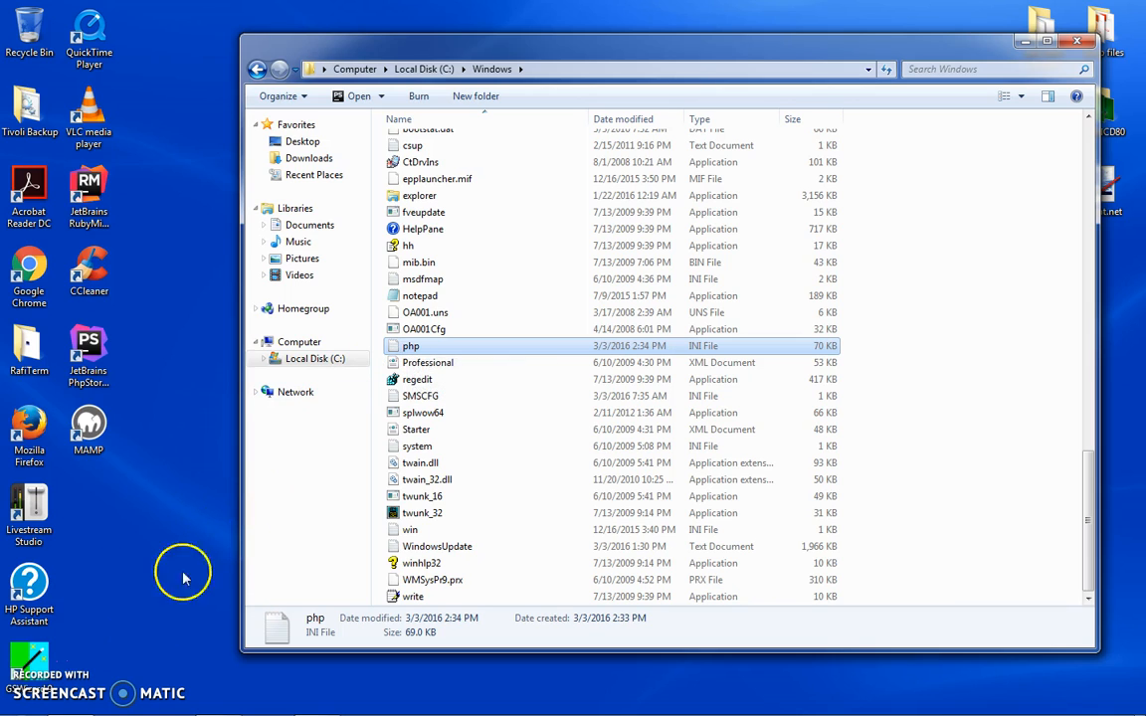
pyautogui.moveTo(30, 656)
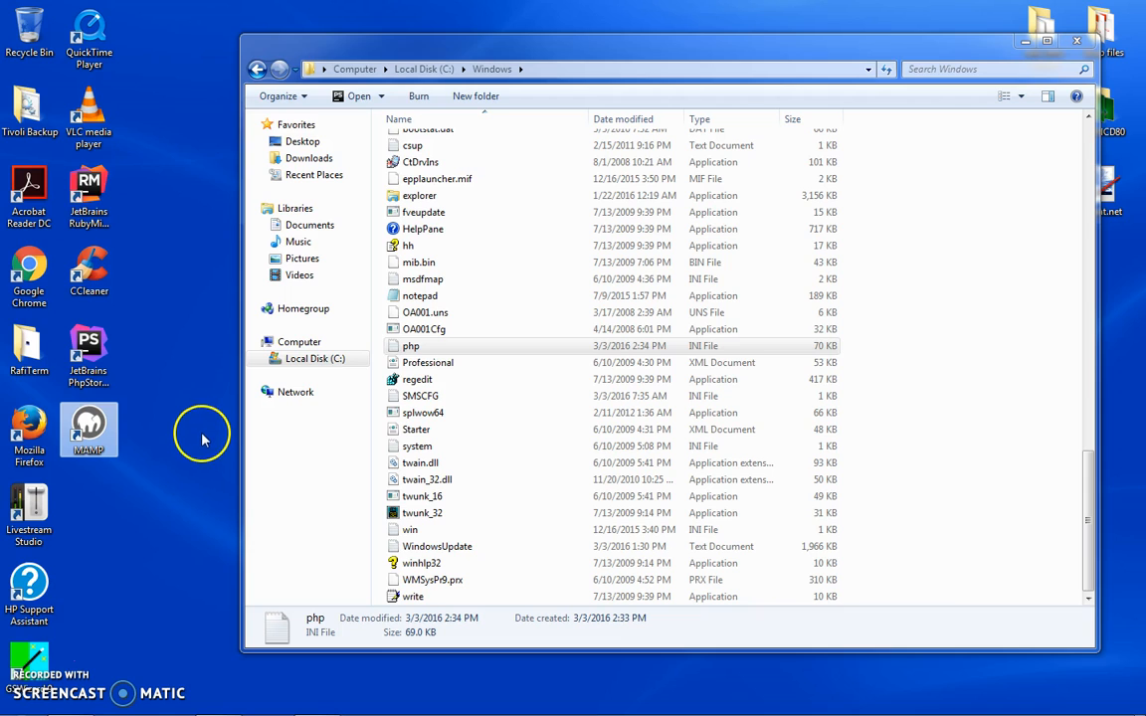
pyautogui.doubleClick(89, 429)
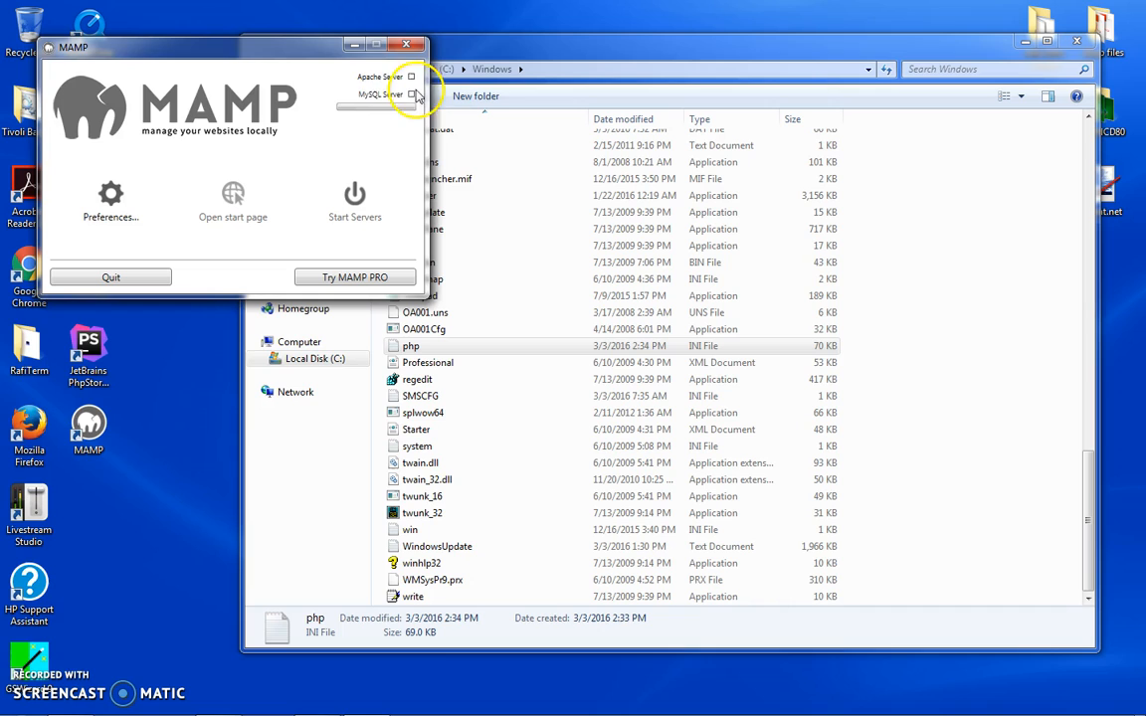
pyautogui.moveTo(303, 194)
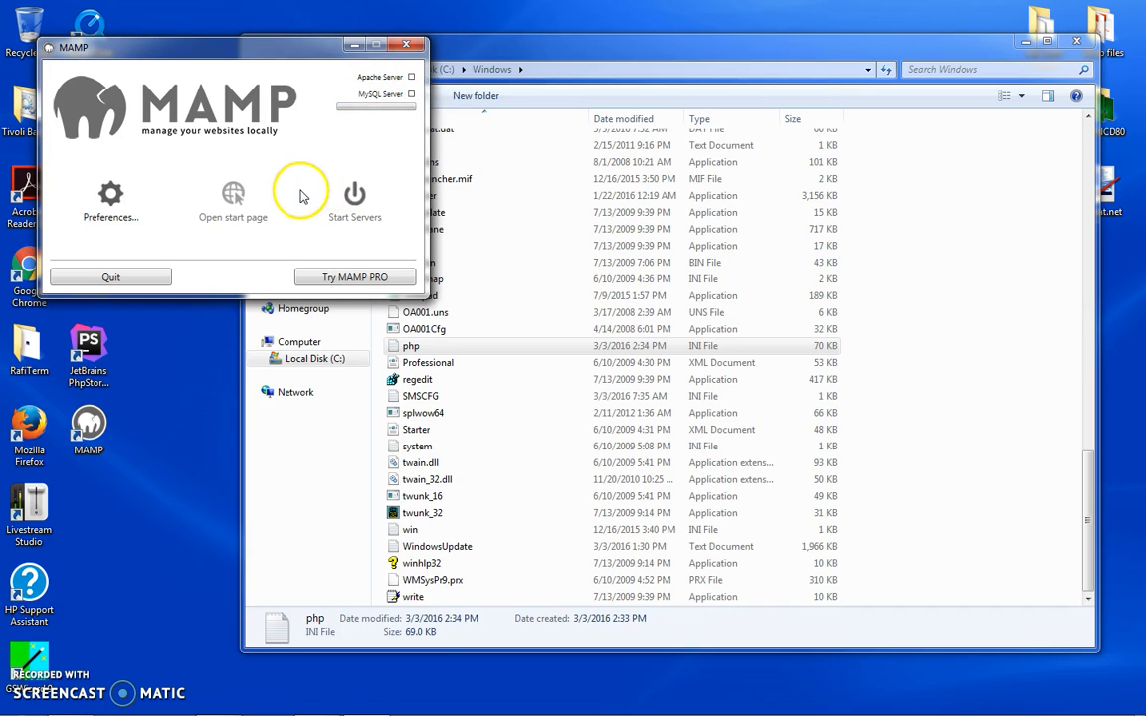
# Start, stop and restart the Apache and MySQL servers, then open MAMP's start page.
pyautogui.click(355, 195)
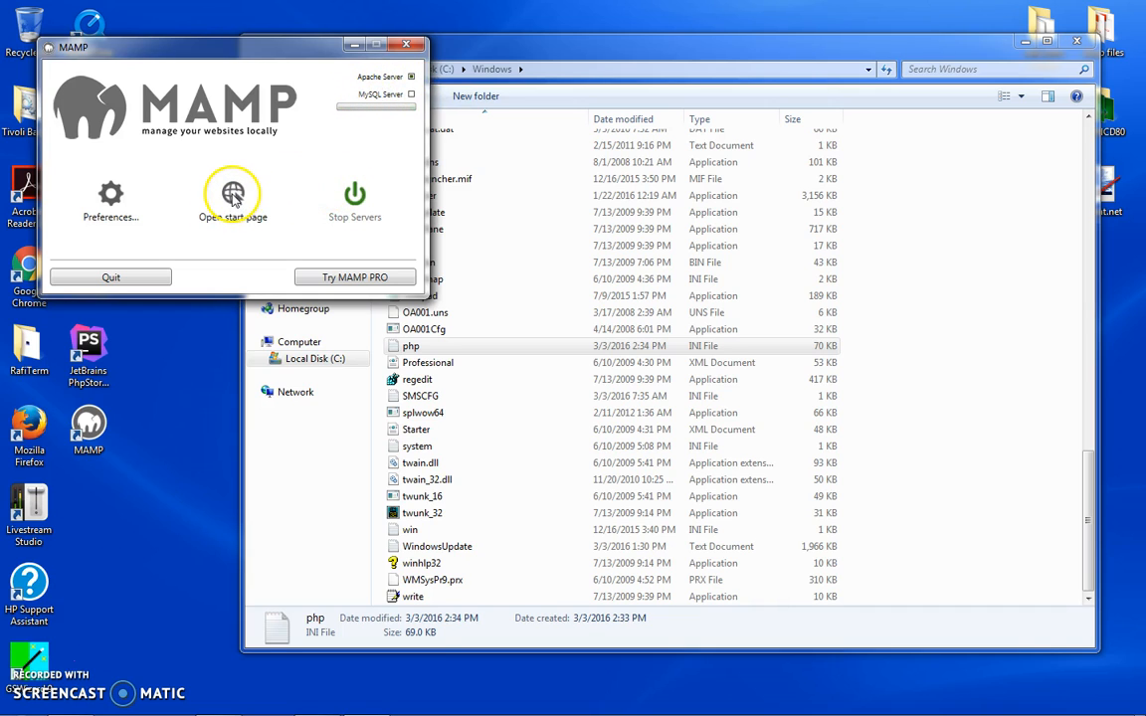
pyautogui.moveTo(411, 96)
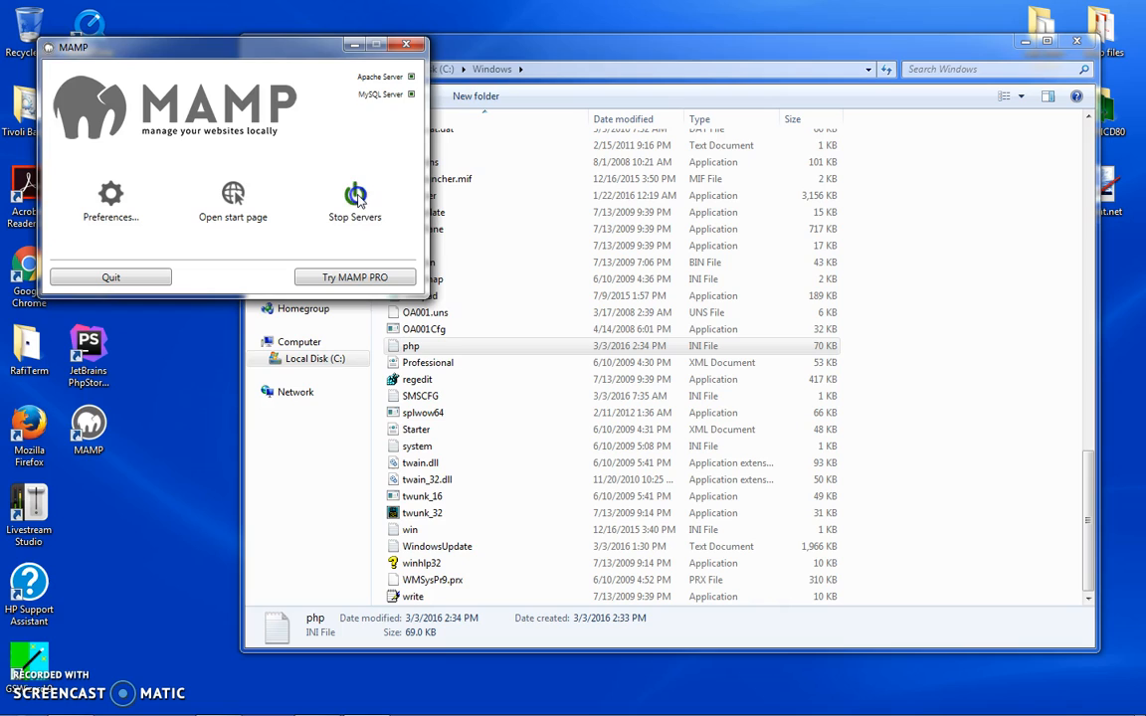
pyautogui.click(355, 199)
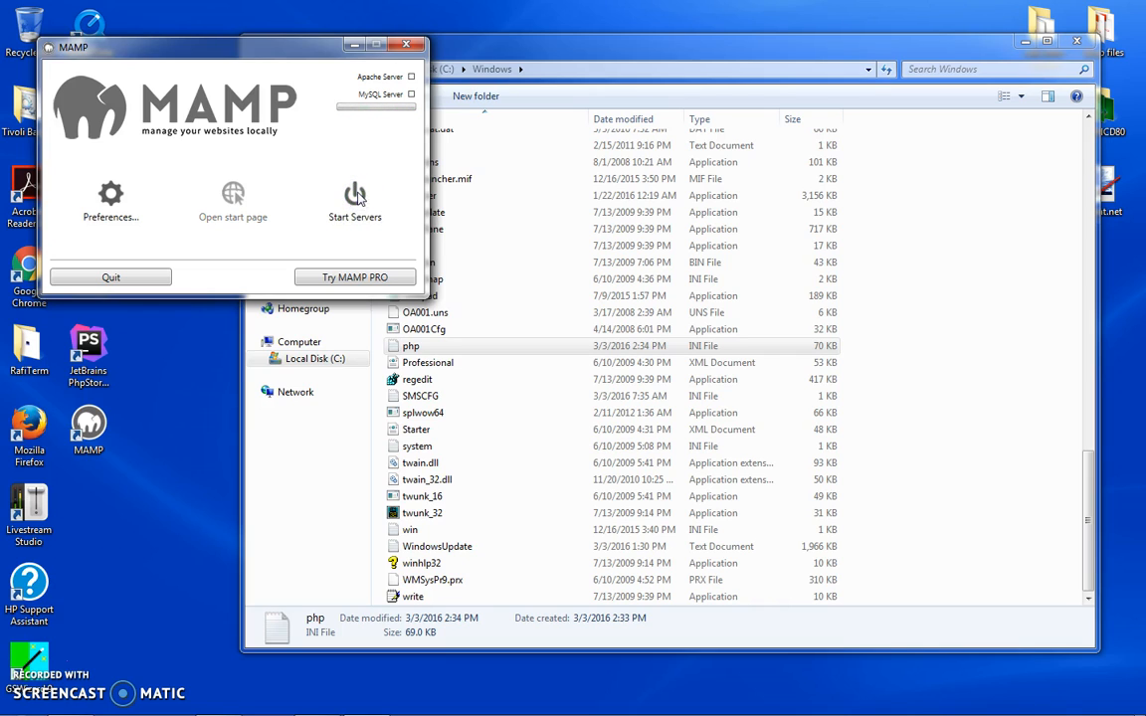
pyautogui.moveTo(233, 199)
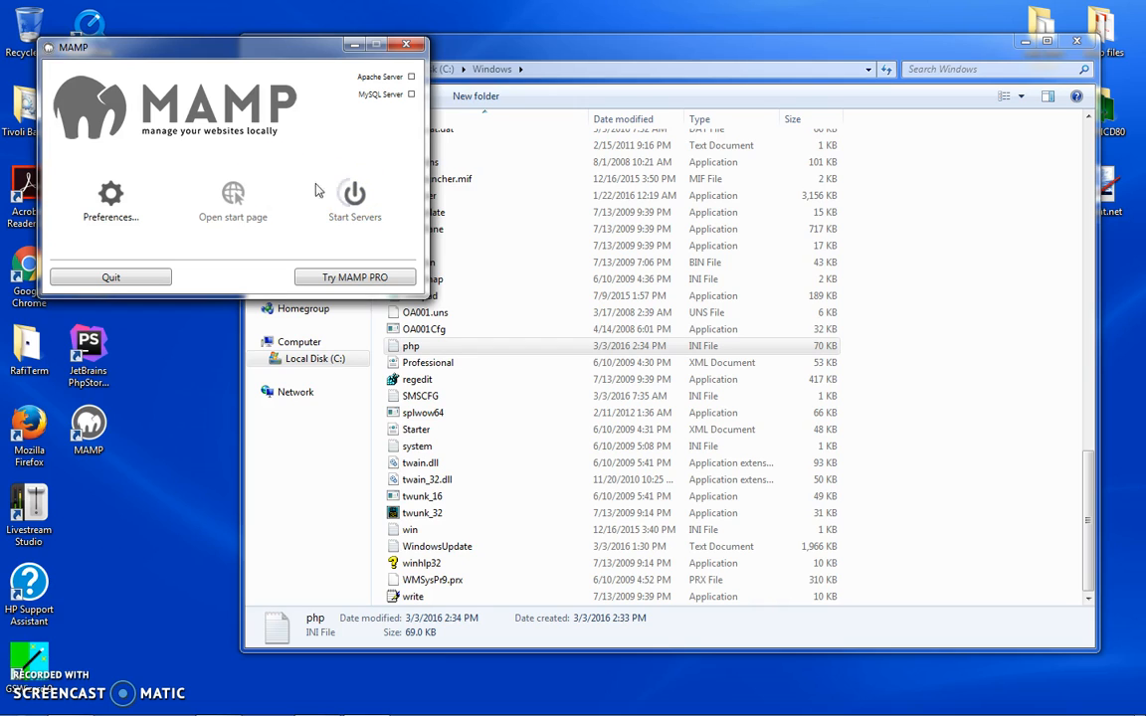
pyautogui.click(354, 199)
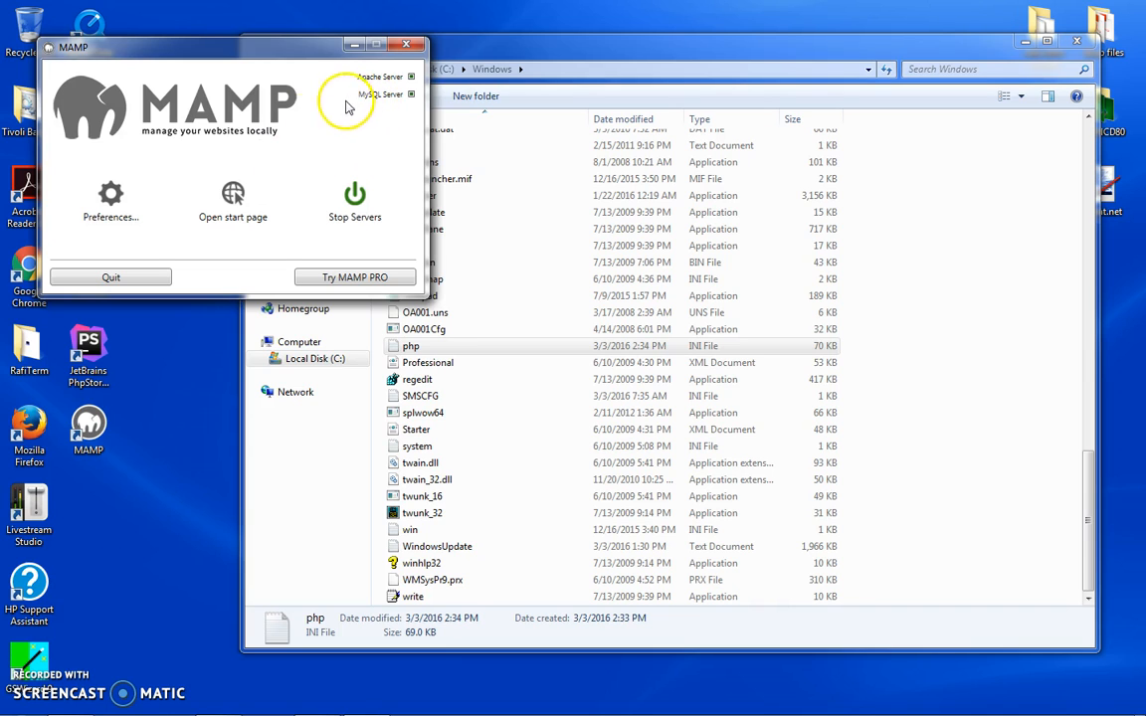
pyautogui.click(233, 199)
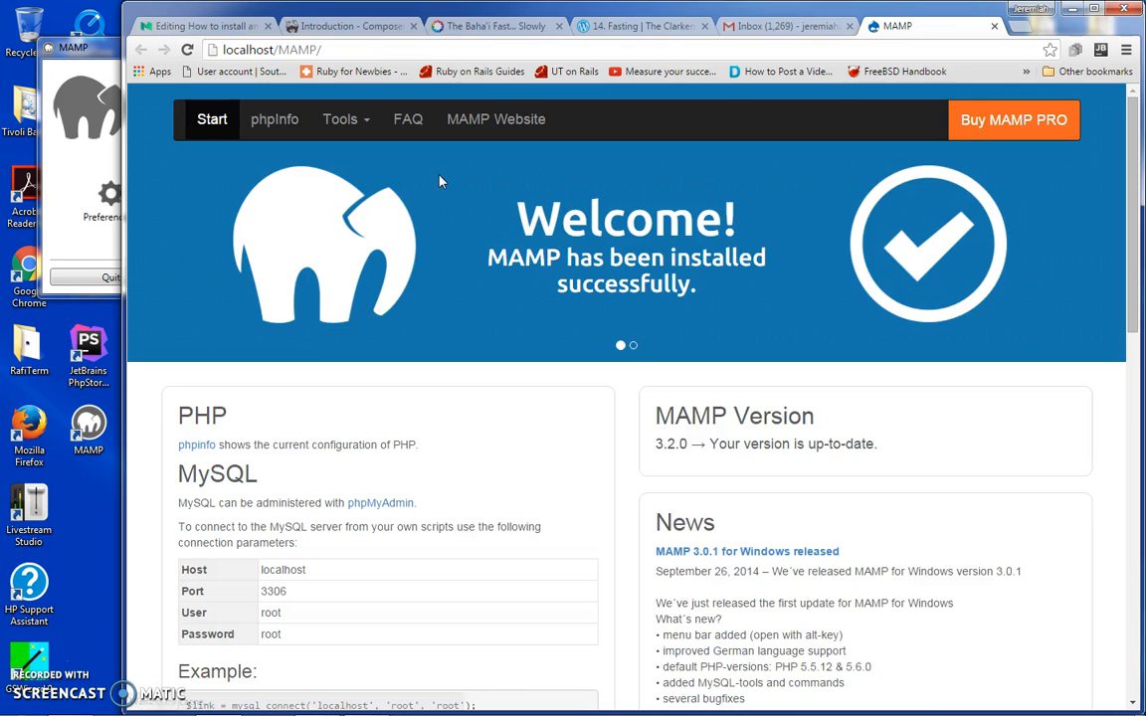
pyautogui.click(196, 444)
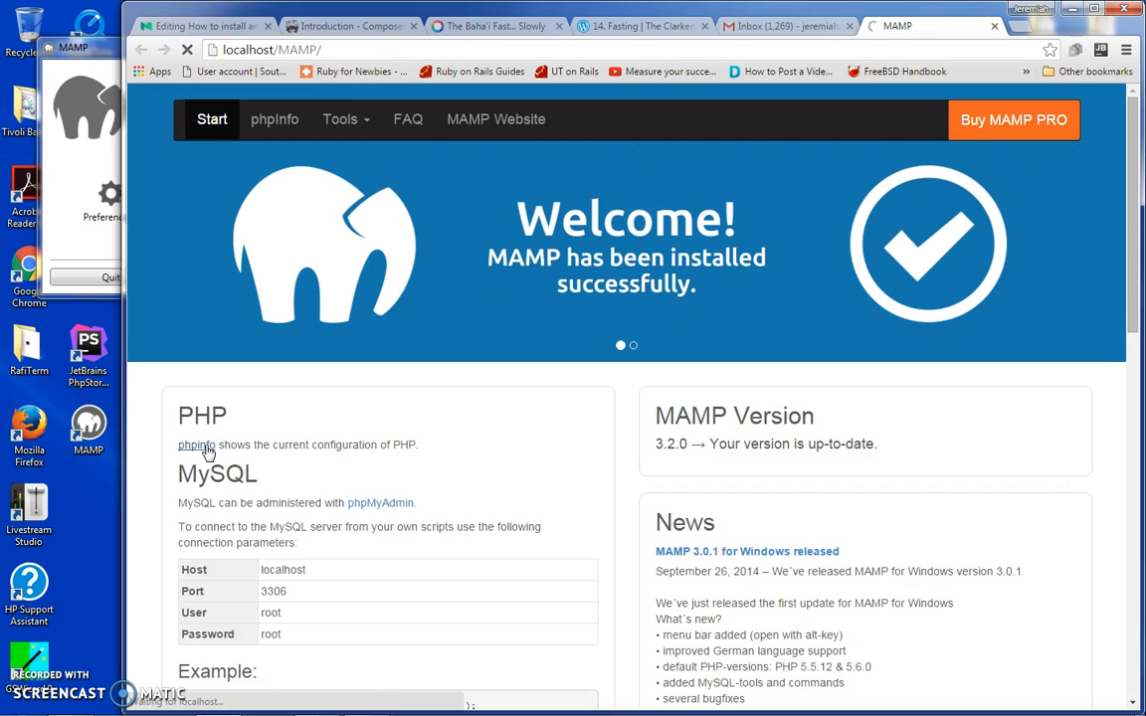
# Open the phpinfo page and highlight the C:\Windows php.ini configuration path.
pyautogui.click(196, 444)
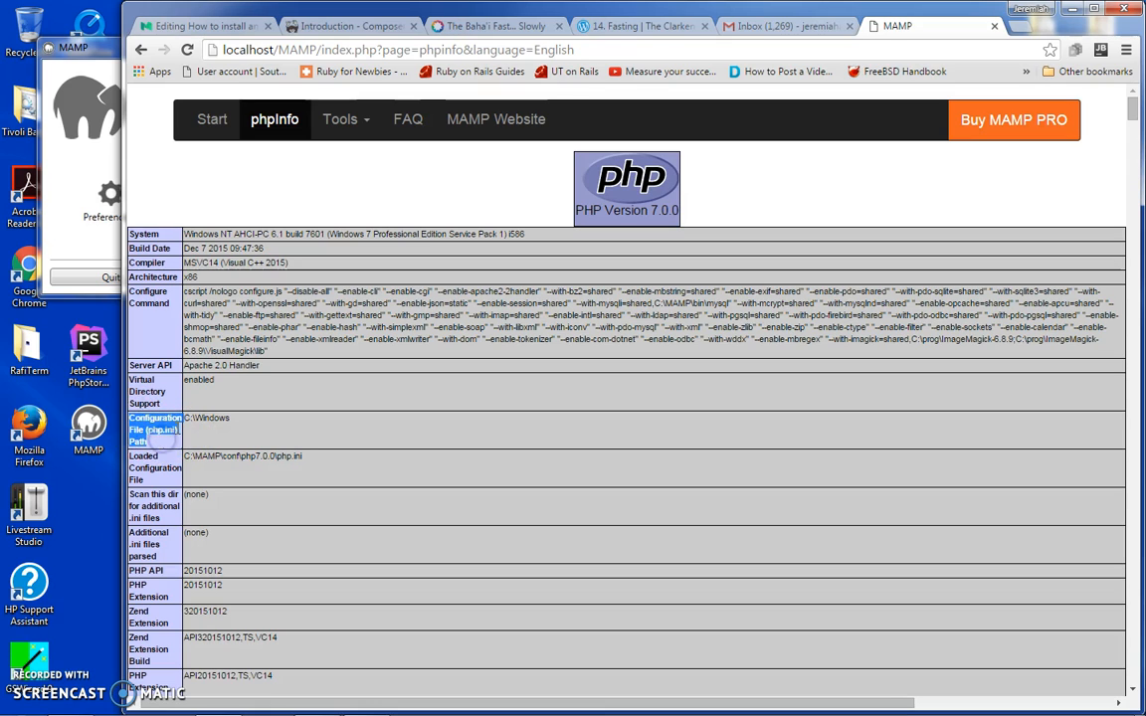
pyautogui.doubleClick(208, 417)
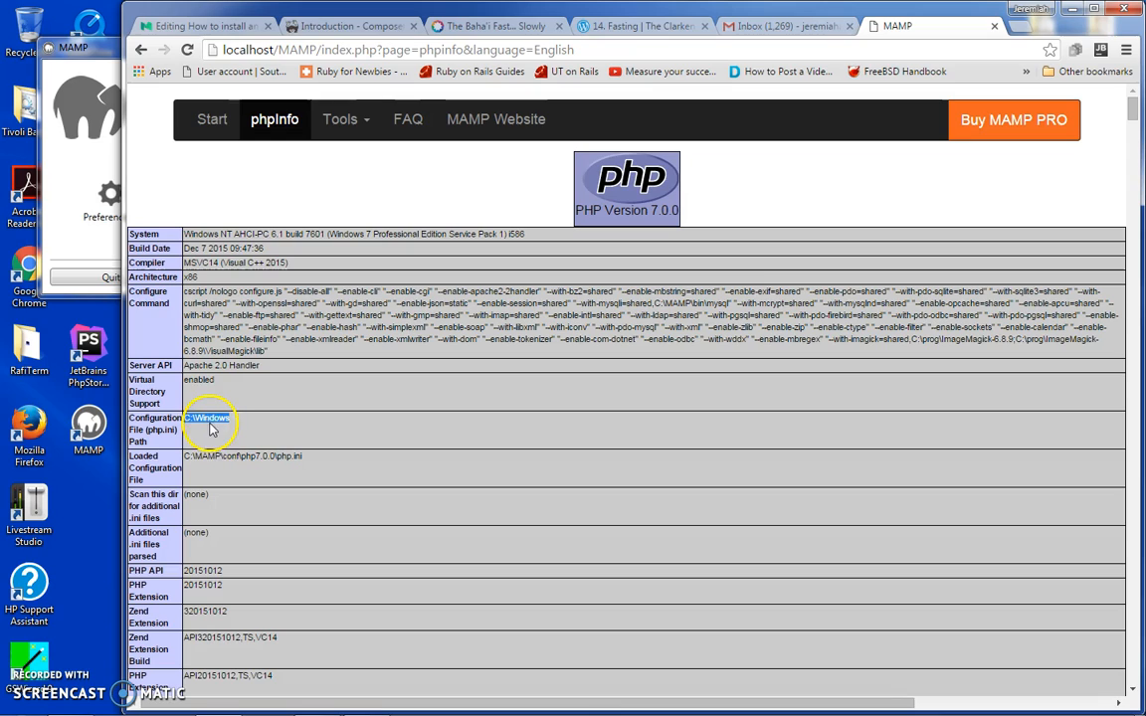
pyautogui.doubleClick(207, 416)
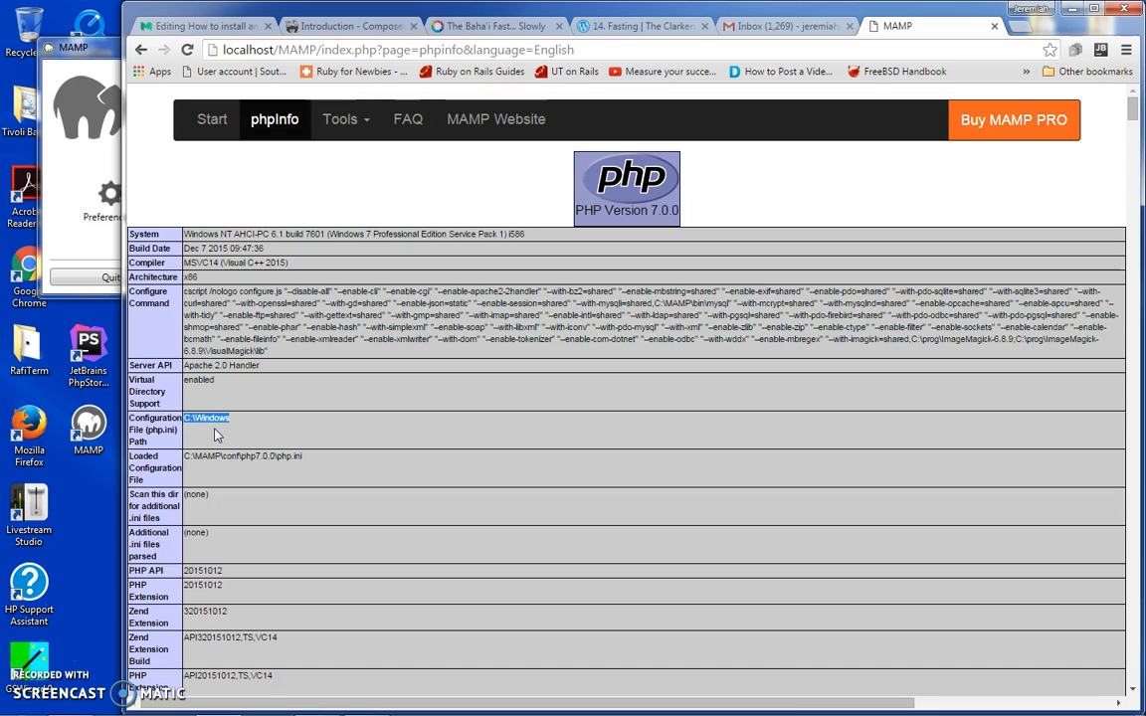
pyautogui.moveTo(329, 477)
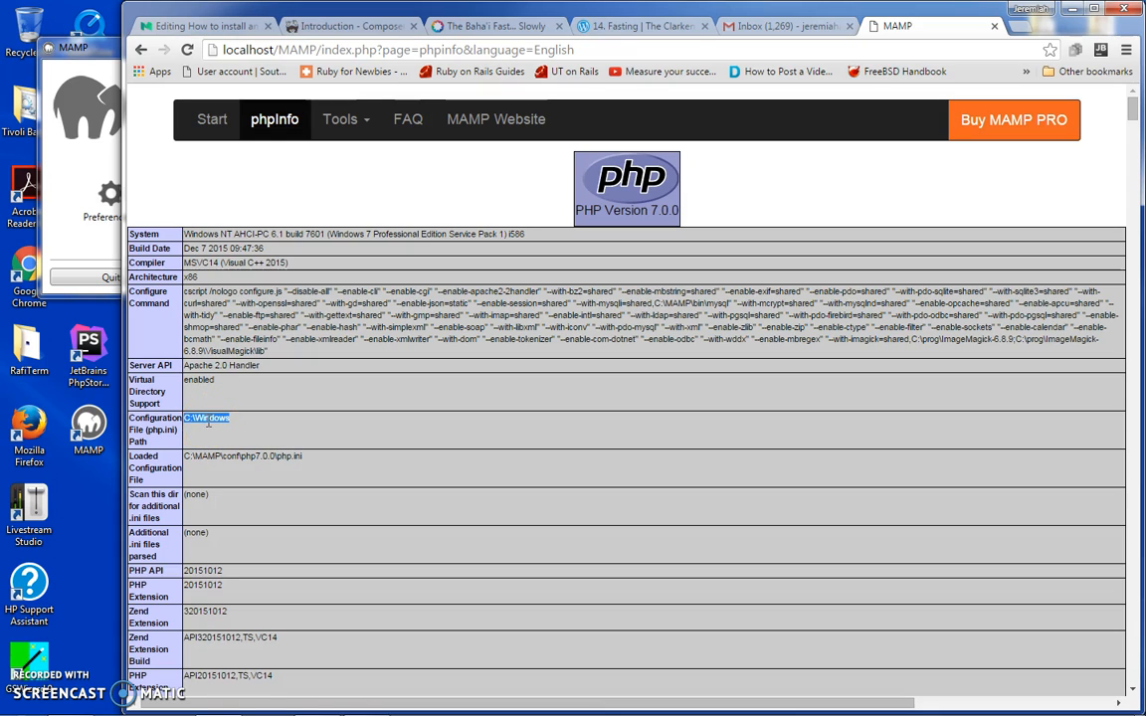
pyautogui.click(206, 418)
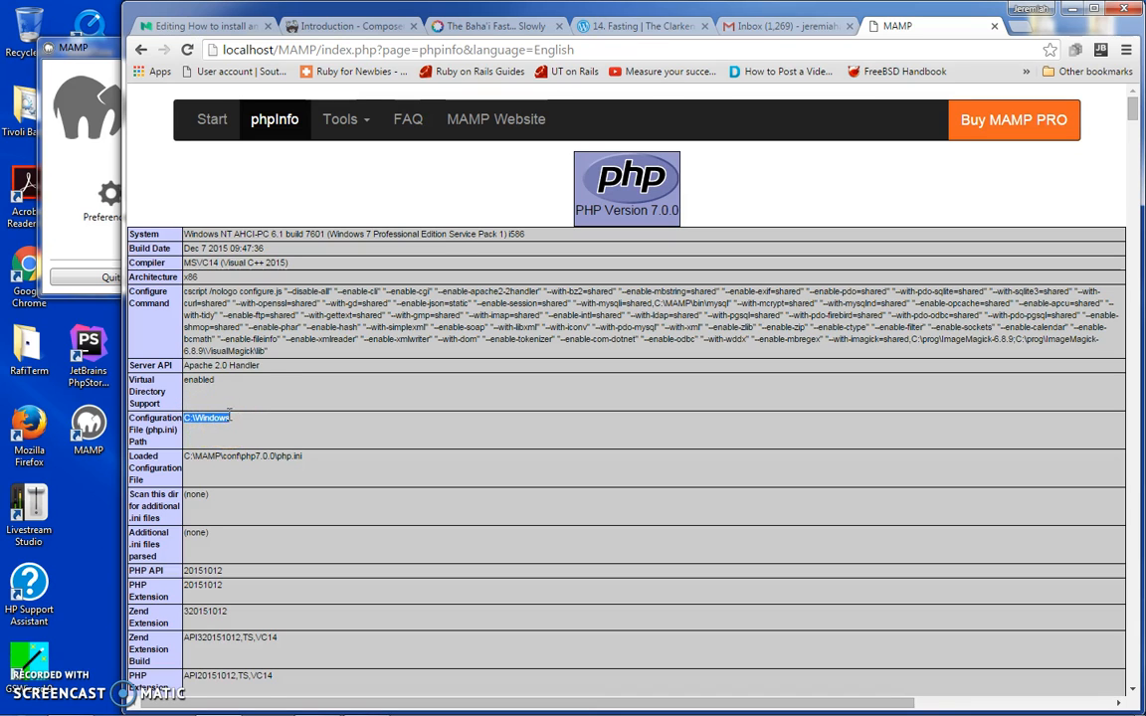
pyautogui.moveTo(196, 532)
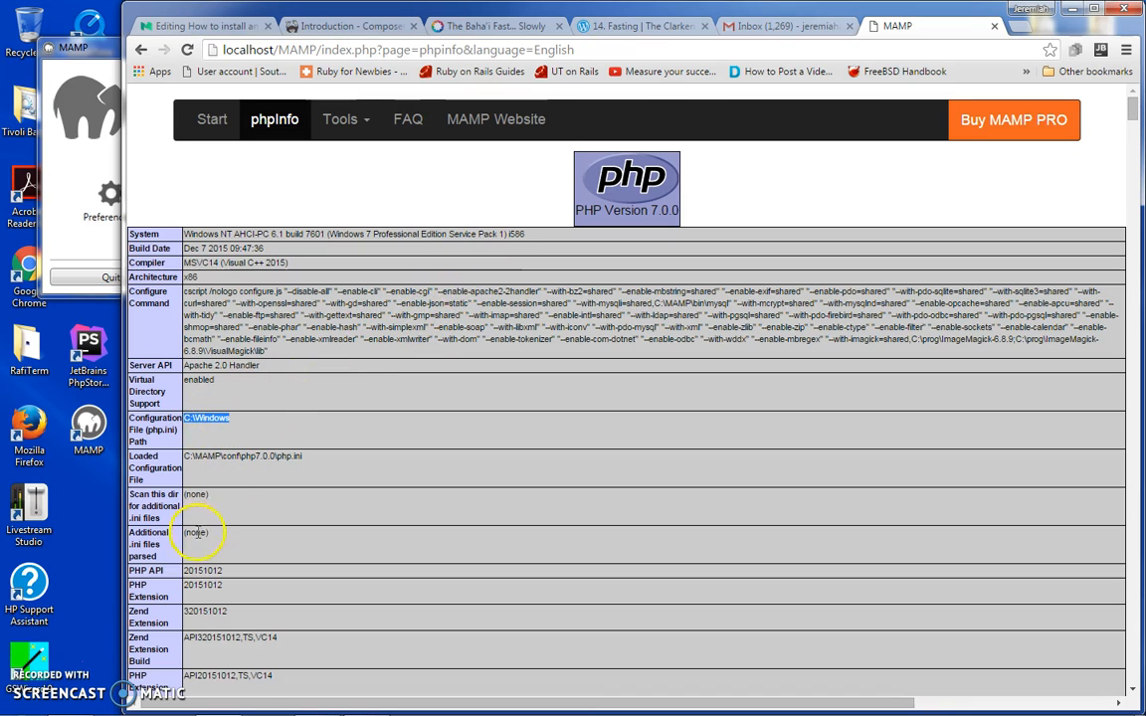